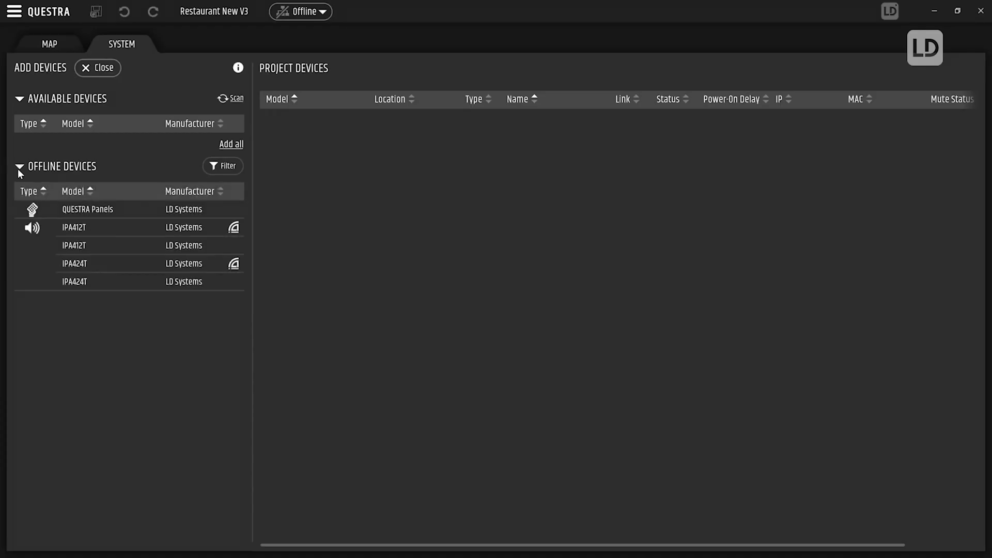
Step: Add an IPA424T amplifier and two QUESTRA panel devices from Offline Devices
{"action": "left_click", "coordinate": [89, 282]}
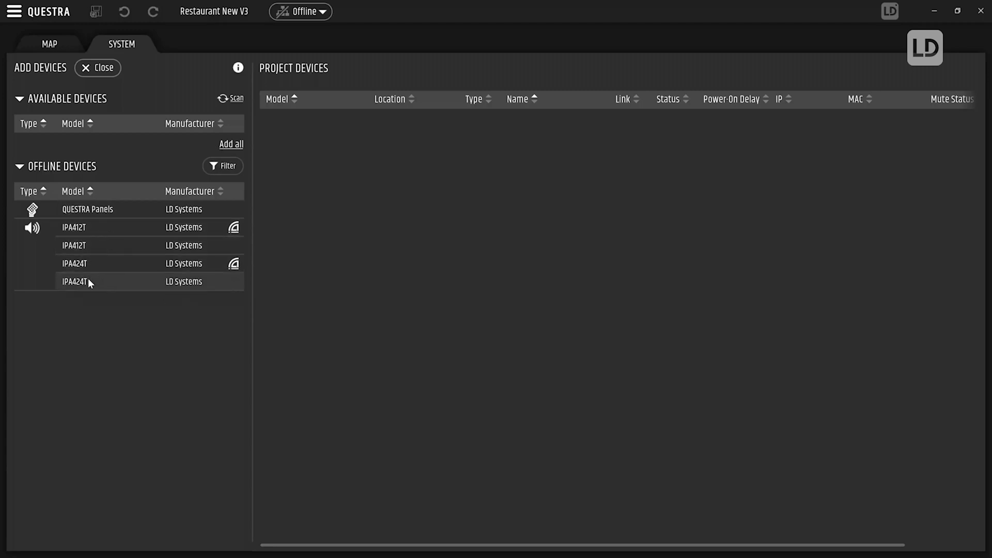
{"action": "double_click", "coordinate": [74, 281]}
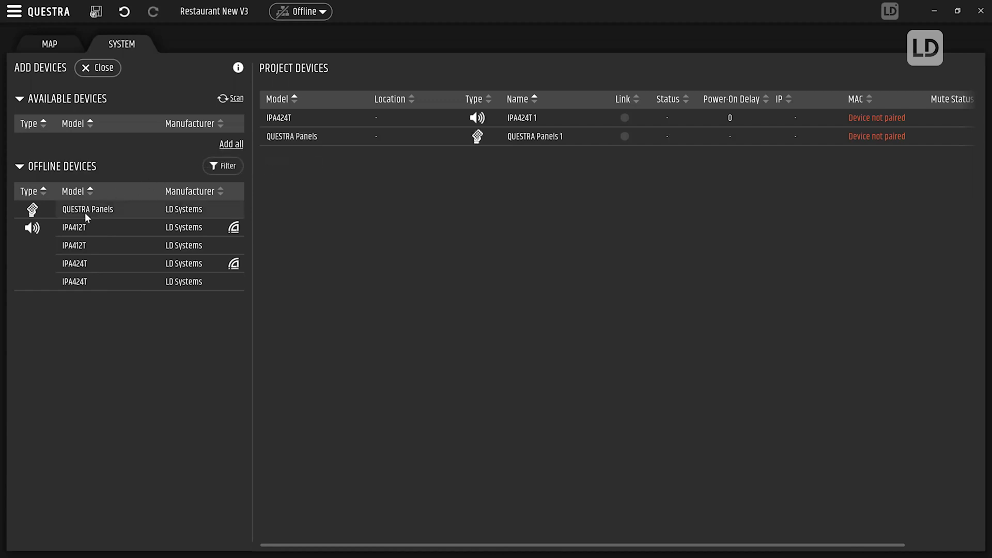
{"action": "double_click", "coordinate": [87, 208]}
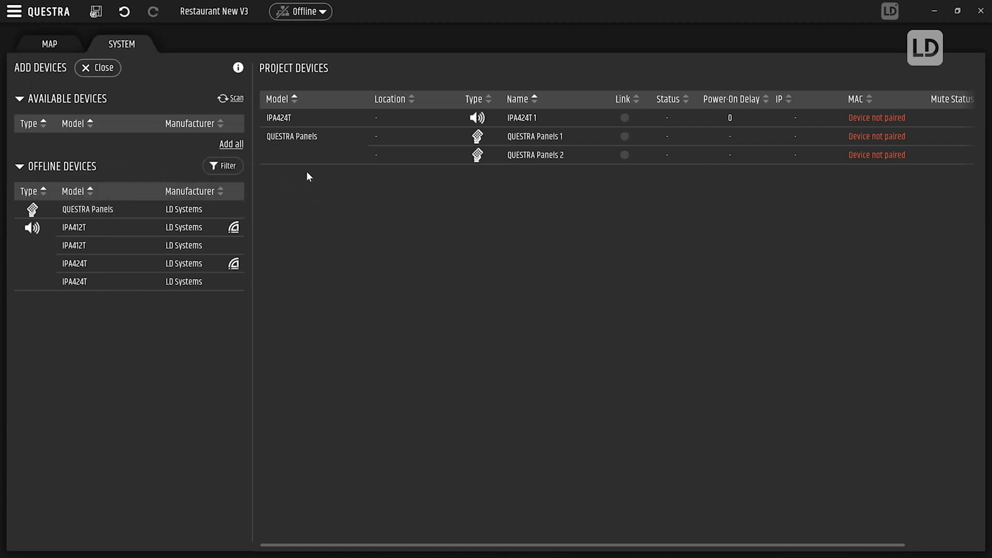
Step: Rename the devices IPA Restaurant, Floor 1 Panel and Global Panel
{"action": "left_click", "coordinate": [520, 118]}
{"action": "type", "text": "IPA"}
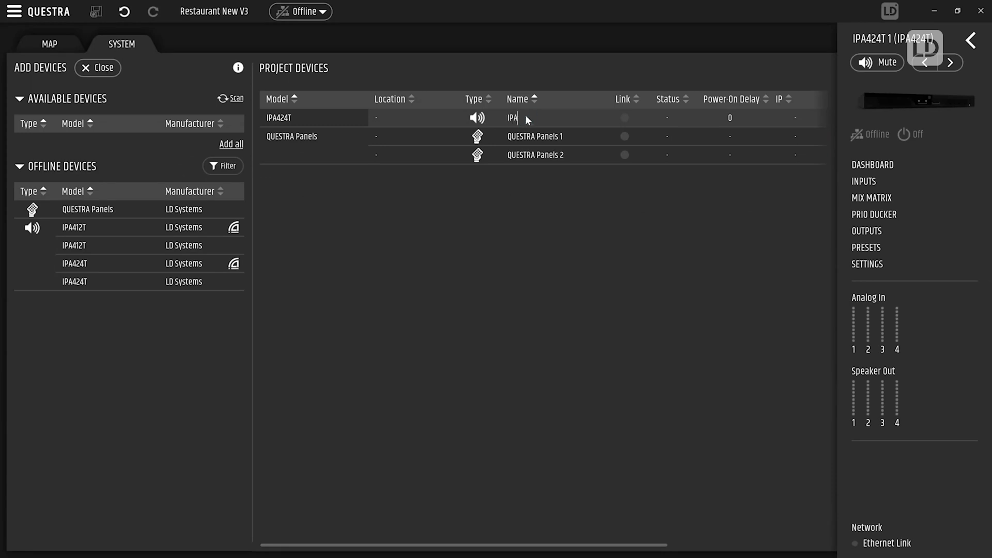
{"action": "type", "text": "Restaurant"}
{"action": "left_click", "coordinate": [557, 136]}
{"action": "type", "text": "Global Panel"}
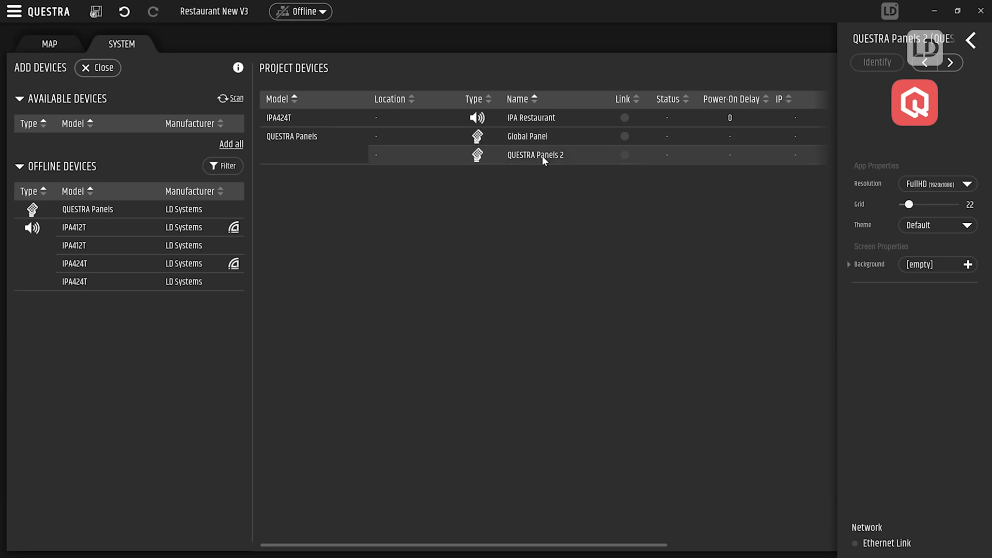
{"action": "type", "text": "Floor 1 Panel"}
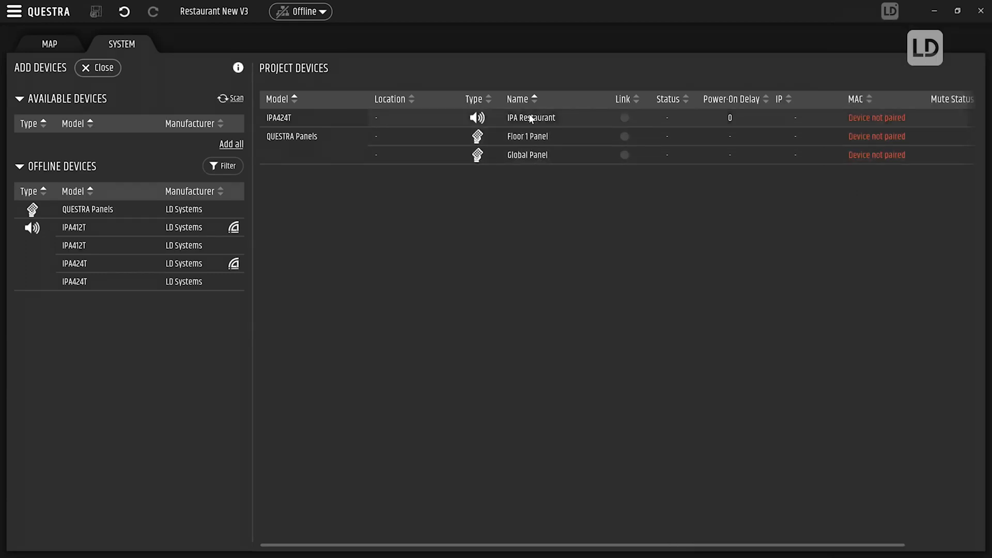
Step: Rename IPA Restaurant's analog inputs 1–3 to CD, DJ and TV
{"action": "left_click", "coordinate": [530, 117]}
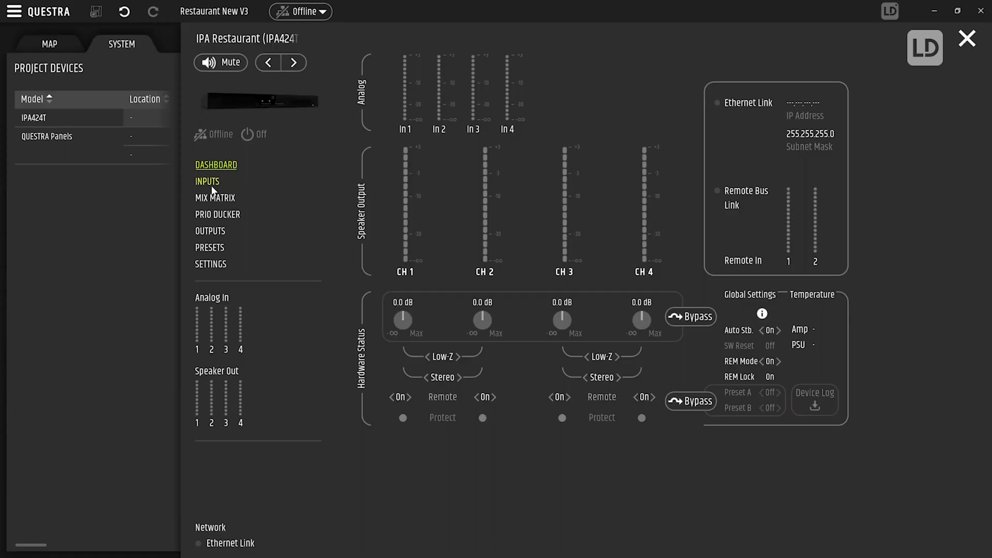
{"action": "left_click", "coordinate": [207, 181]}
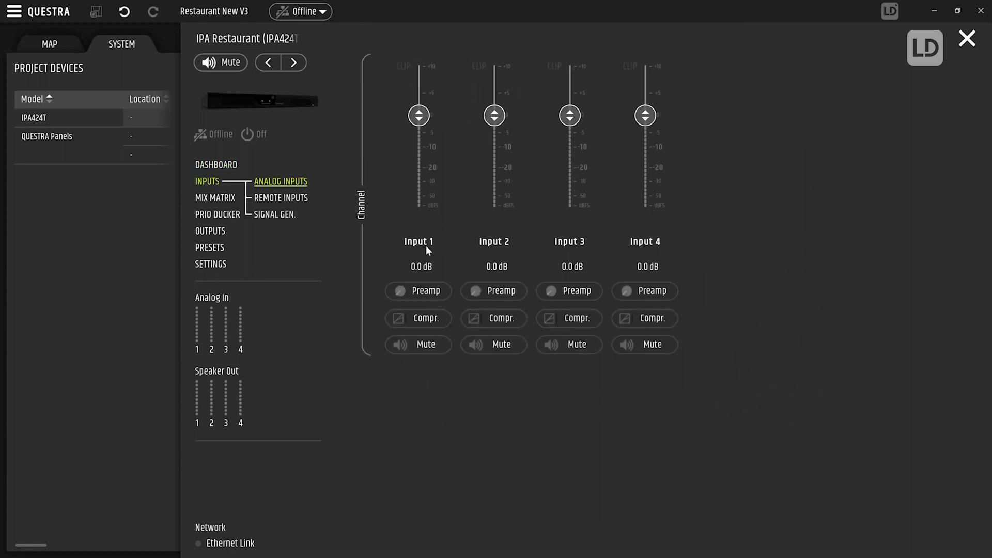
{"action": "double_click", "coordinate": [418, 242]}
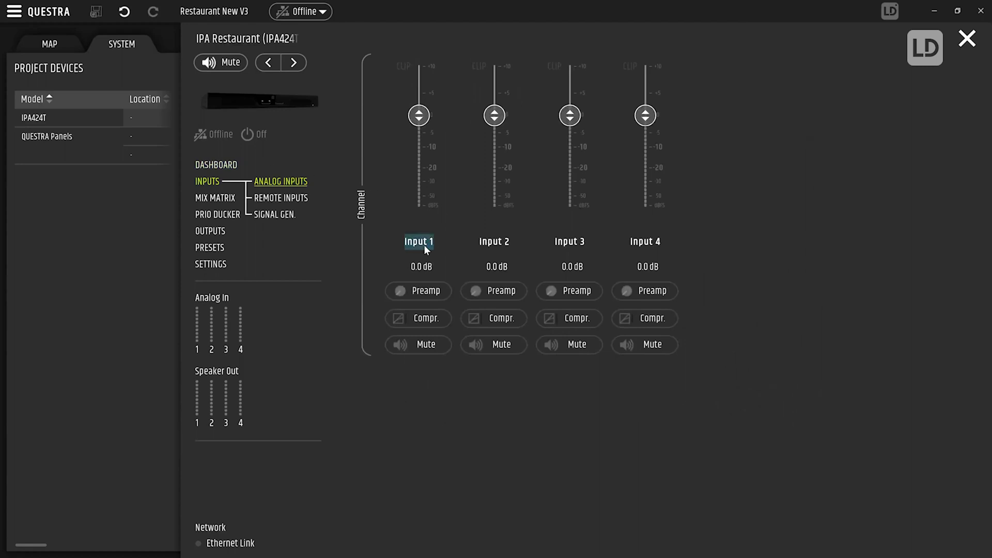
{"action": "type", "text": "CD"}
{"action": "left_click", "coordinate": [495, 241]}
{"action": "type", "text": "DJ"}
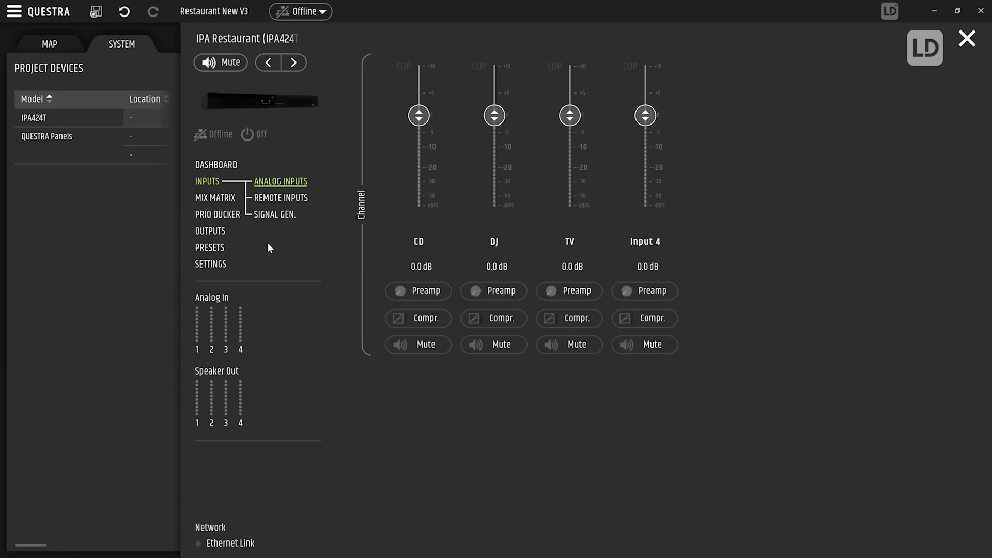
Step: Rename analog outputs 1–3 to Restaurant, Terrace and Floor 1
{"action": "left_click", "coordinate": [211, 231]}
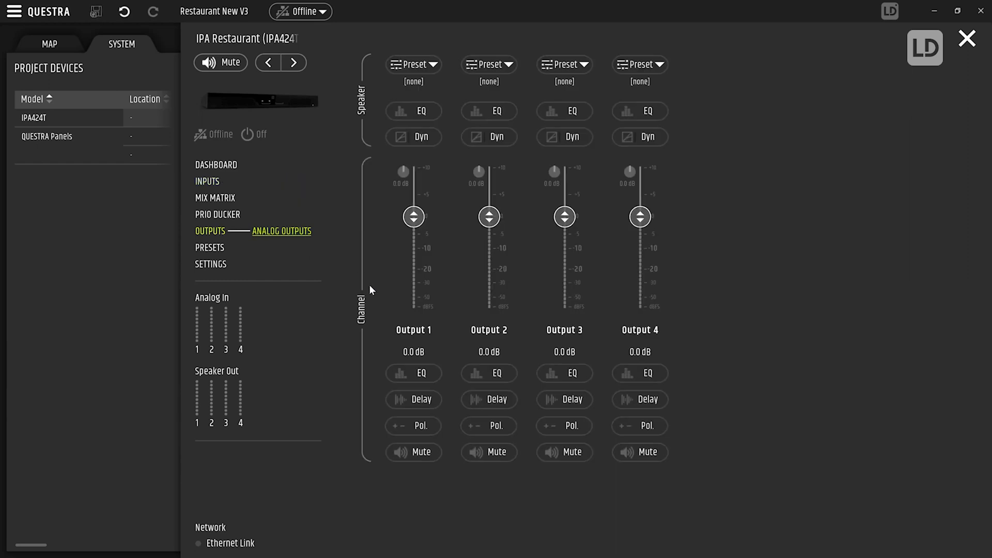
{"action": "double_click", "coordinate": [413, 330]}
{"action": "type", "text": "F"}
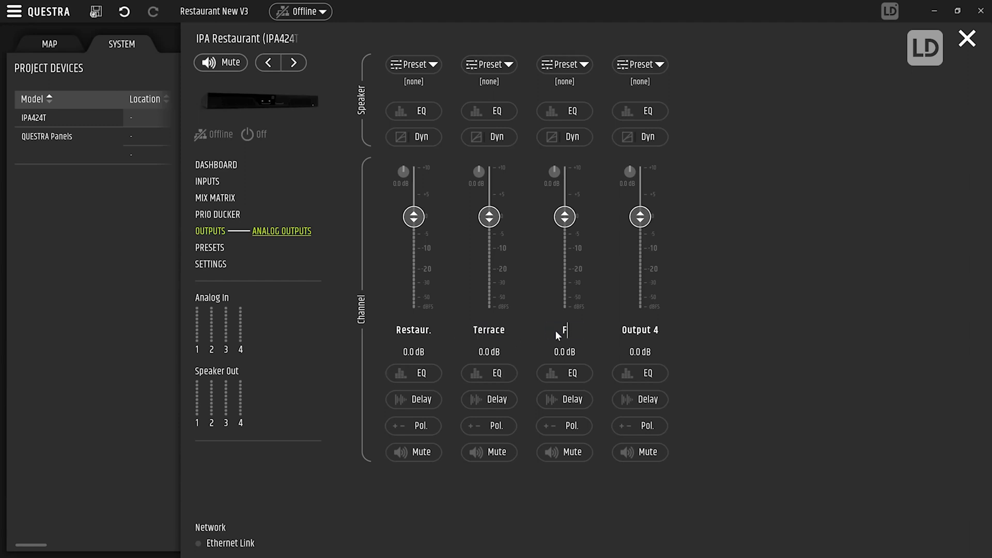
{"action": "type", "text": "loor 1"}
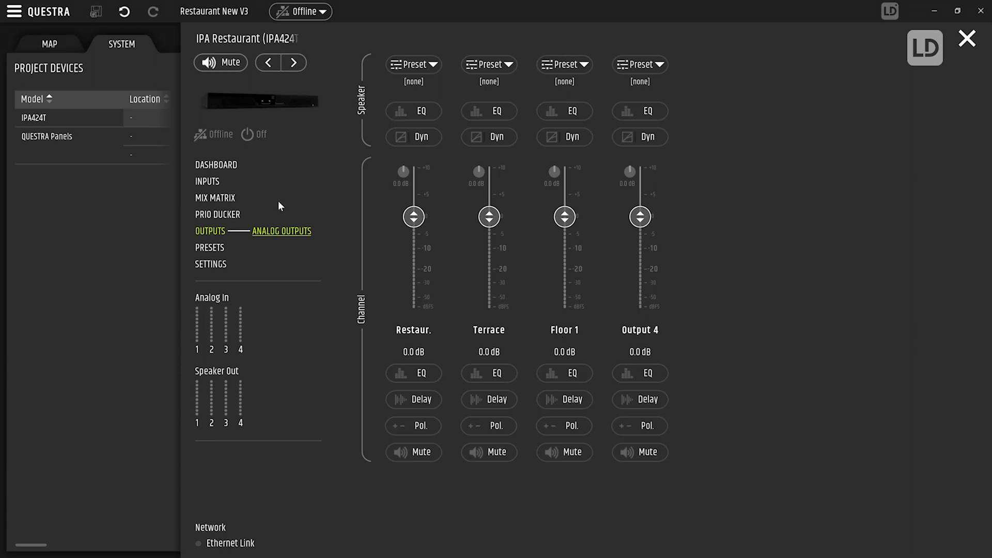
Step: In the mix matrix, route the CD input to Restaur., Terrace and Floor 1
{"action": "left_click", "coordinate": [215, 197]}
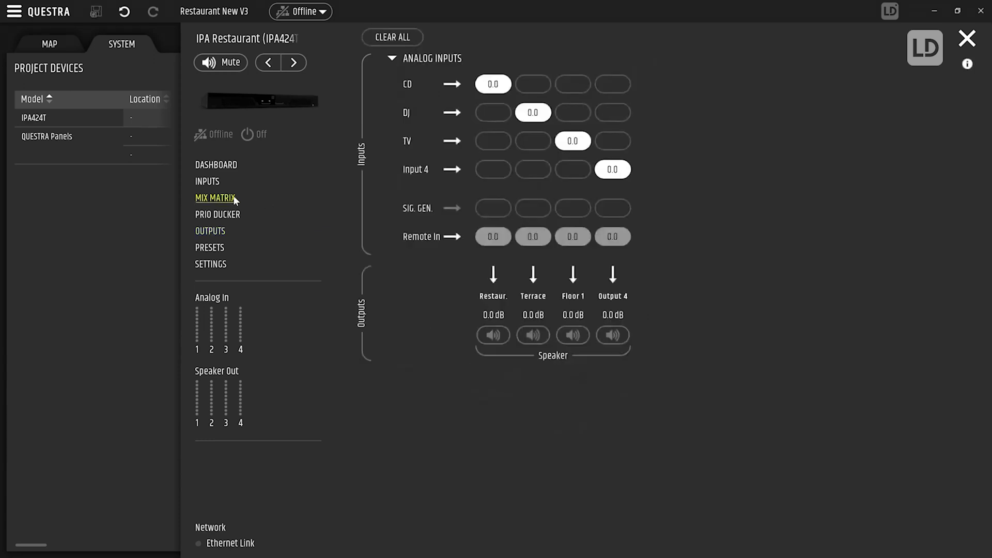
{"action": "left_click", "coordinate": [532, 84]}
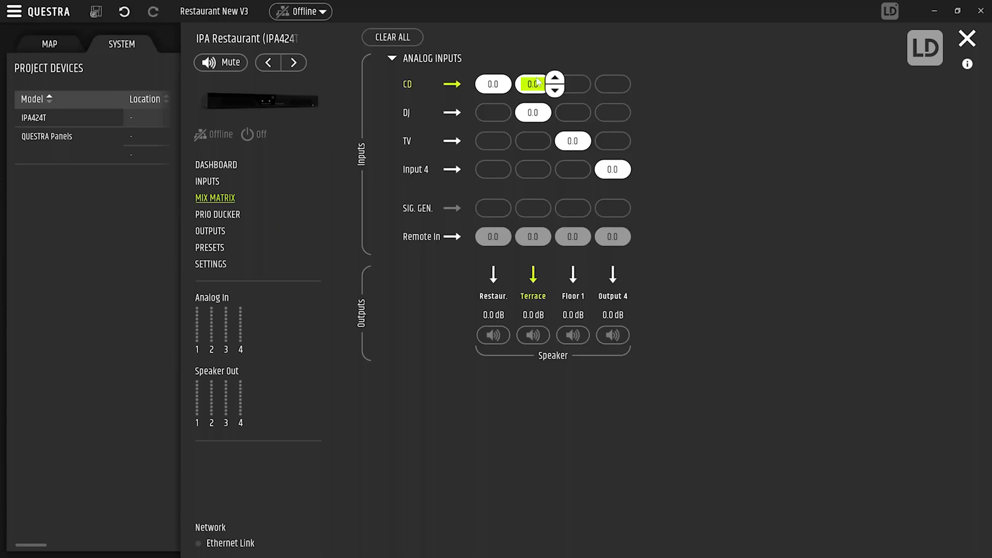
{"action": "left_click", "coordinate": [533, 84]}
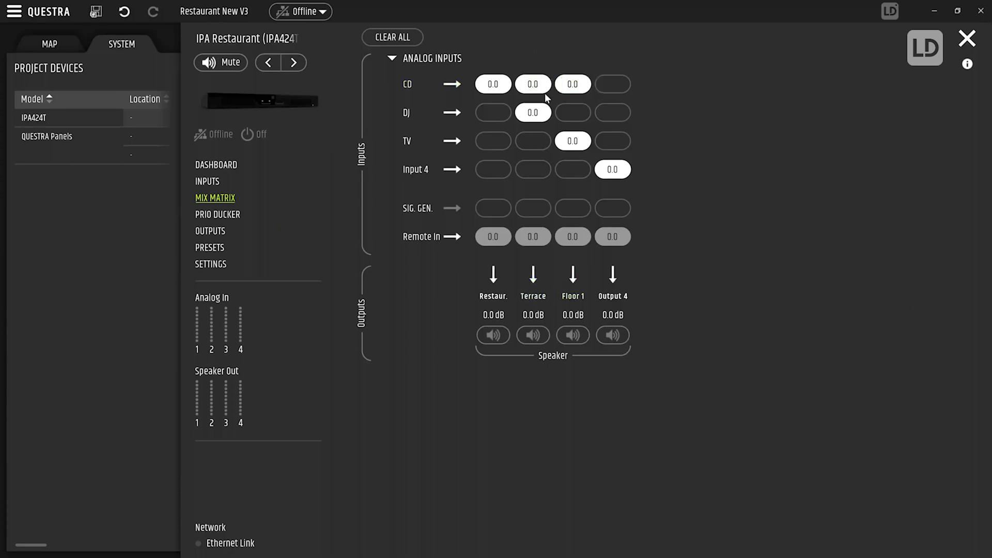
{"action": "left_click", "coordinate": [573, 141]}
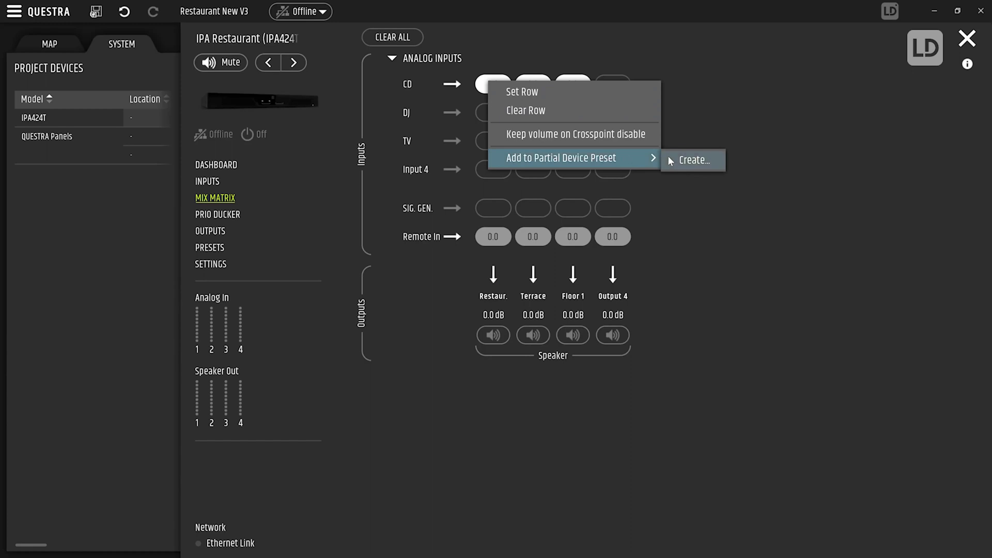
Step: Create a partial device preset 'CD to ALL' holding the CD row routing
{"action": "left_click", "coordinate": [691, 159]}
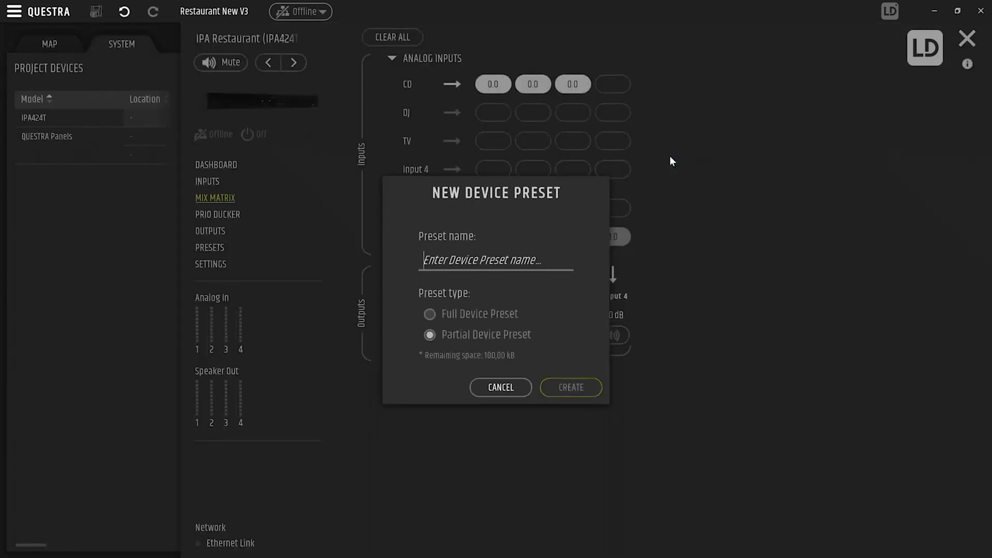
{"action": "type", "text": "CD to A"}
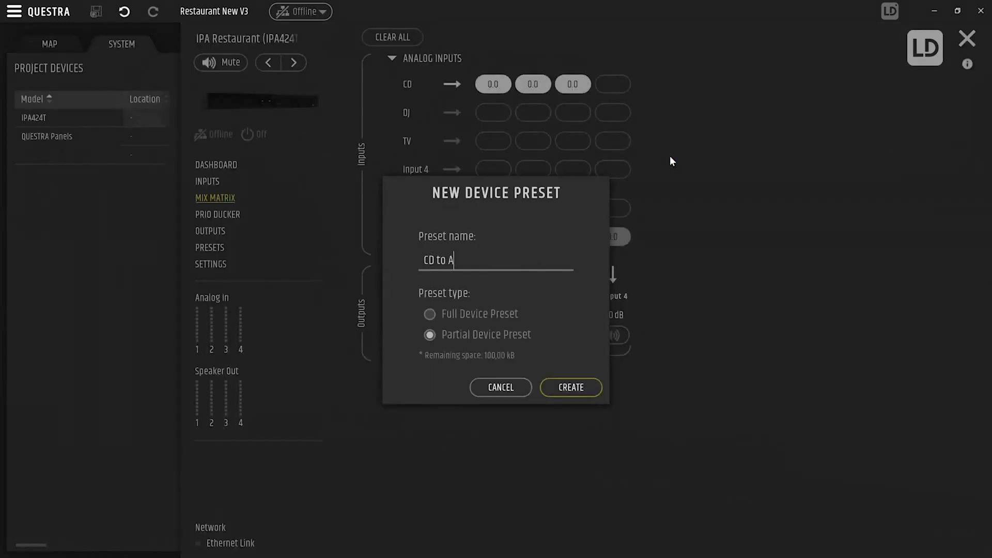
{"action": "type", "text": "LL"}
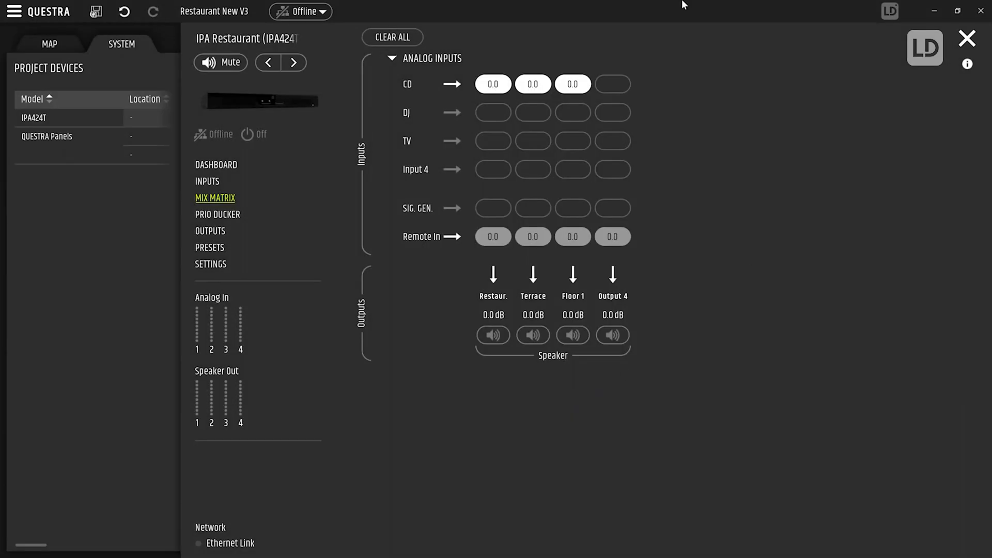
{"action": "left_click", "coordinate": [533, 84]}
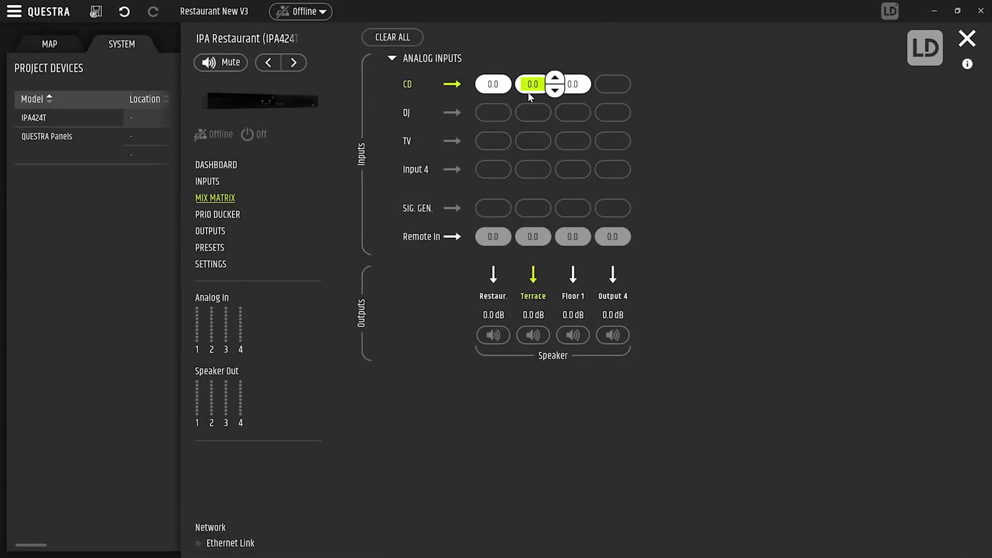
{"action": "right_click", "coordinate": [533, 83]}
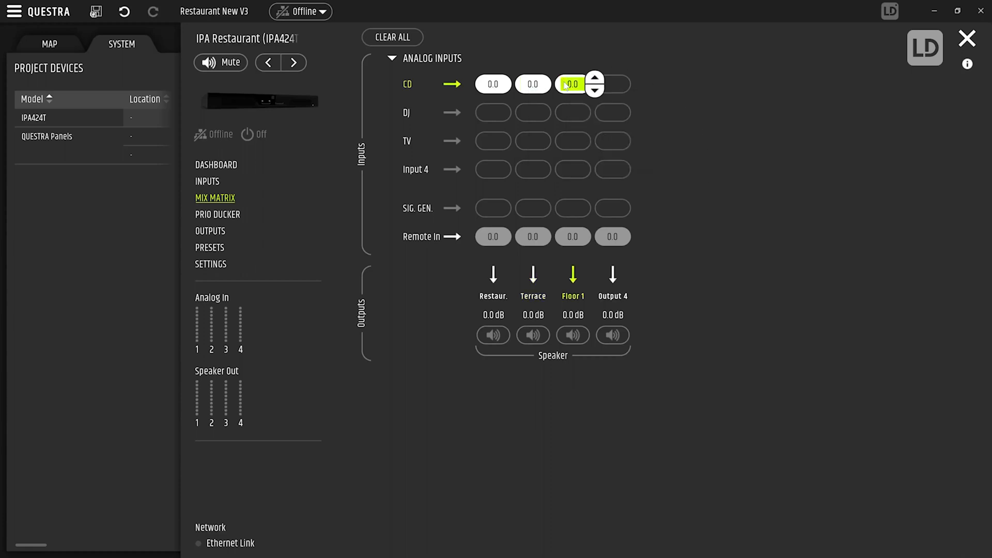
{"action": "right_click", "coordinate": [571, 84]}
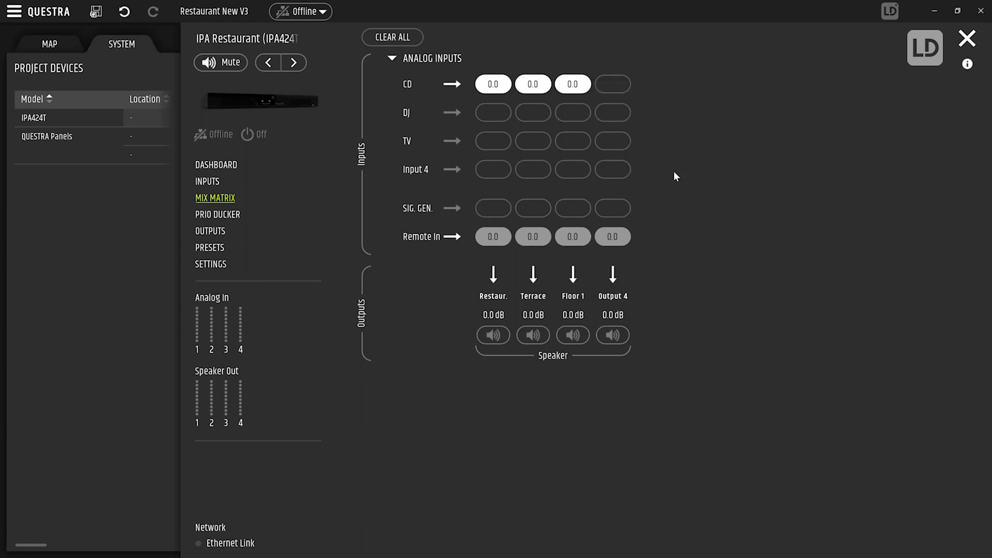
Step: Remove CD's restaurant routing and route DJ to all three outputs
{"action": "left_click", "coordinate": [493, 85]}
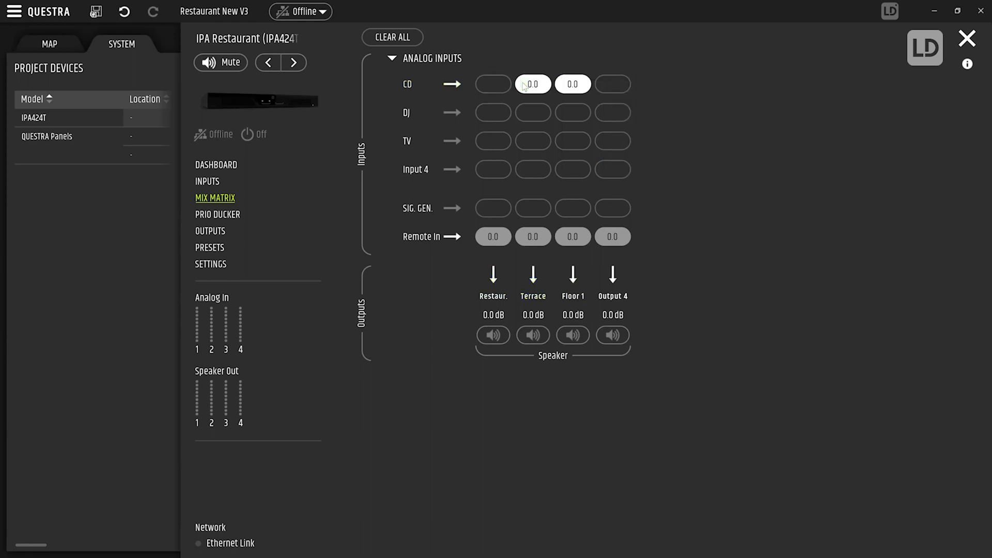
{"action": "left_click", "coordinate": [532, 113]}
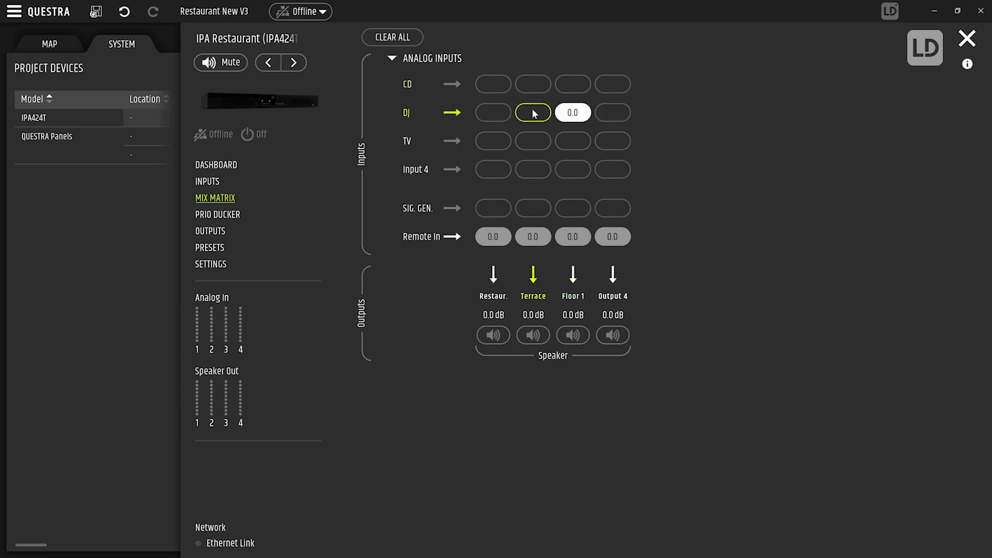
{"action": "right_click", "coordinate": [533, 113]}
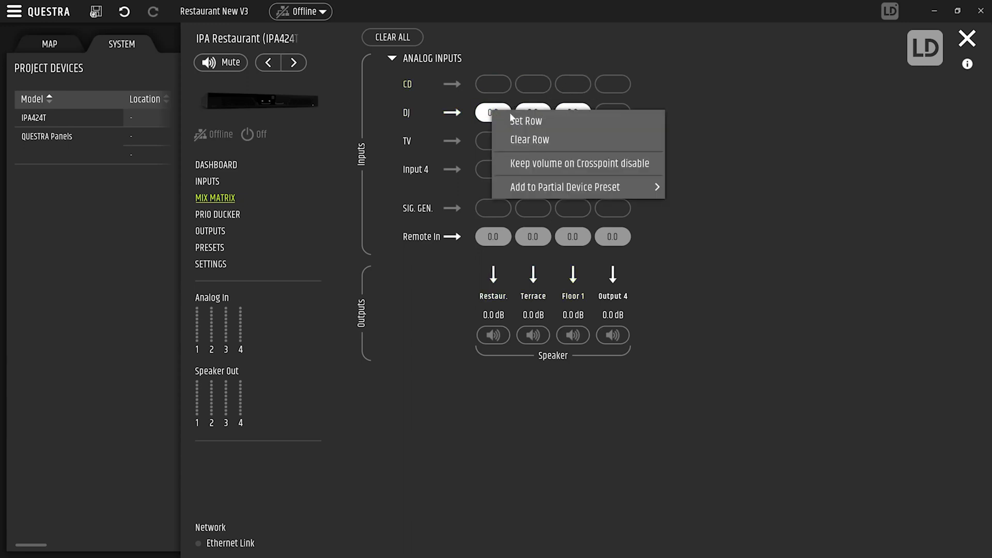
Step: Create the 'DJ to ALL' partial preset and add the DJ row routing to it
{"action": "left_click", "coordinate": [563, 186]}
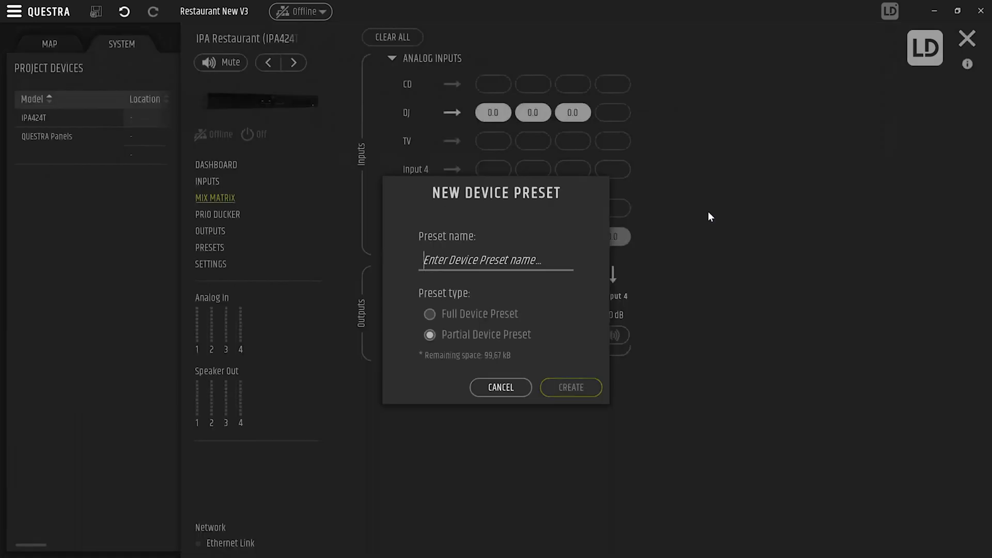
{"action": "type", "text": "DJ to AL"}
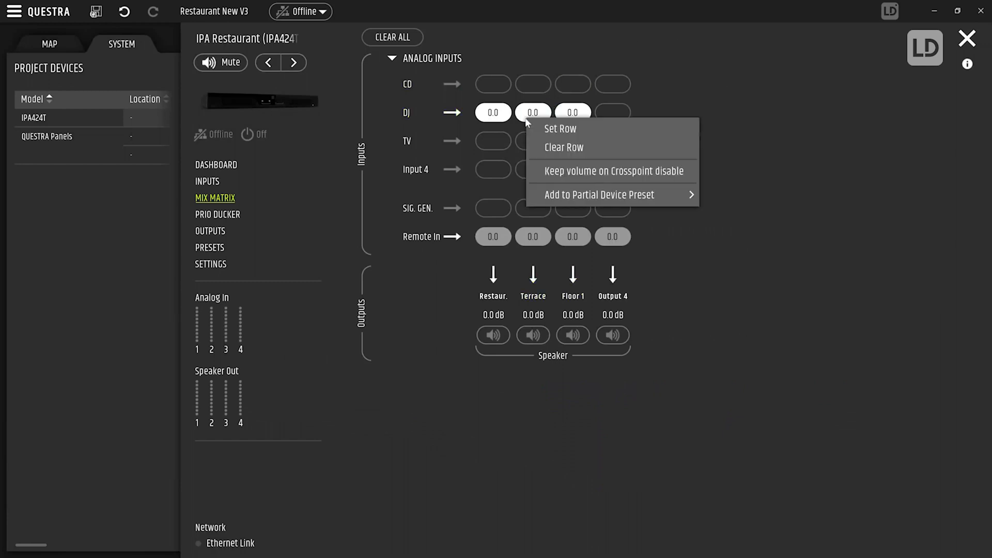
{"action": "left_click", "coordinate": [594, 34]}
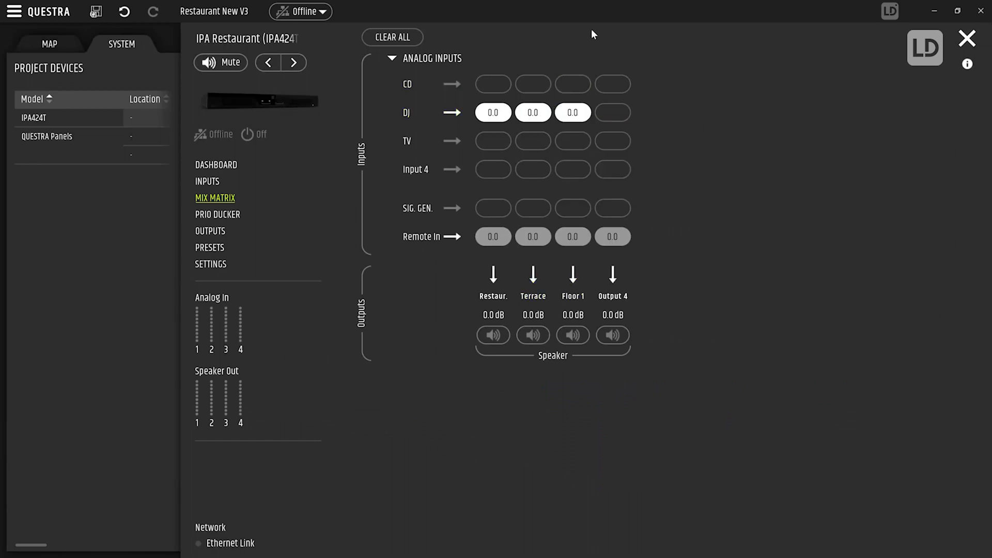
{"action": "right_click", "coordinate": [571, 112]}
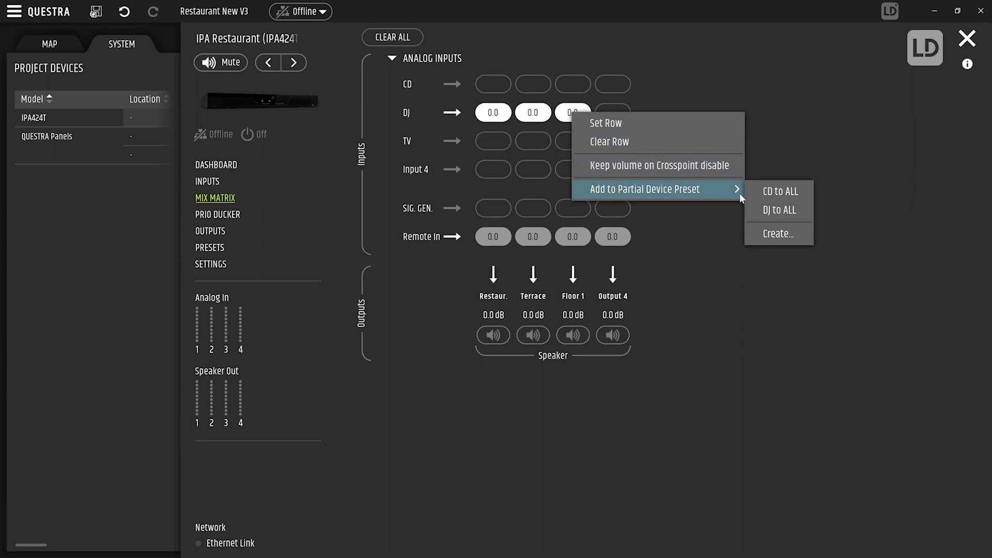
{"action": "left_click", "coordinate": [586, 72]}
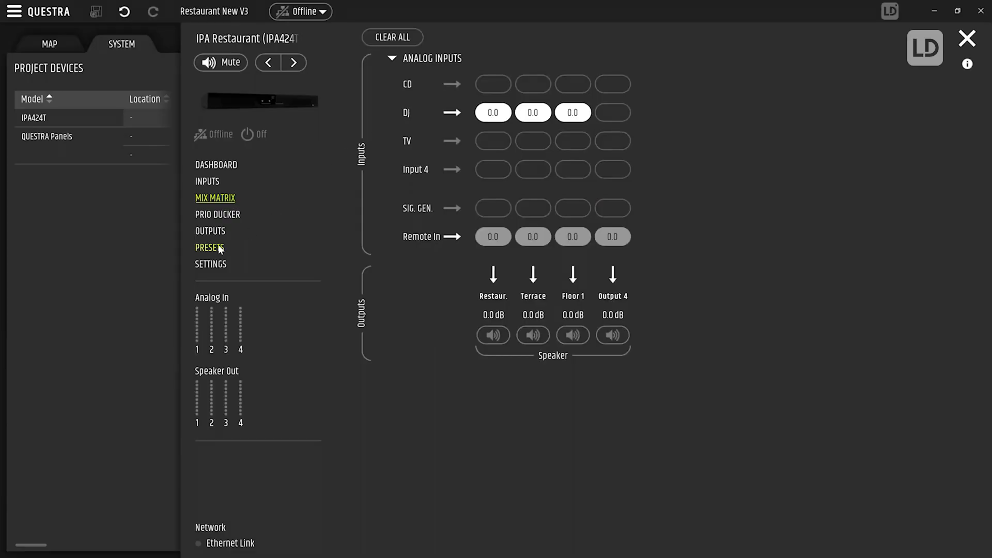
Step: Review the contents of the CD to ALL and DJ to ALL presets
{"action": "left_click", "coordinate": [209, 248]}
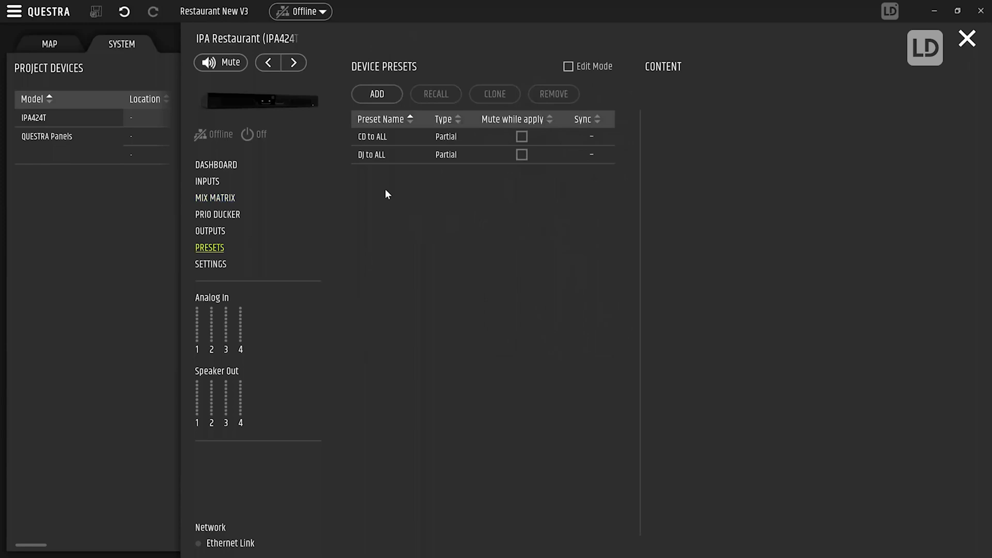
{"action": "left_click", "coordinate": [371, 136]}
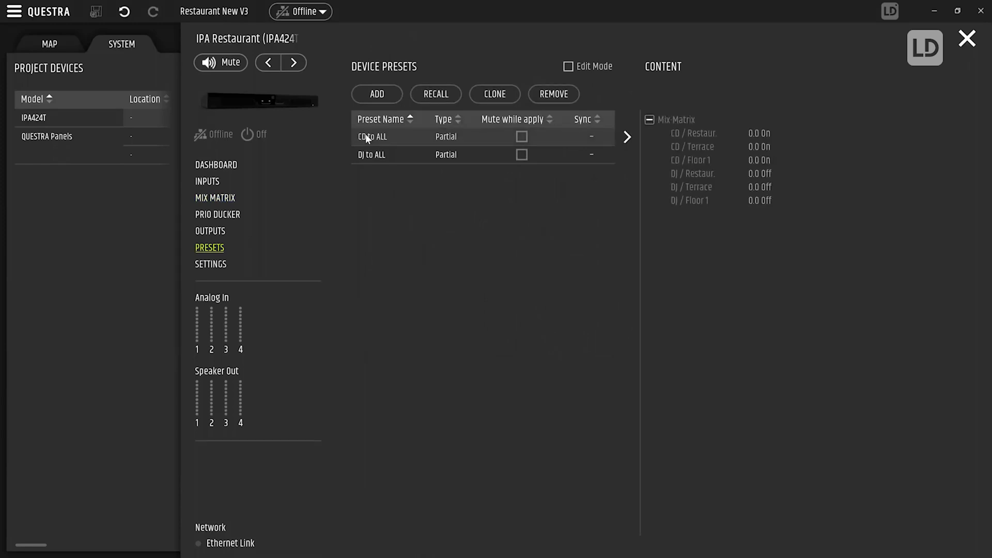
{"action": "left_click", "coordinate": [372, 154]}
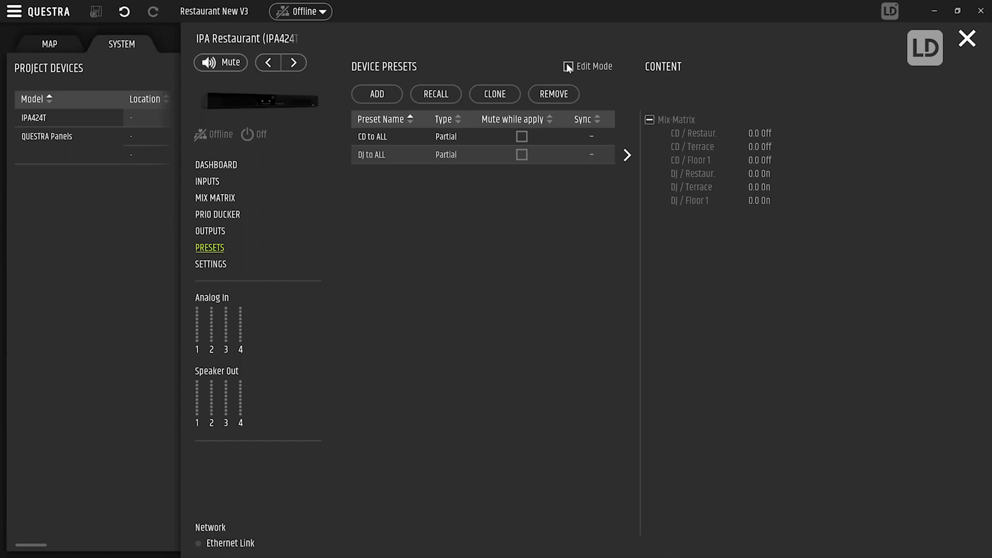
Step: Enable preset Edit Mode and select CD to ALL as the current preset in the mix matrix
{"action": "left_click", "coordinate": [567, 67]}
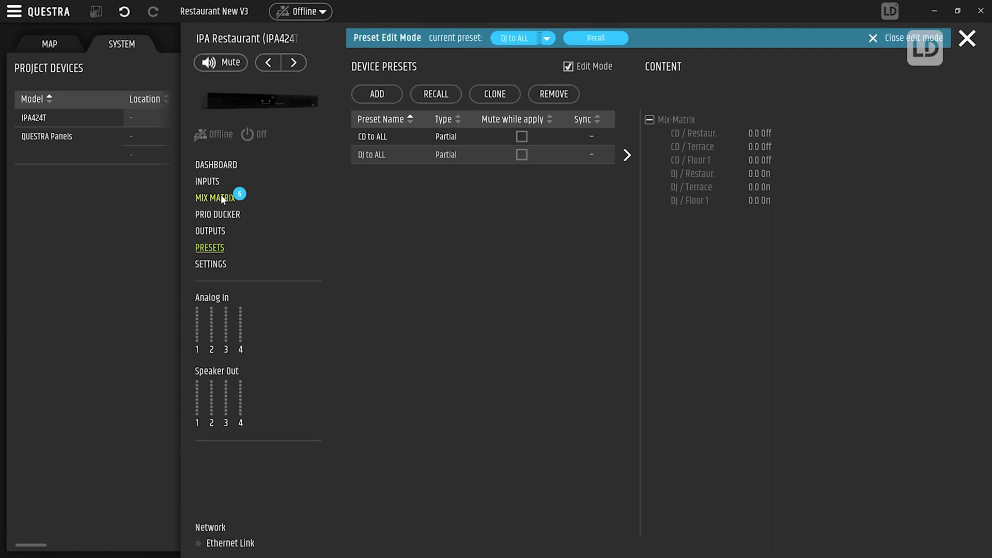
{"action": "left_click", "coordinate": [214, 197]}
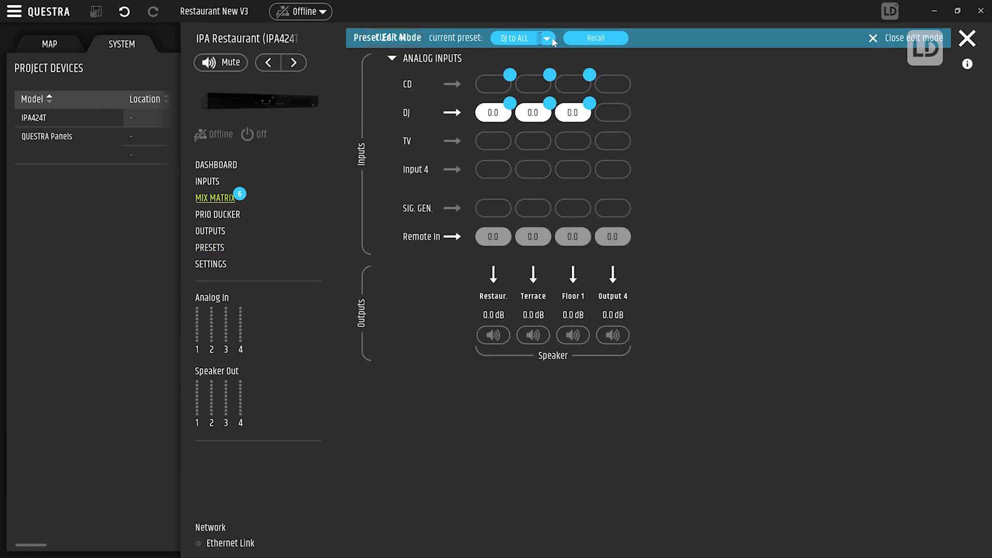
{"action": "left_click", "coordinate": [547, 38]}
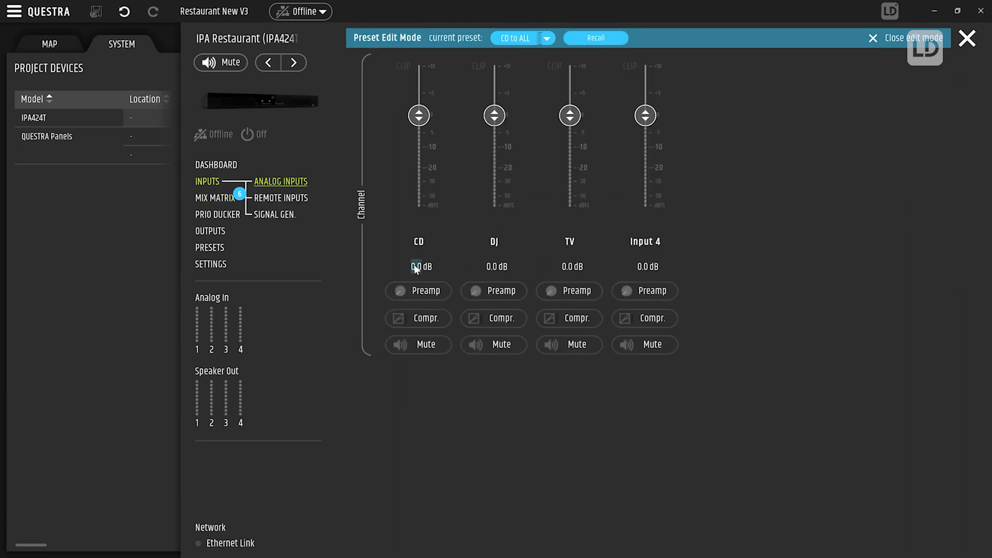
Step: Add the CD input at -5 dB and the muted DJ input to CD to ALL
{"action": "left_click_drag", "start_coordinate": [418, 115], "coordinate": [418, 133]}
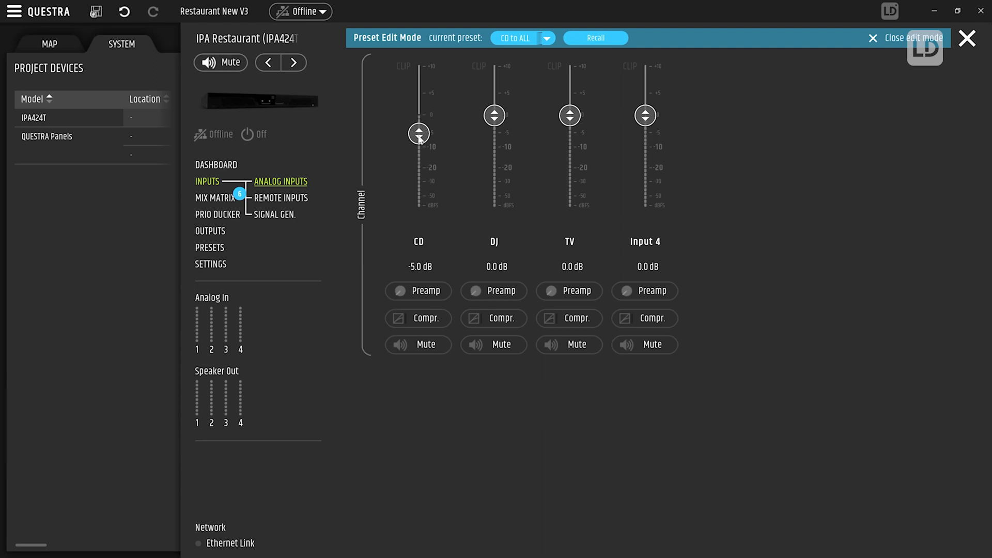
{"action": "right_click", "coordinate": [418, 133]}
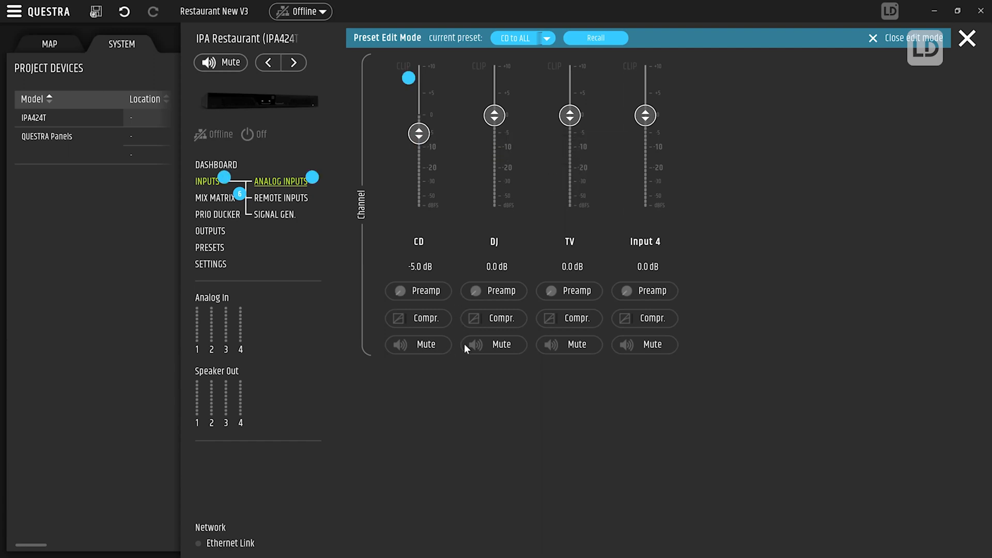
{"action": "mouse_move", "coordinate": [491, 355]}
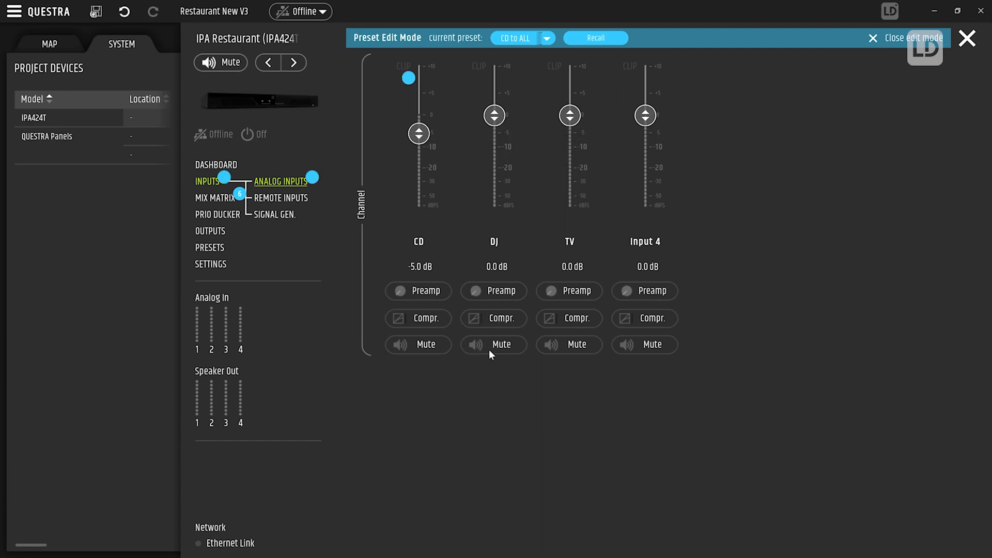
{"action": "right_click", "coordinate": [493, 344]}
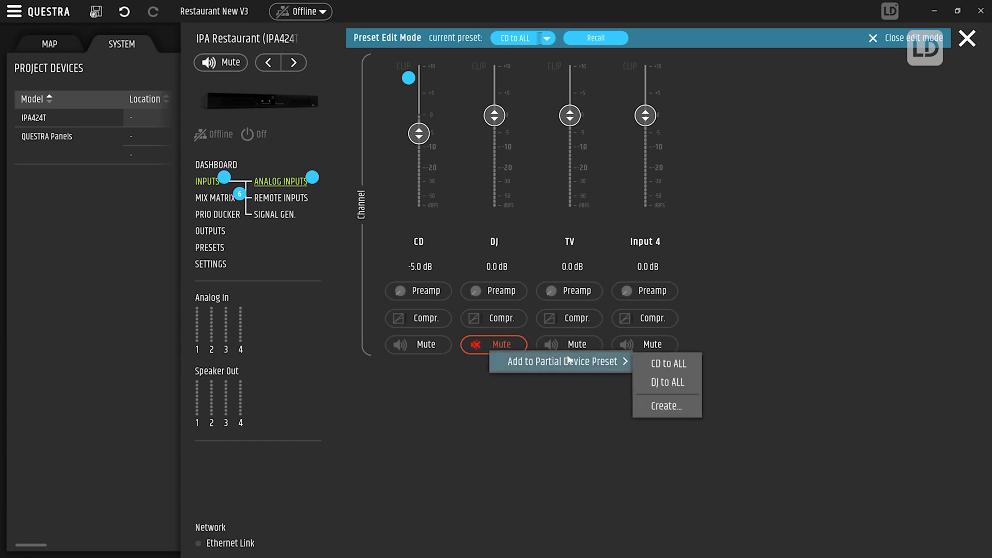
{"action": "left_click", "coordinate": [665, 363]}
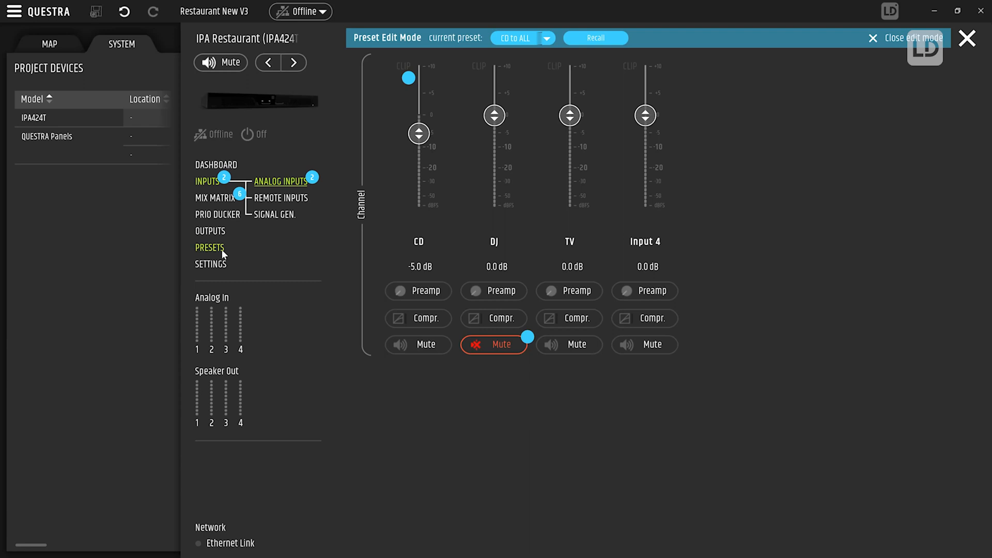
{"action": "left_click", "coordinate": [209, 247]}
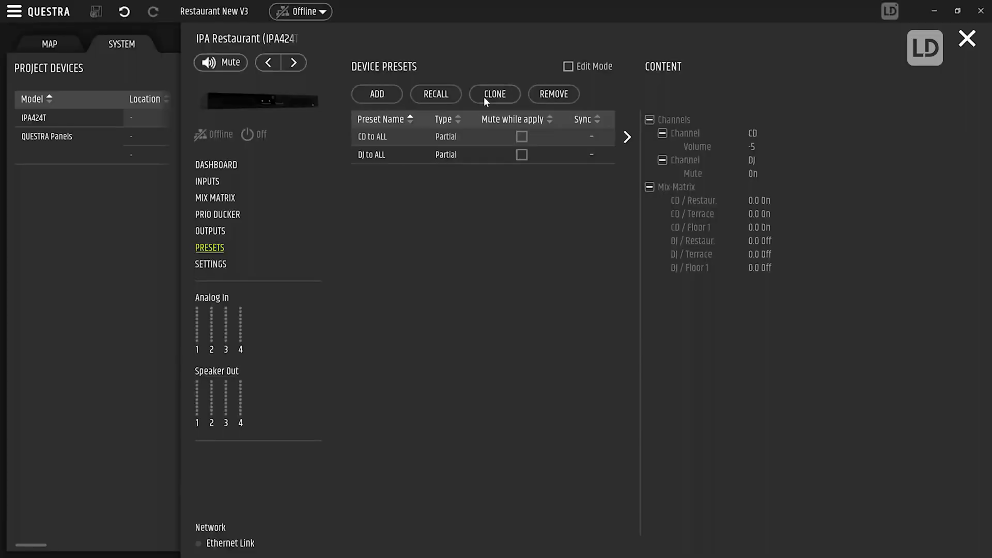
Step: Set the Restaur., Terrace and Floor 1 outputs to -30 dB and Output 4 to -100 dB
{"action": "left_click", "coordinate": [210, 230]}
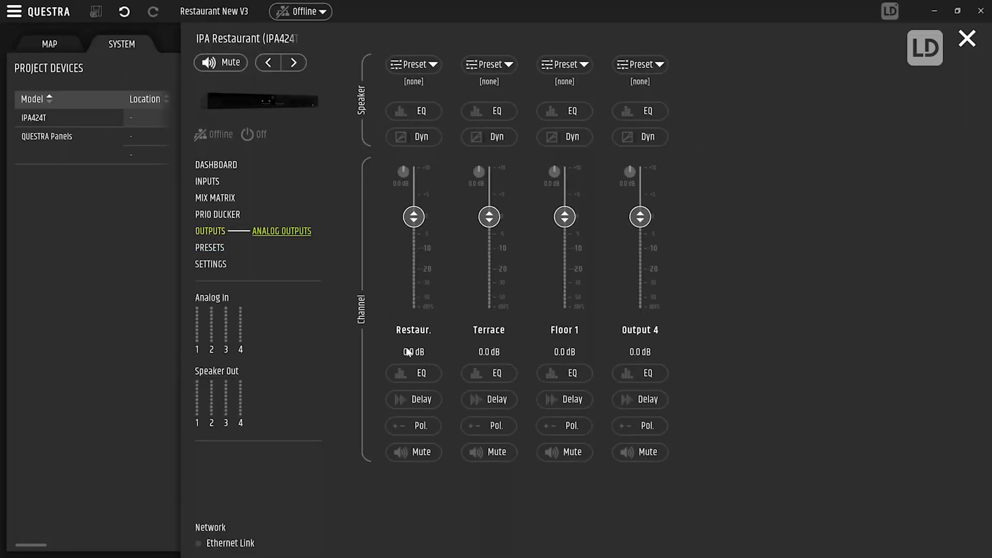
{"action": "left_click", "coordinate": [412, 352]}
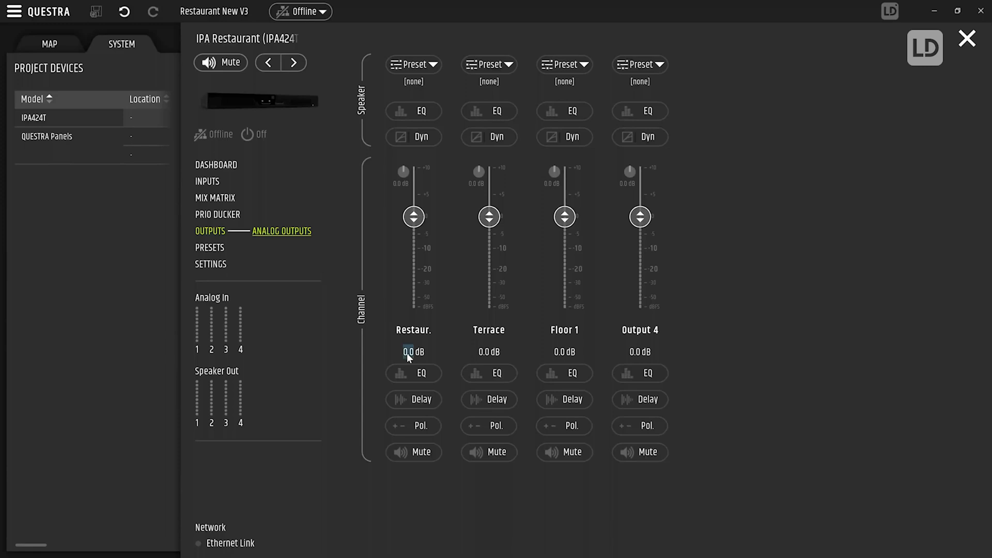
{"action": "left_click_drag", "start_coordinate": [413, 216], "coordinate": [413, 283]}
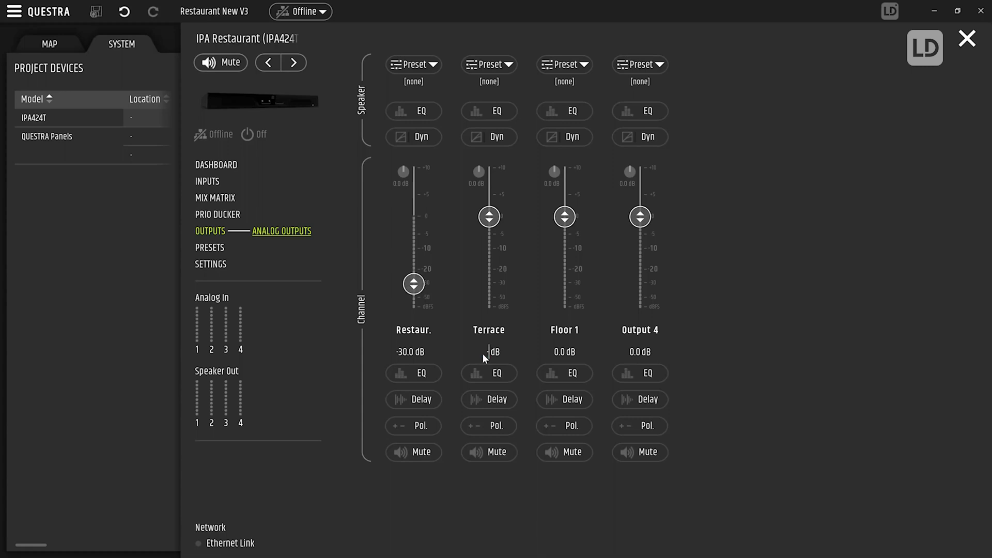
{"action": "left_click_drag", "start_coordinate": [488, 217], "coordinate": [488, 284]}
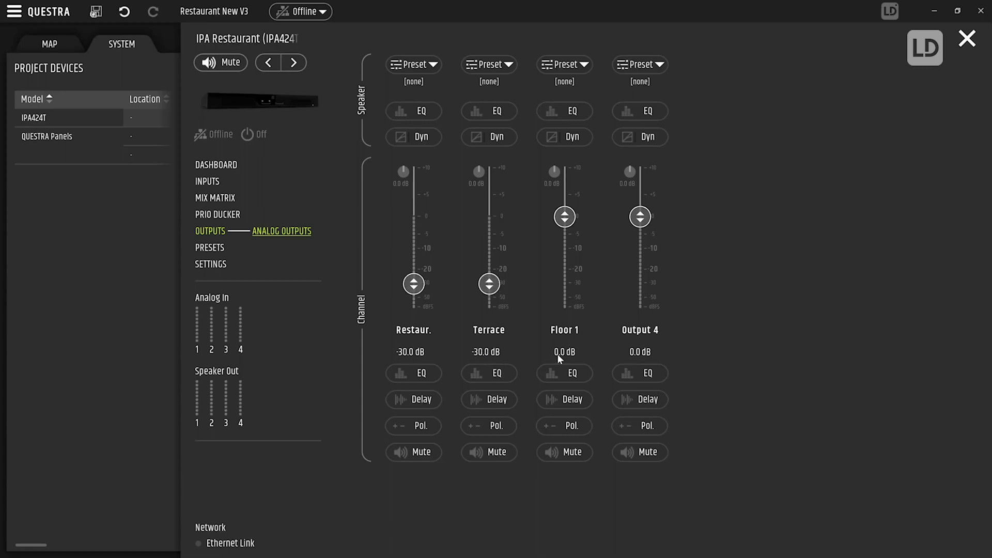
{"action": "left_click_drag", "start_coordinate": [563, 217], "coordinate": [564, 284]}
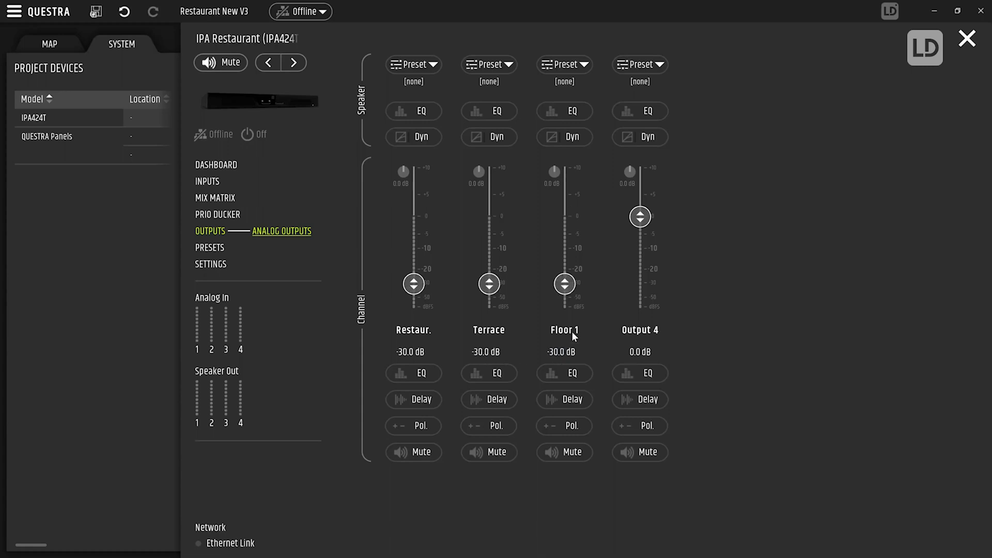
{"action": "left_click_drag", "start_coordinate": [639, 217], "coordinate": [639, 229]}
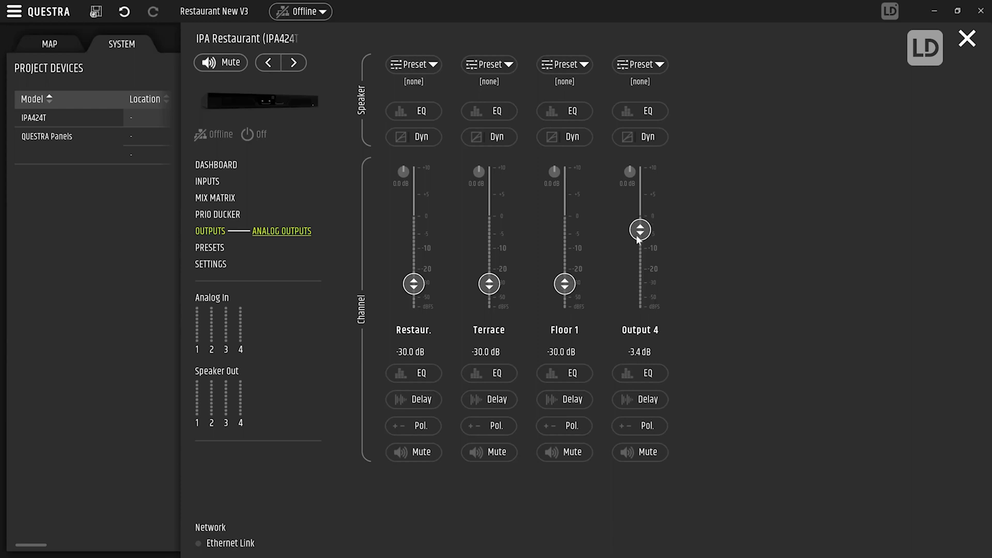
{"action": "left_click_drag", "start_coordinate": [639, 229], "coordinate": [639, 308]}
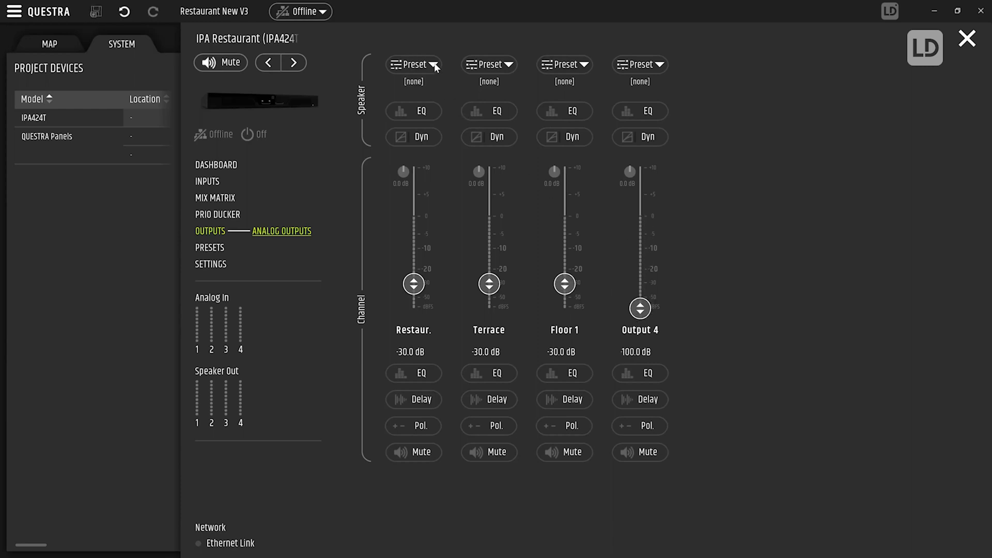
Step: Load the LD DQOR5 (T) speaker preset on Restaur. and view its EQ curve
{"action": "left_click", "coordinate": [415, 64]}
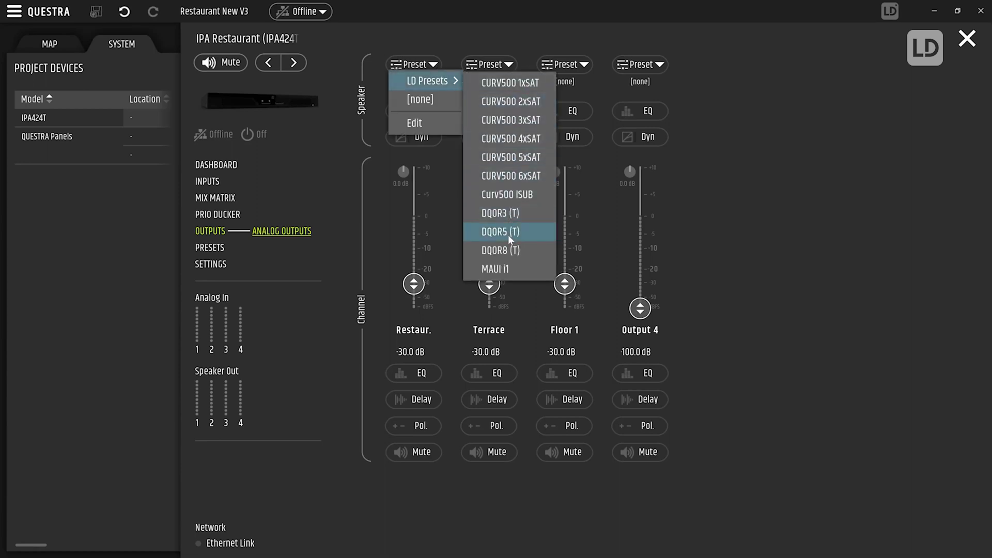
{"action": "left_click", "coordinate": [500, 232]}
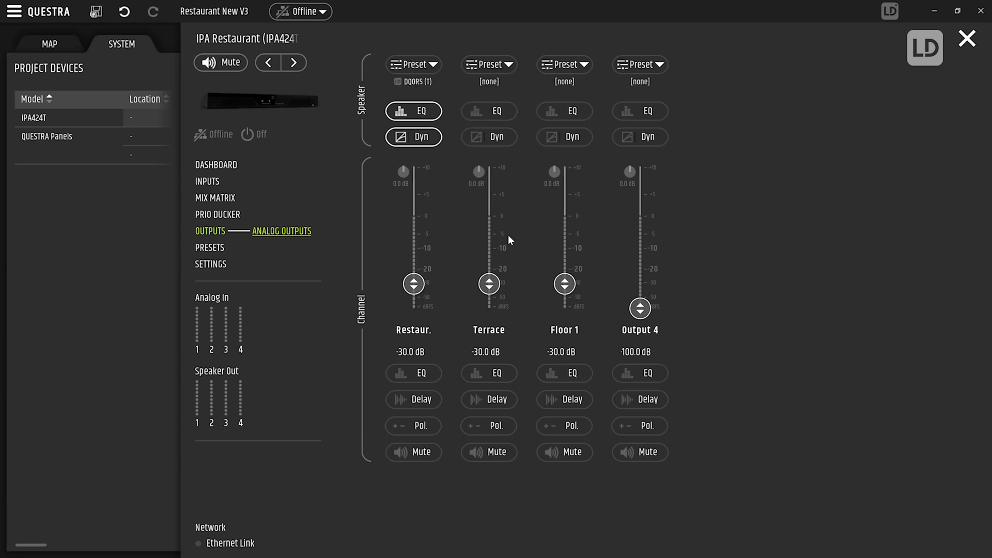
{"action": "left_click", "coordinate": [413, 111]}
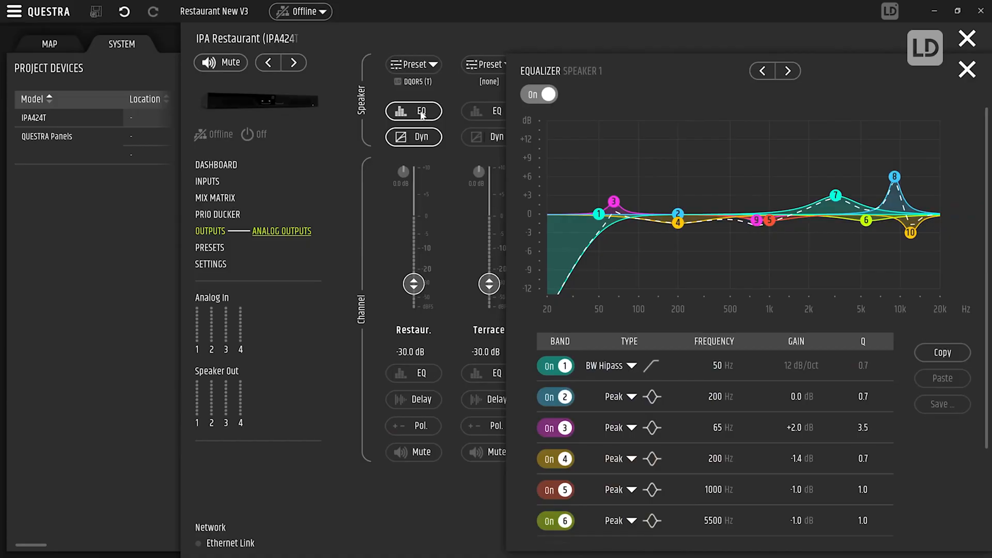
{"action": "left_click", "coordinate": [967, 39]}
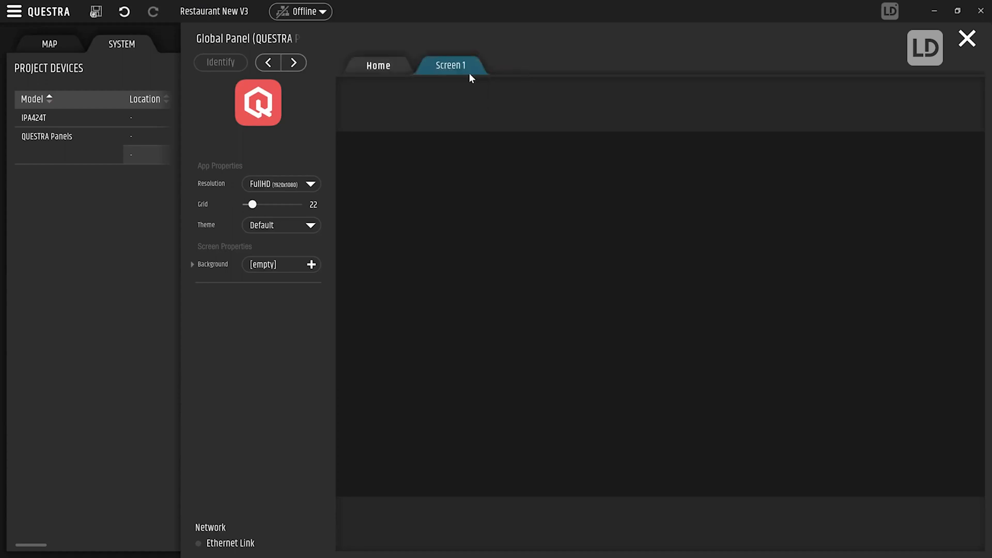
Step: Rename Screen 1 to Inputs, then add Restaurant, Terrace and Floor 1 pages
{"action": "right_click", "coordinate": [450, 65]}
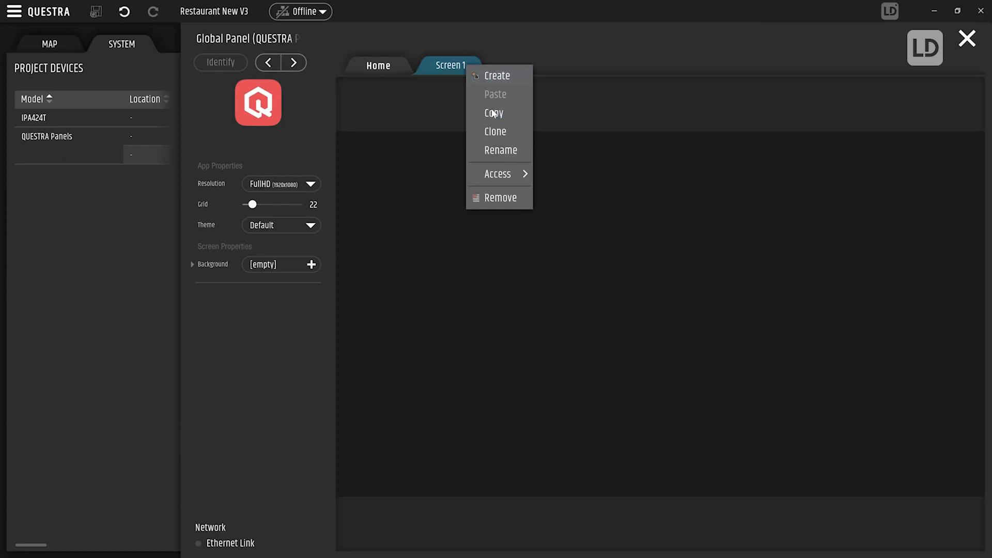
{"action": "left_click", "coordinate": [499, 150]}
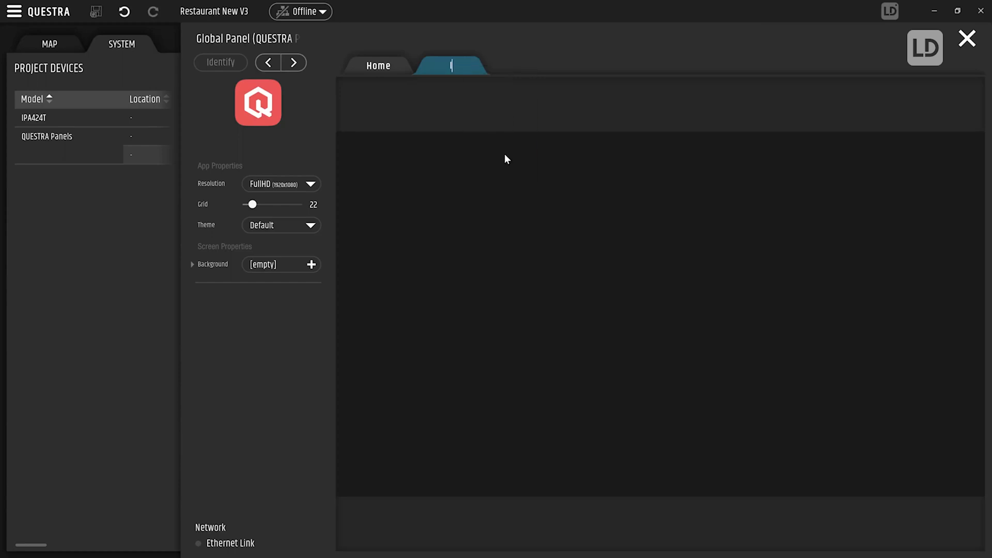
{"action": "type", "text": "Inputs"}
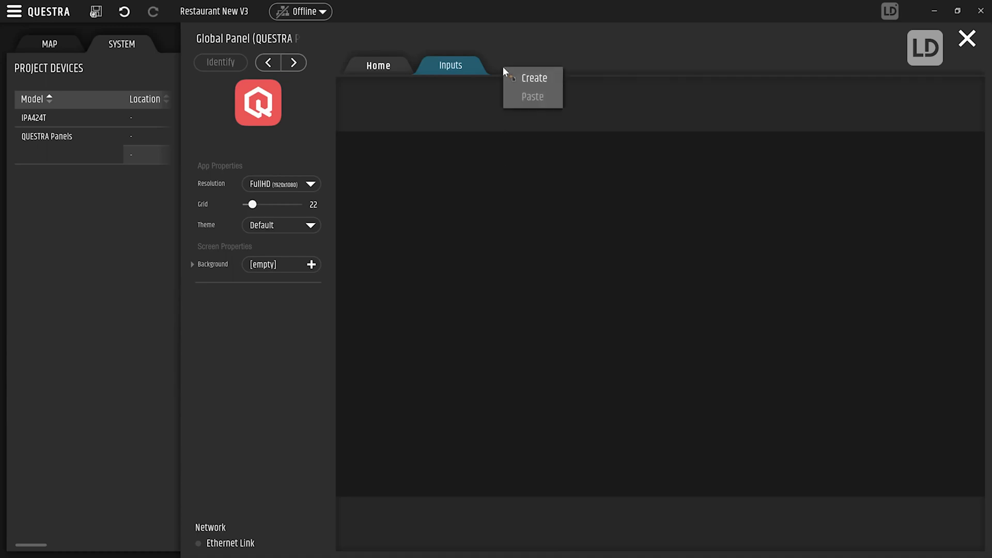
{"action": "left_click", "coordinate": [533, 78]}
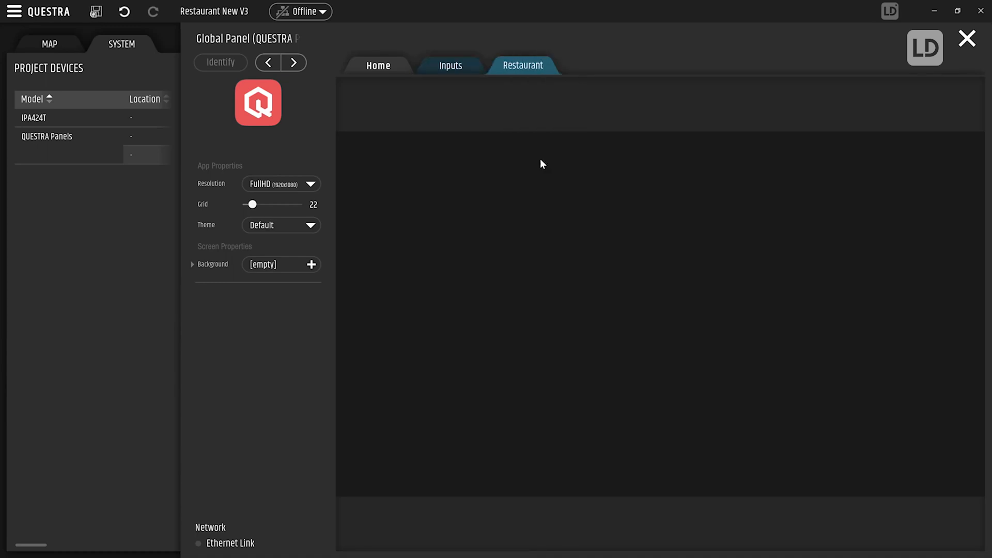
{"action": "right_click", "coordinate": [595, 66]}
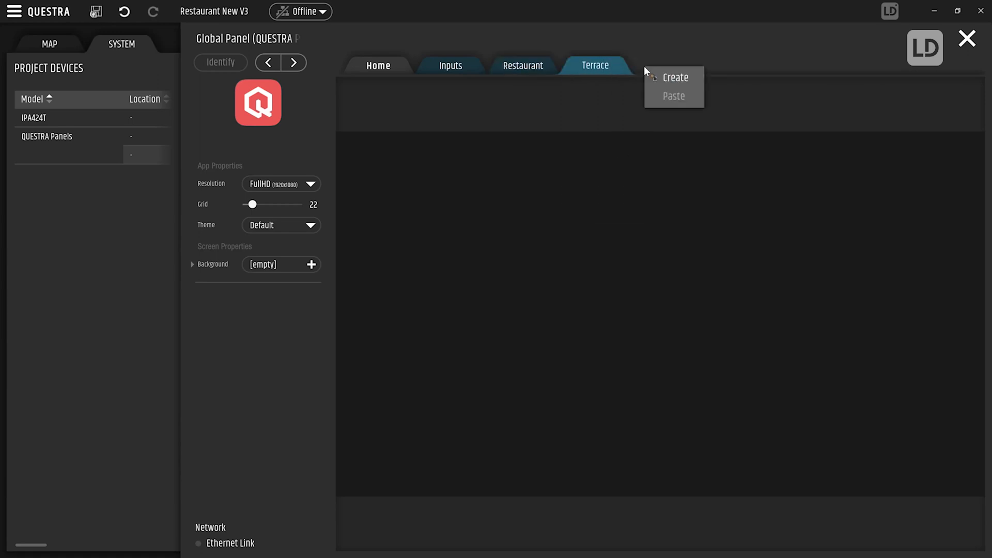
{"action": "left_click", "coordinate": [674, 77]}
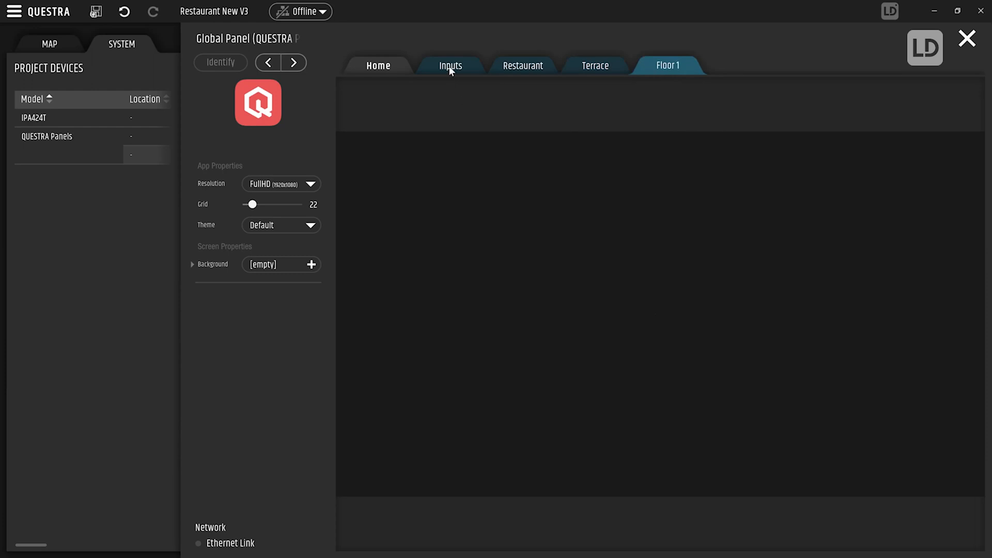
{"action": "left_click", "coordinate": [311, 264]}
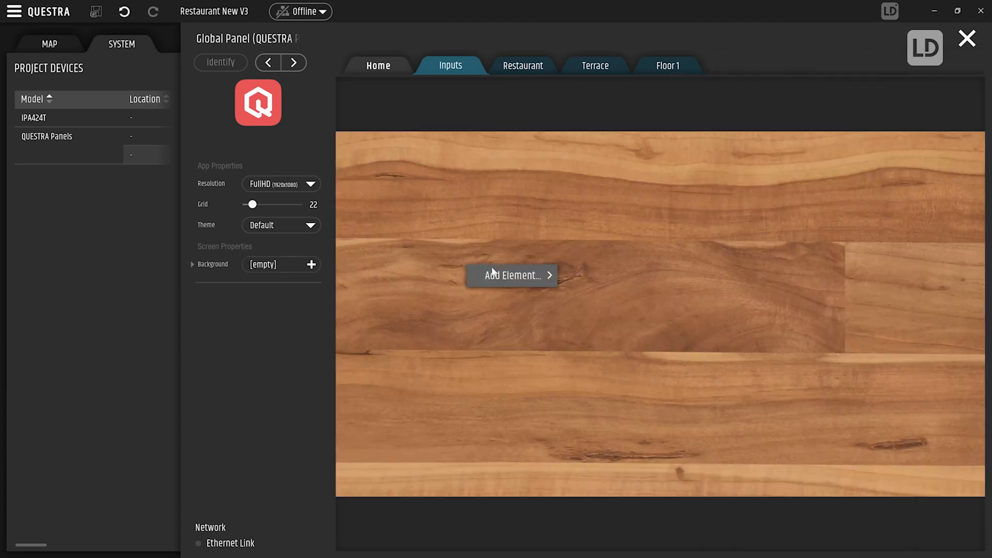
Step: Add a panel with a label at its top and give the panel a dark brown background
{"action": "left_click", "coordinate": [511, 275]}
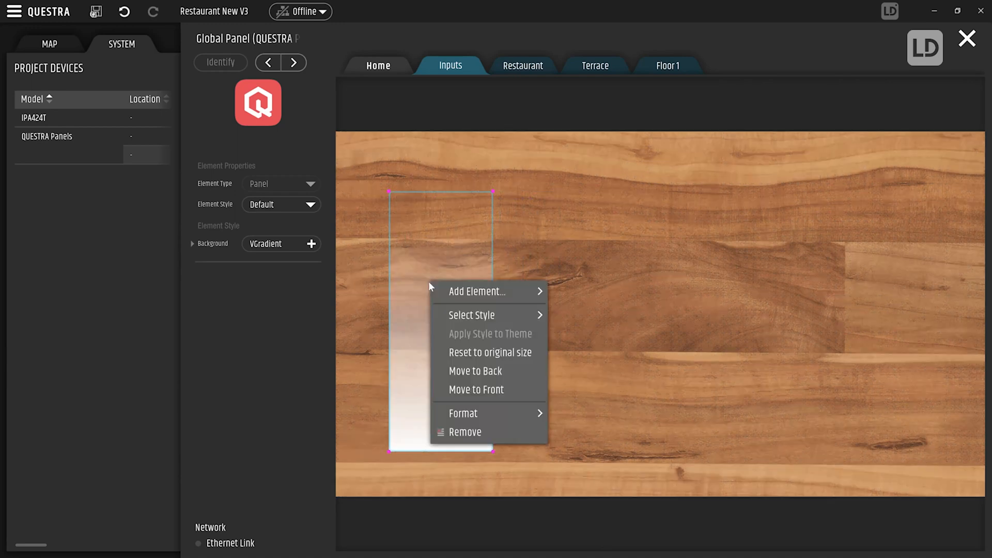
{"action": "left_click", "coordinate": [476, 291]}
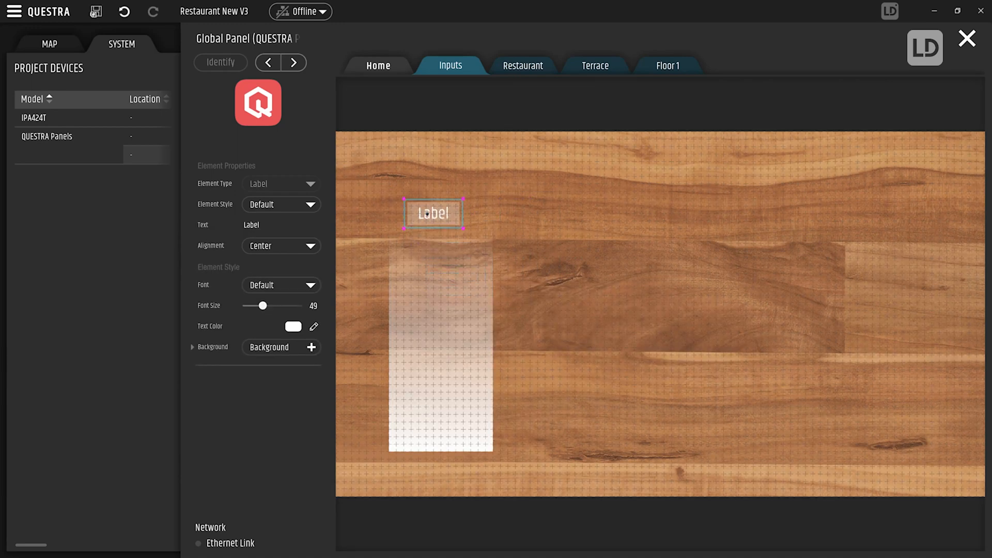
{"action": "left_click_drag", "start_coordinate": [434, 214], "coordinate": [418, 198]}
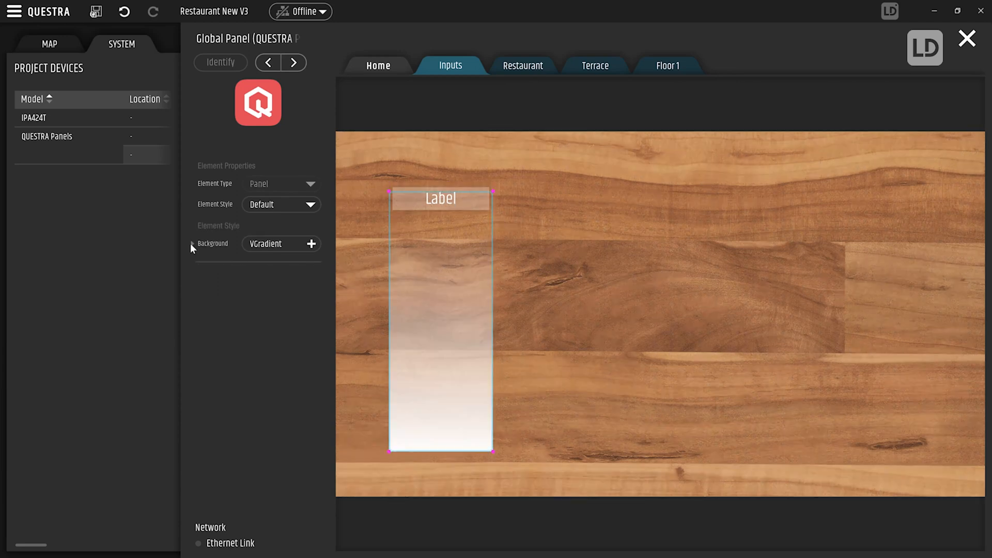
{"action": "left_click", "coordinate": [275, 244]}
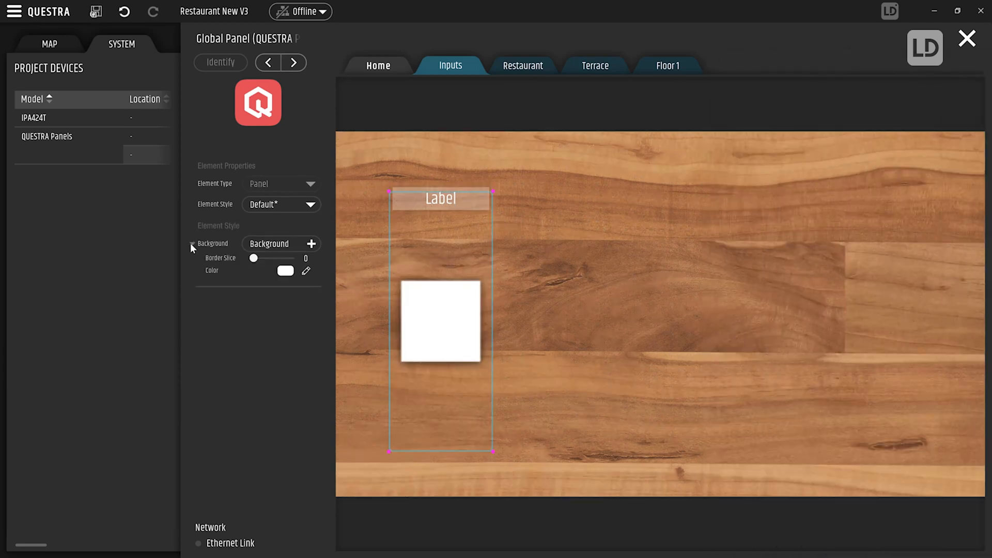
{"action": "left_click", "coordinate": [284, 271]}
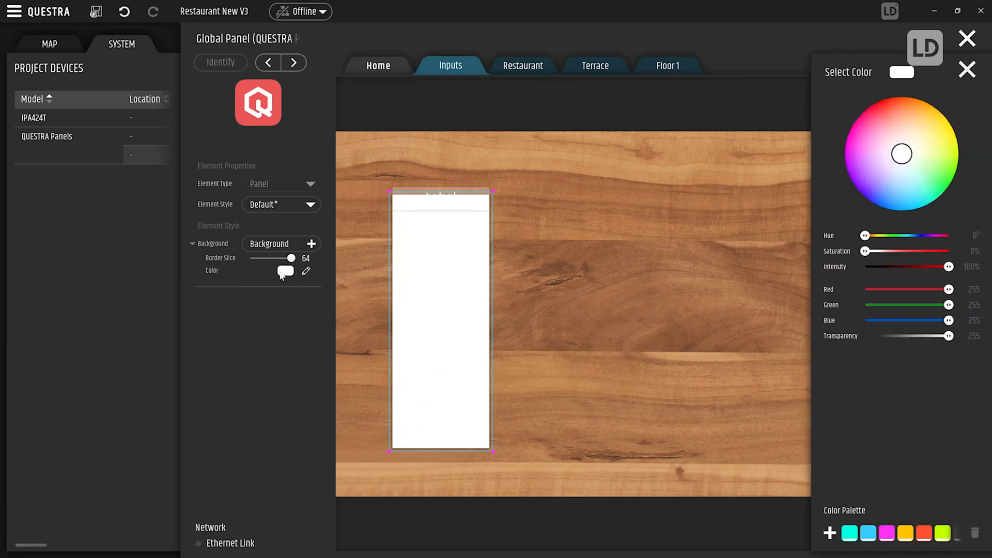
Step: Set the label text to CD with a white background slice
{"action": "left_click", "coordinate": [898, 106]}
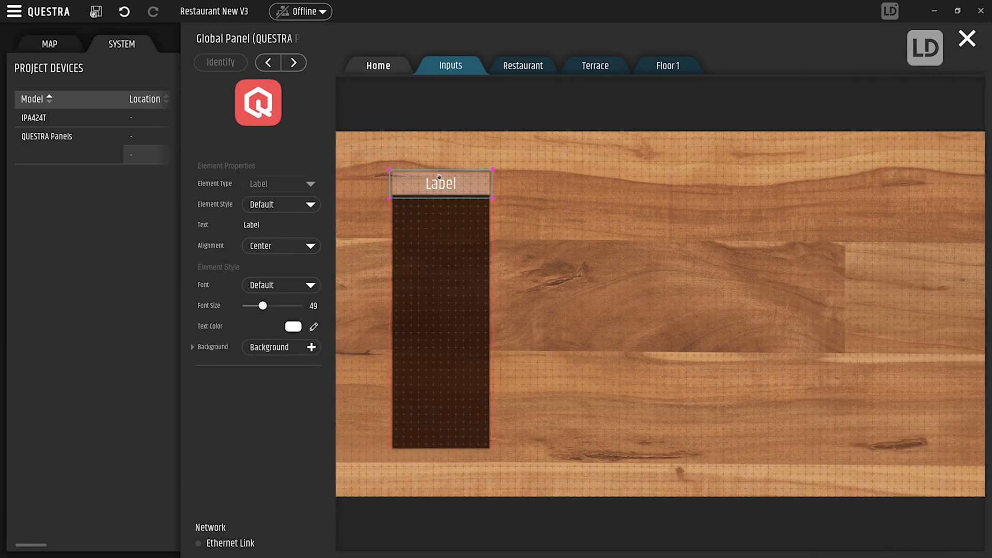
{"action": "type", "text": "cd"}
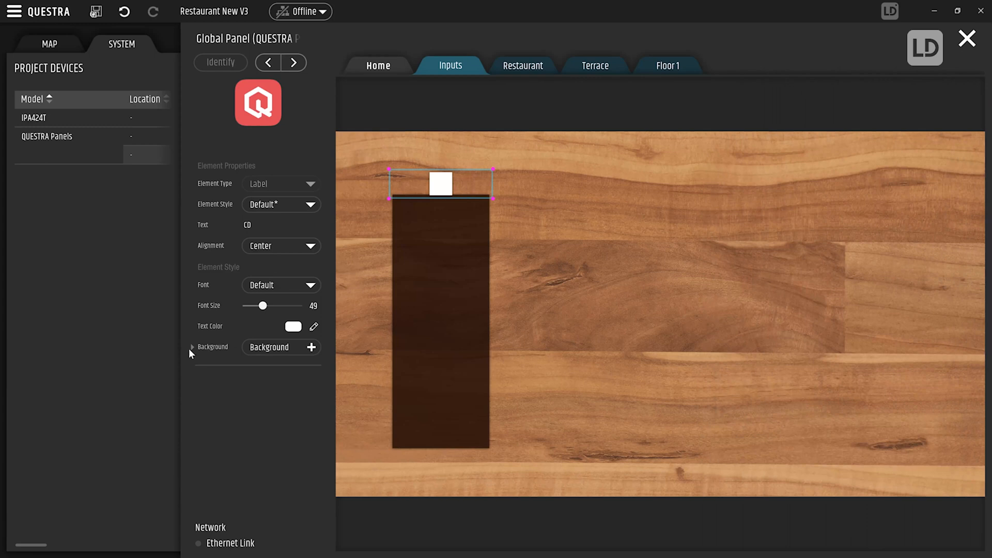
{"action": "left_click", "coordinate": [193, 346]}
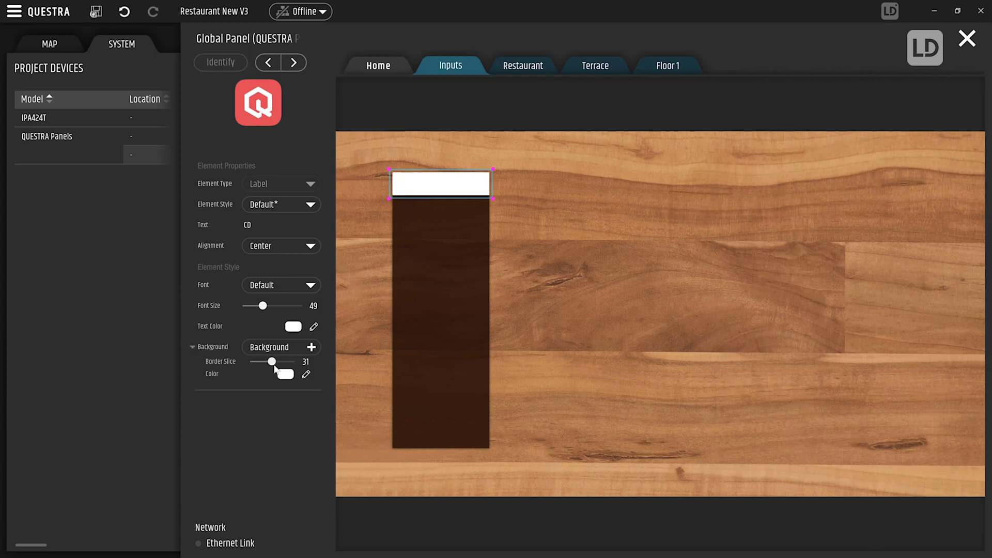
{"action": "left_click_drag", "start_coordinate": [273, 362], "coordinate": [290, 362]}
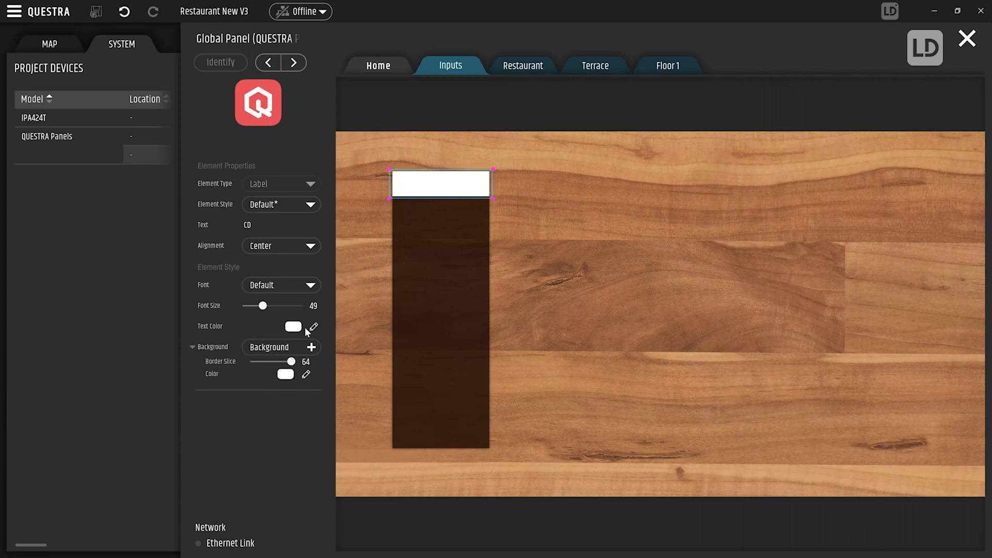
{"action": "left_click", "coordinate": [569, 318]}
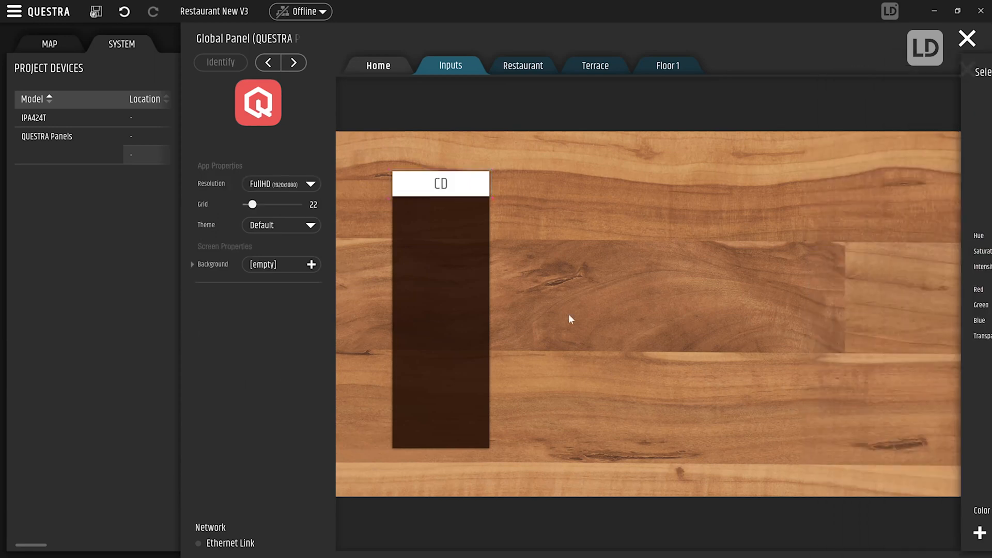
Step: Add a CD volume fader with level scale, duplicate the column, and label the copies DJ and TV
{"action": "right_click", "coordinate": [440, 316]}
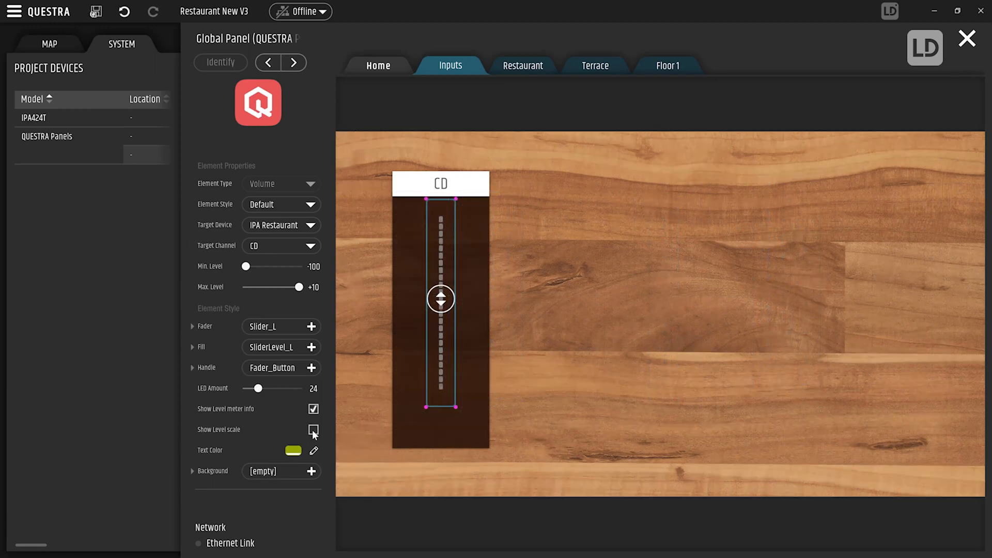
{"action": "left_click", "coordinate": [313, 429]}
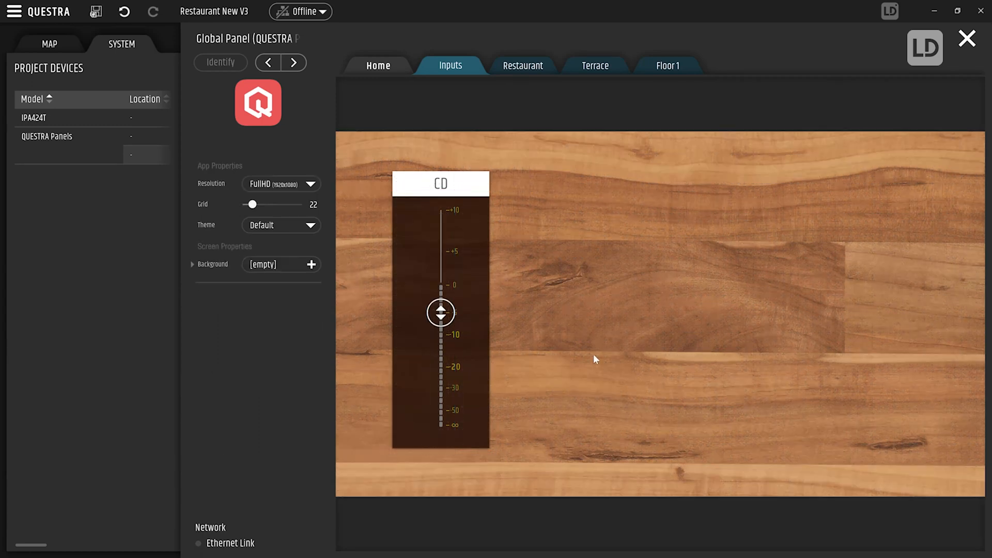
{"action": "left_click", "coordinate": [441, 312]}
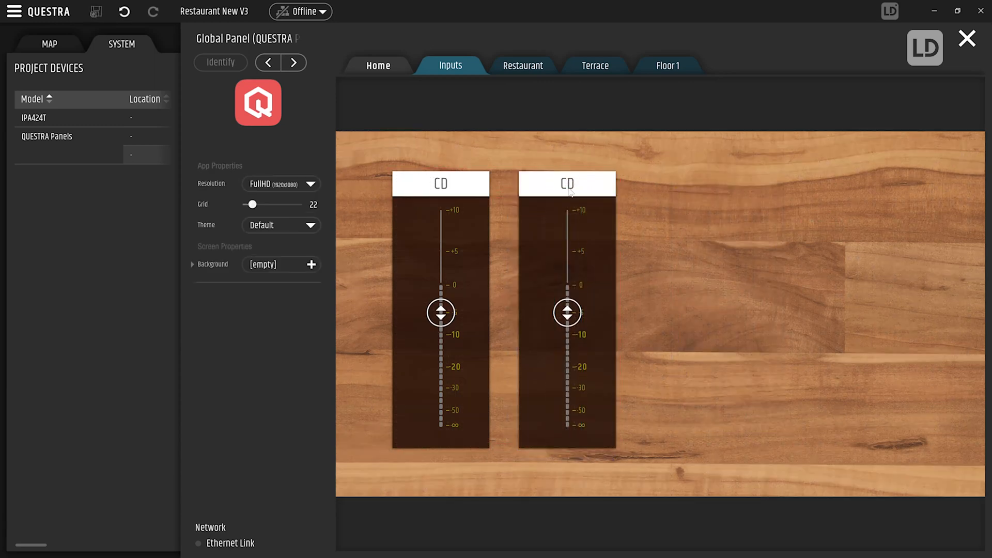
{"action": "left_click", "coordinate": [566, 183]}
{"action": "type", "text": "J"}
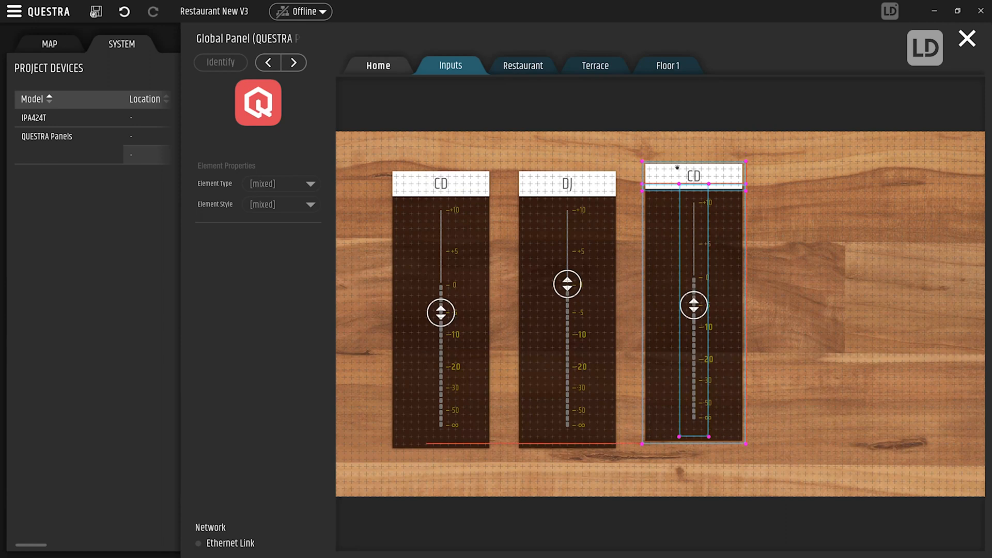
{"action": "left_click", "coordinate": [693, 183]}
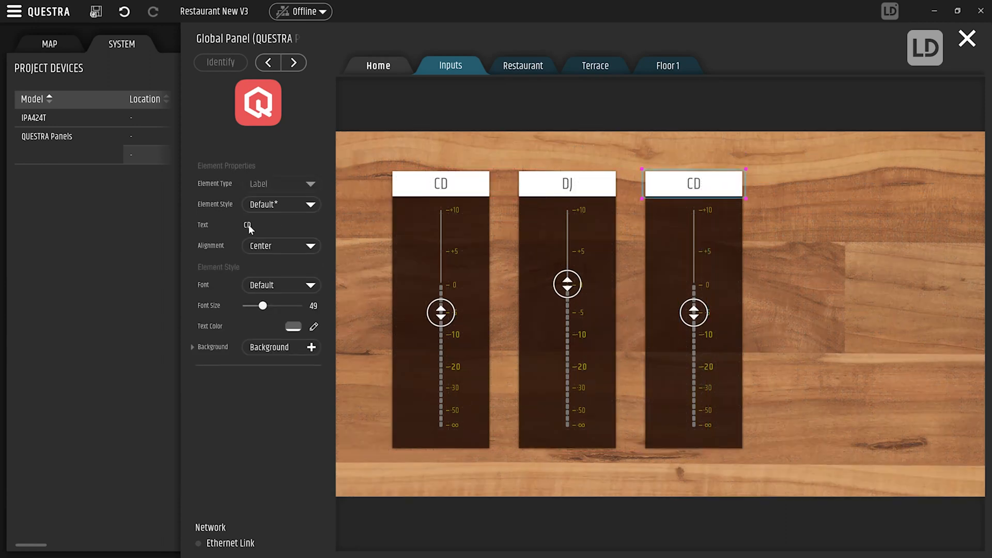
{"action": "type", "text": "TV"}
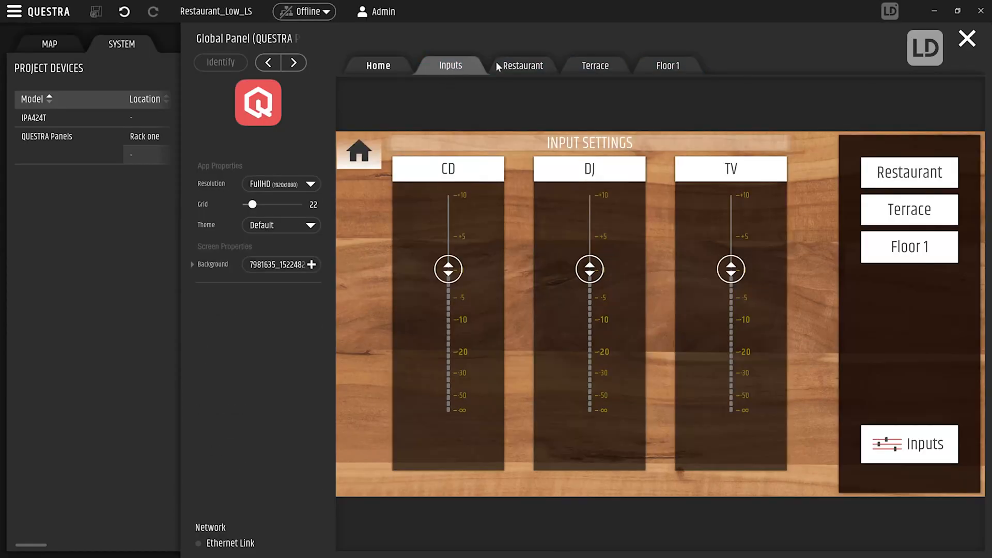
Step: Browse the Restaurant, Terrace and Floor 1 pages, then go from Terrace to the Restaurant zone page
{"action": "left_click", "coordinate": [522, 65]}
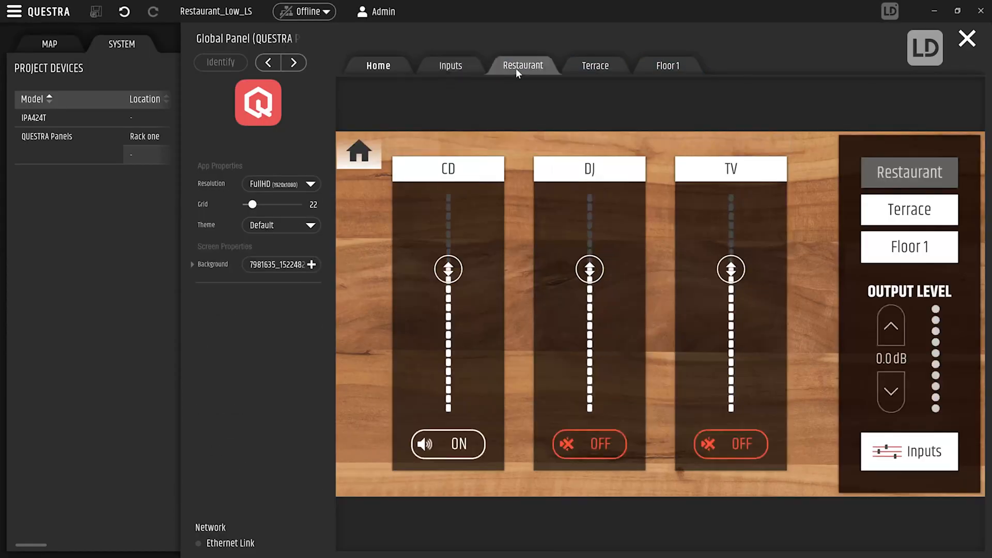
{"action": "left_click", "coordinate": [594, 65]}
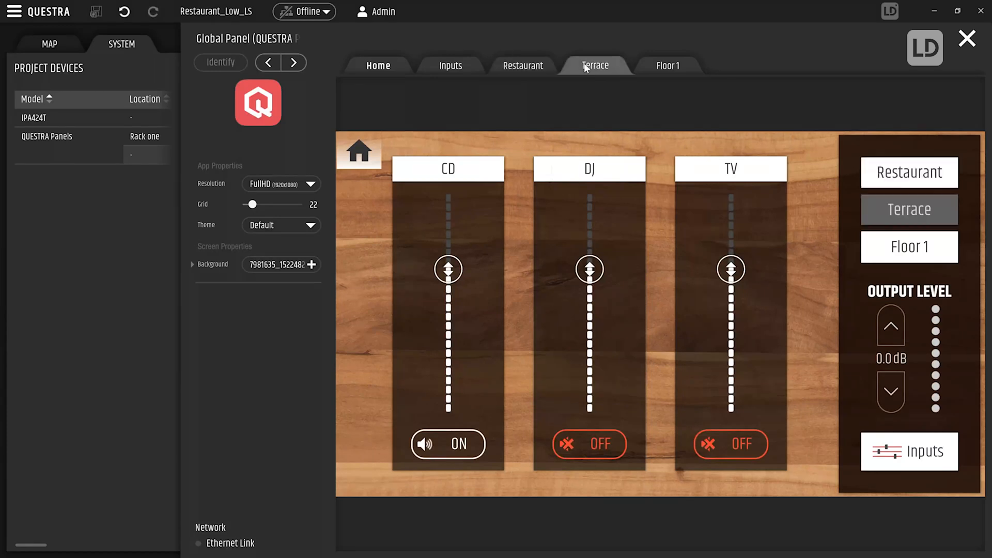
{"action": "mouse_move", "coordinate": [665, 68]}
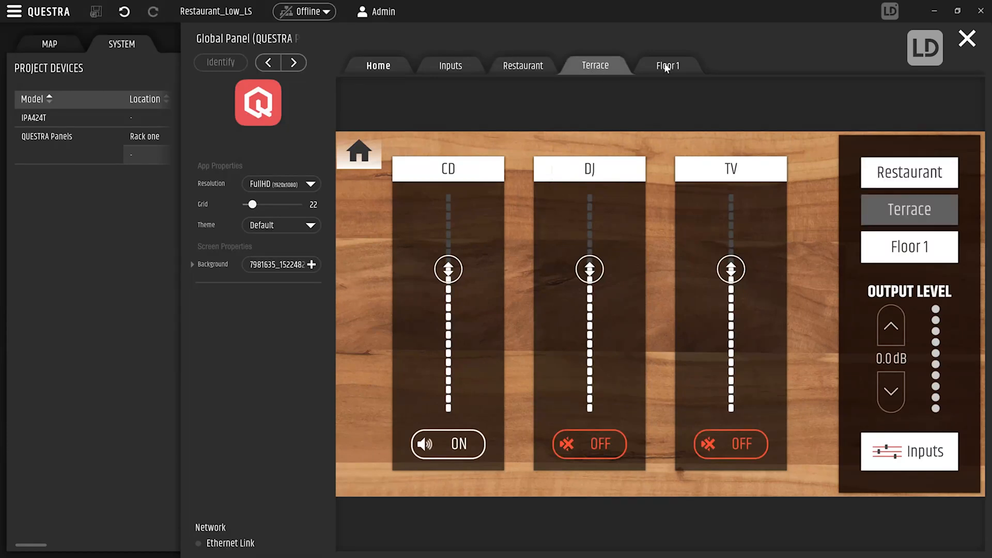
{"action": "left_click", "coordinate": [668, 65]}
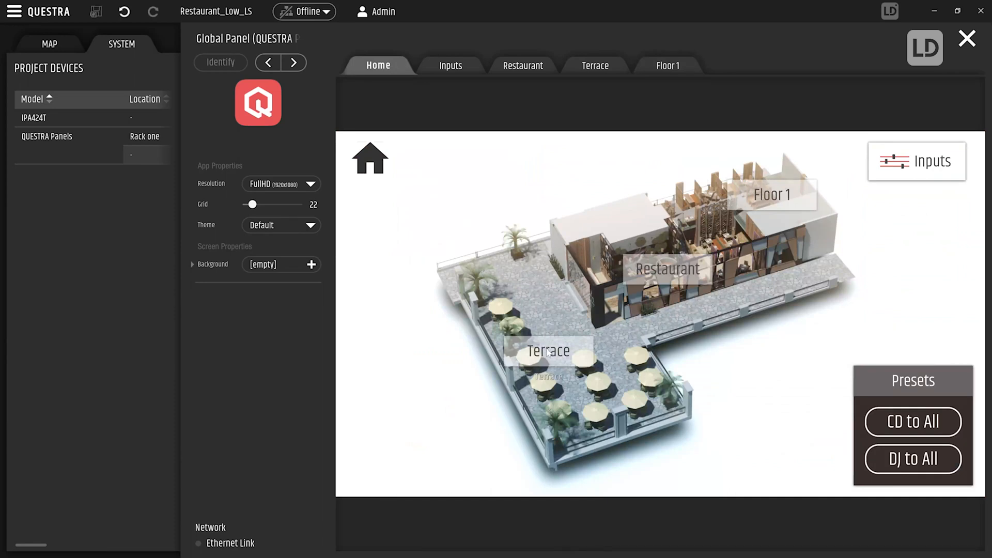
{"action": "left_click", "coordinate": [594, 65]}
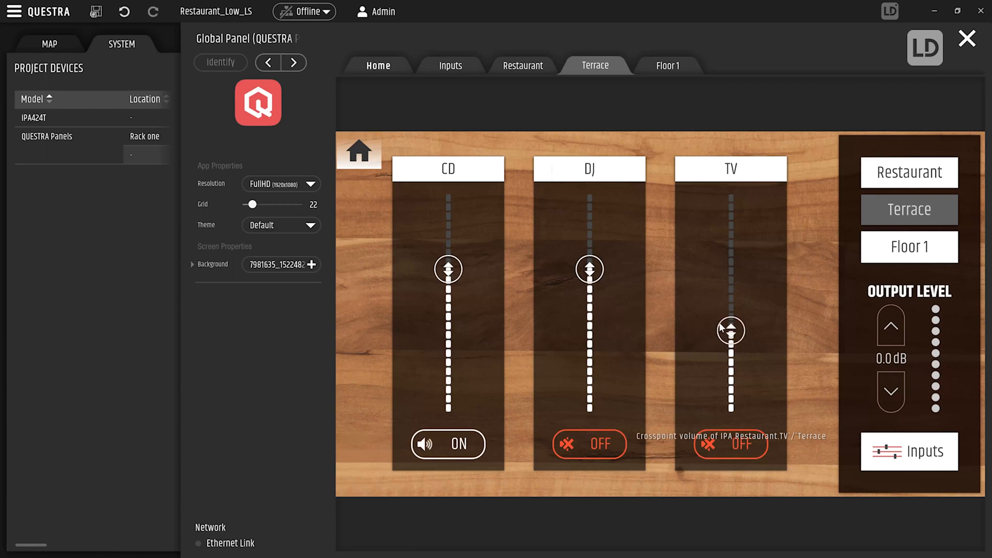
{"action": "left_click", "coordinate": [730, 443]}
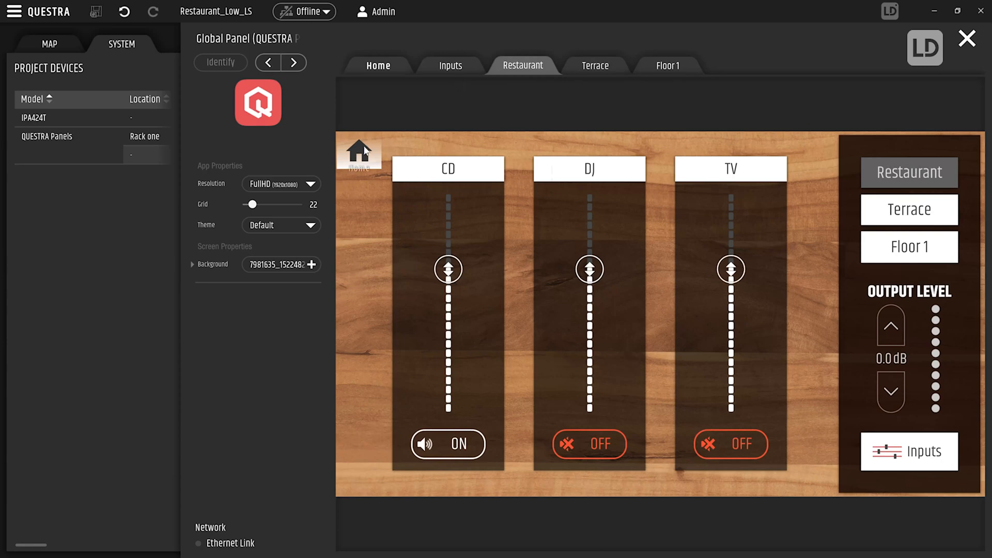
{"action": "left_click", "coordinate": [967, 37]}
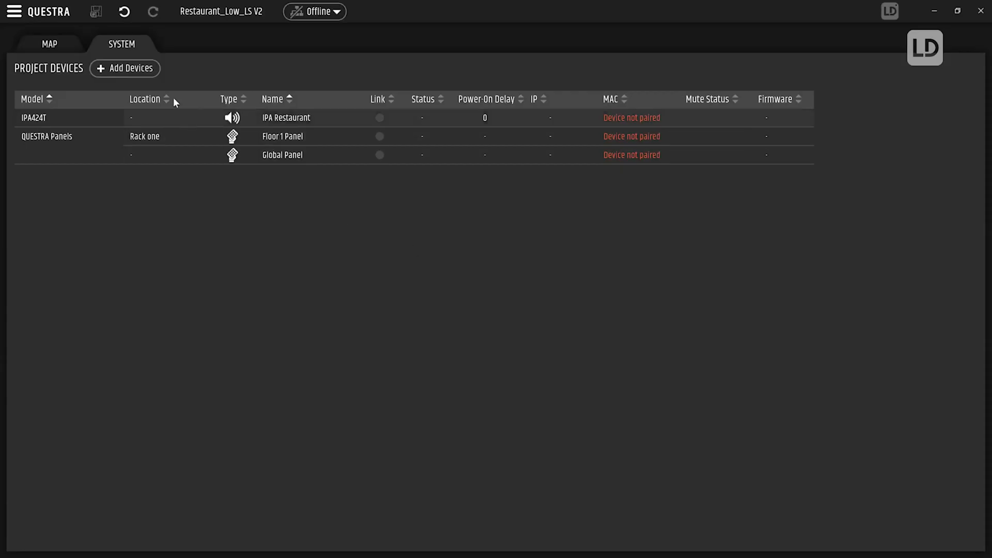
Step: Open Add Devices to scan for and pair the amplifier and Global Panel
{"action": "left_click", "coordinate": [124, 68]}
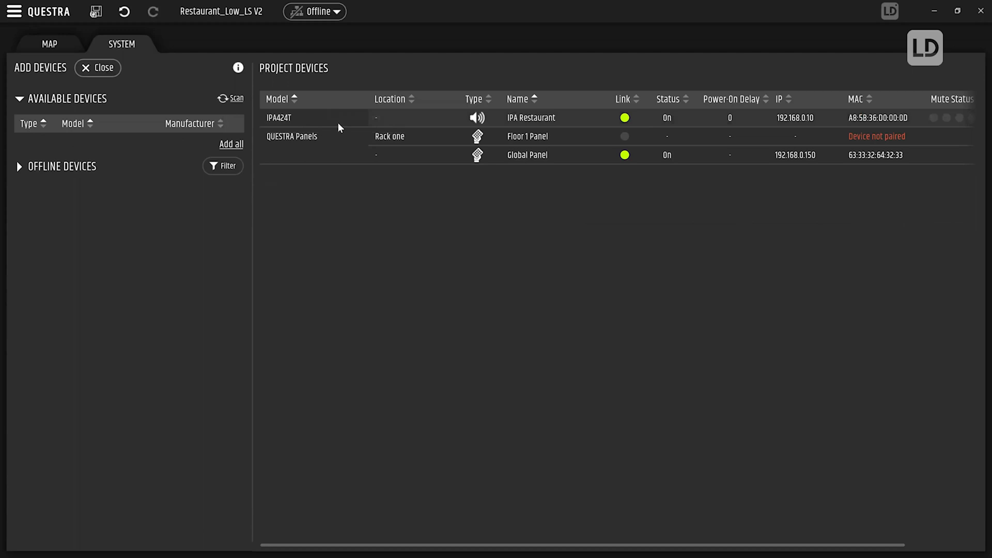
Step: Deploy to both paired devices and connect, then select the IPA Restaurant amplifier
{"action": "left_click", "coordinate": [315, 12]}
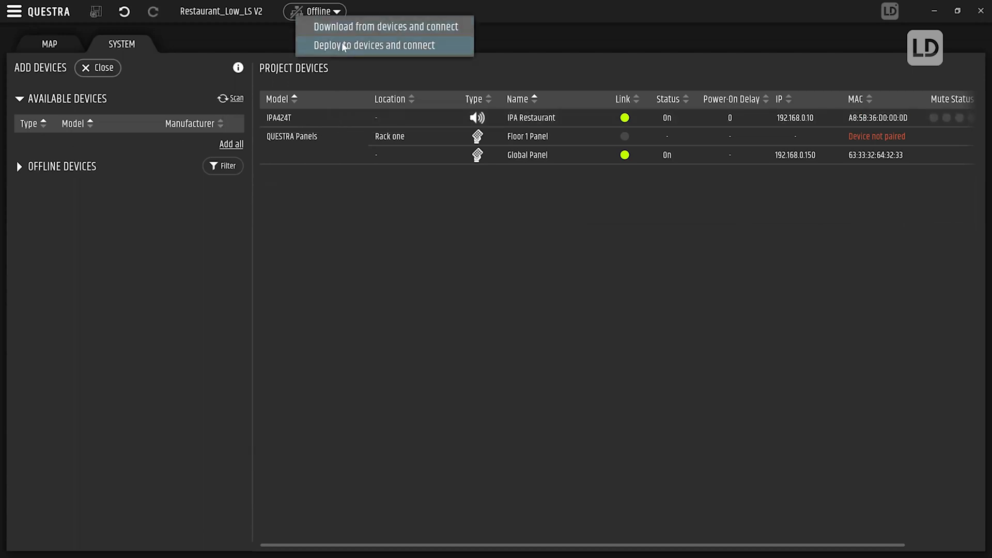
{"action": "left_click", "coordinate": [376, 45]}
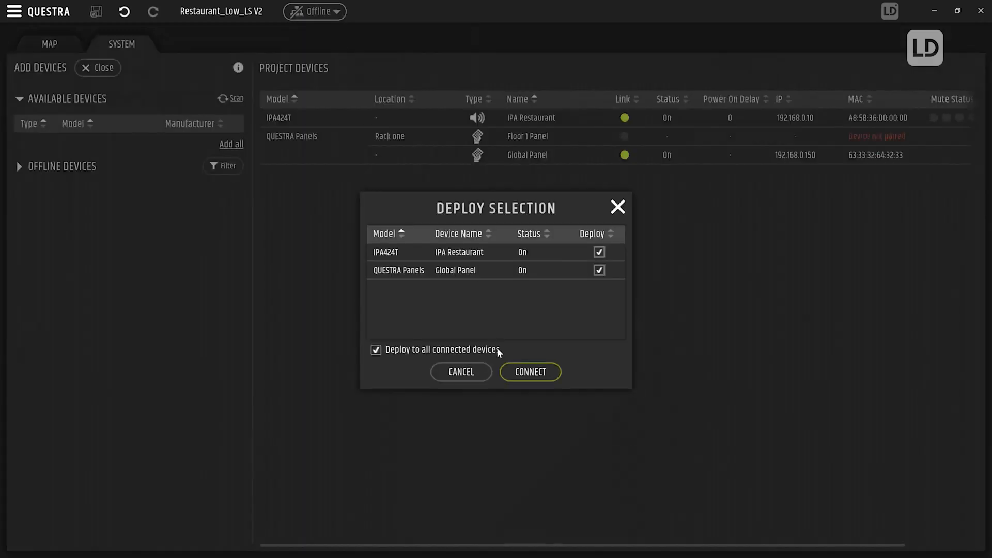
{"action": "left_click", "coordinate": [530, 372]}
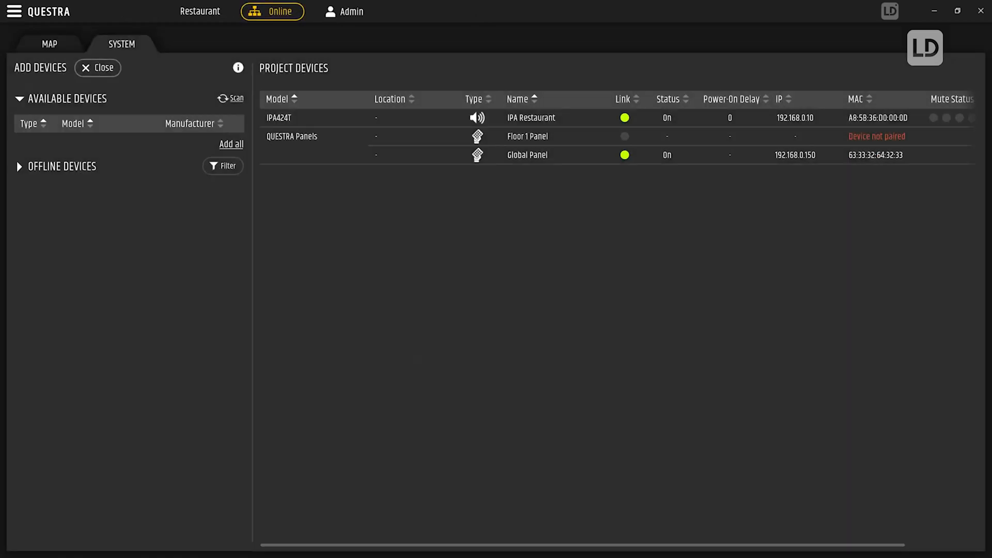
{"action": "left_click", "coordinate": [530, 118]}
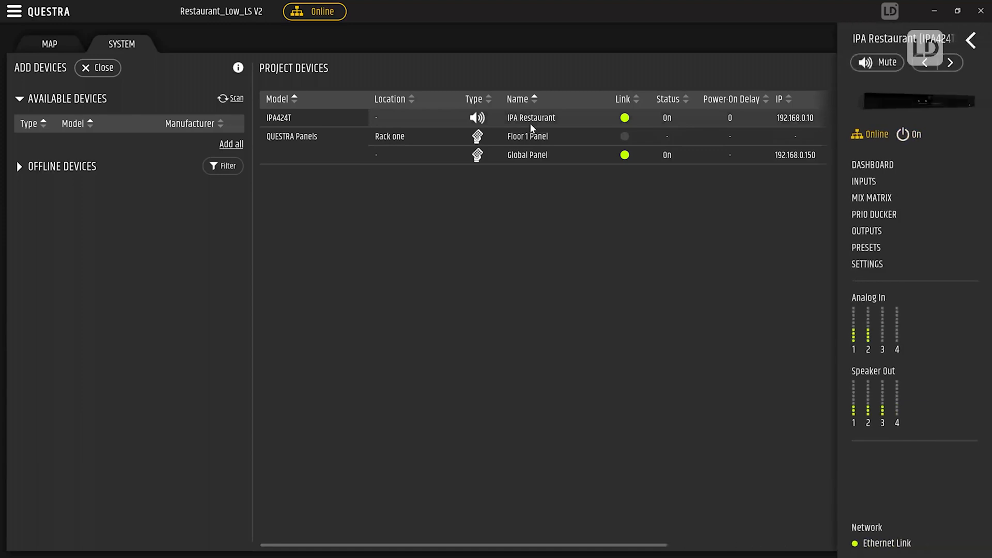
{"action": "mouse_move", "coordinate": [835, 89]}
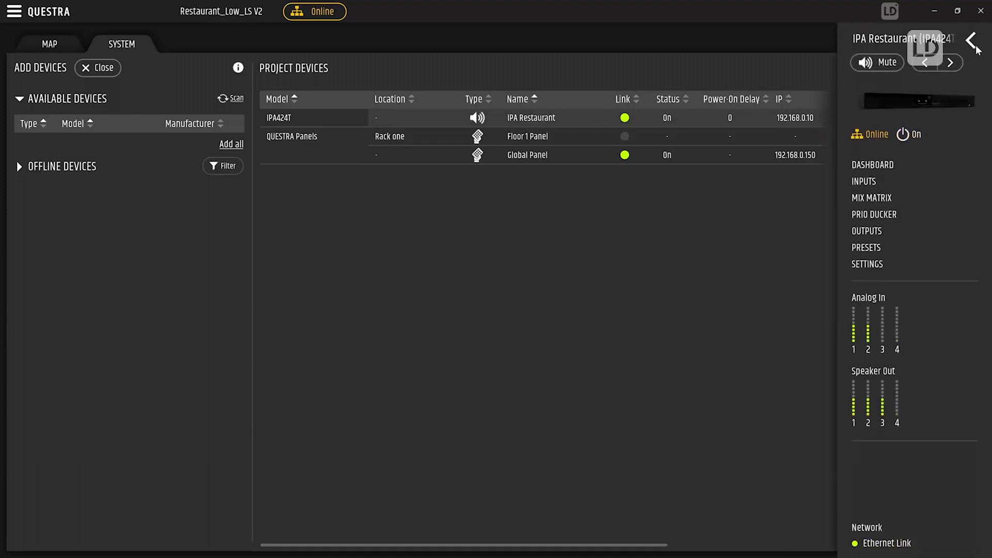
Step: Expand the IPA Restaurant amplifier's full settings editor
{"action": "left_click", "coordinate": [973, 42]}
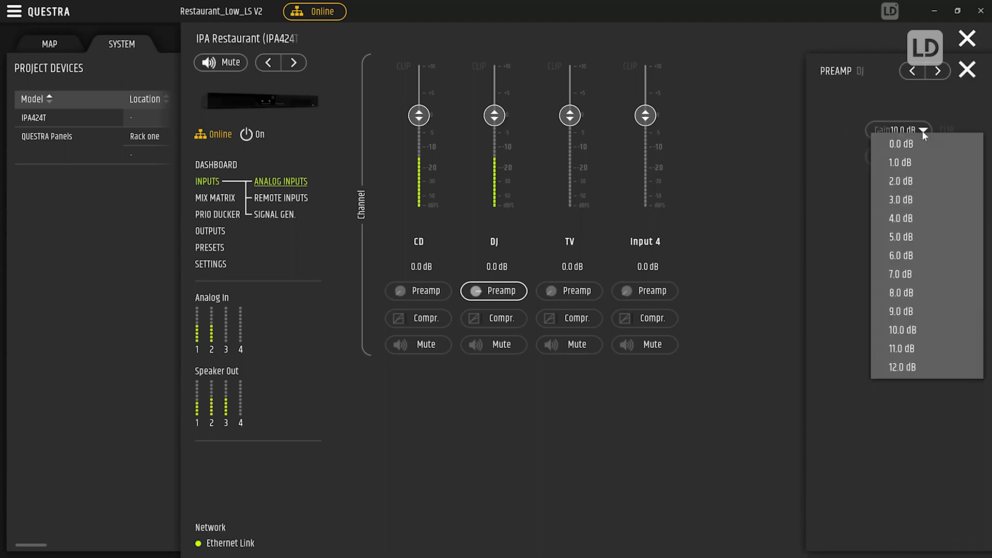
{"action": "mouse_move", "coordinate": [902, 237]}
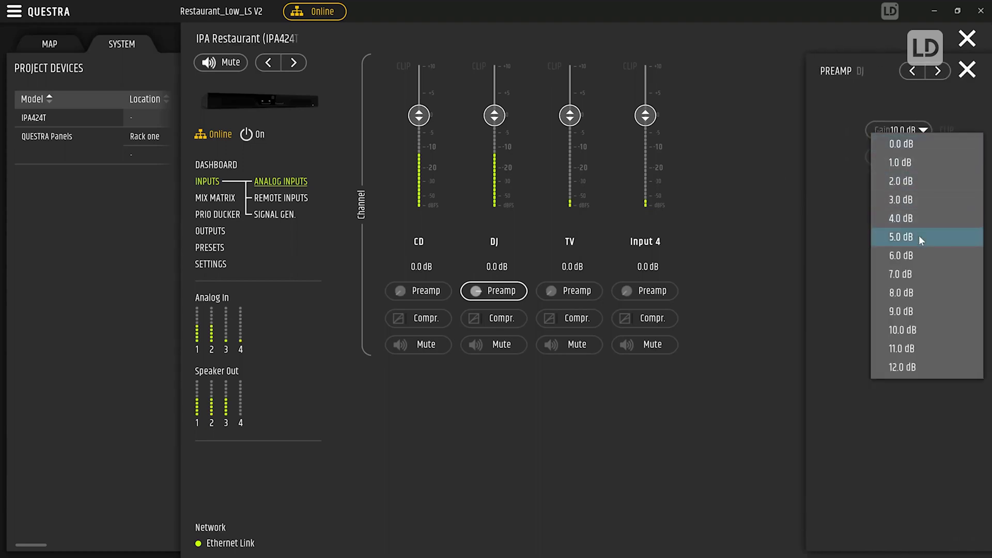
Step: Set the DJ preamp gain to 5.0 dB and remove CD from the Terrace mix
{"action": "left_click", "coordinate": [901, 236]}
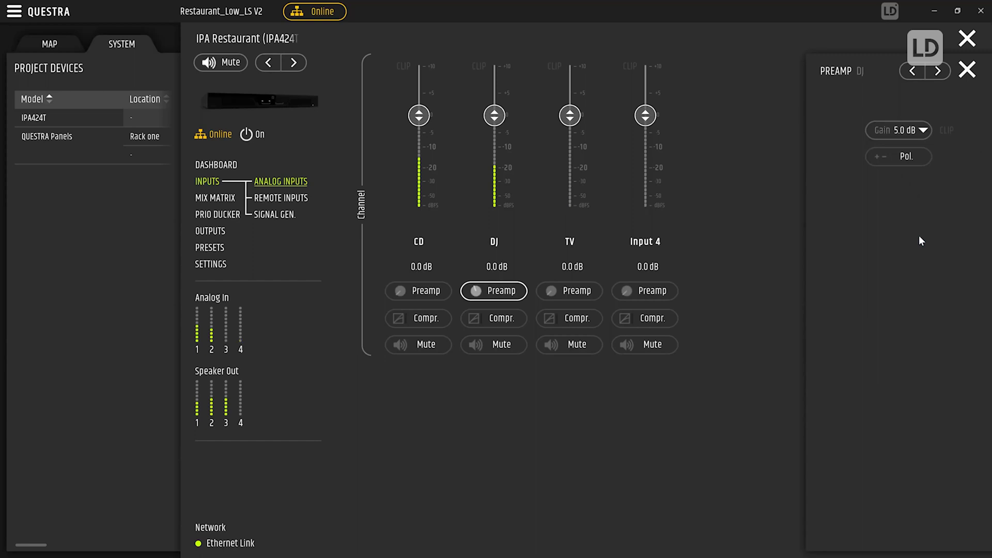
{"action": "left_click", "coordinate": [967, 70]}
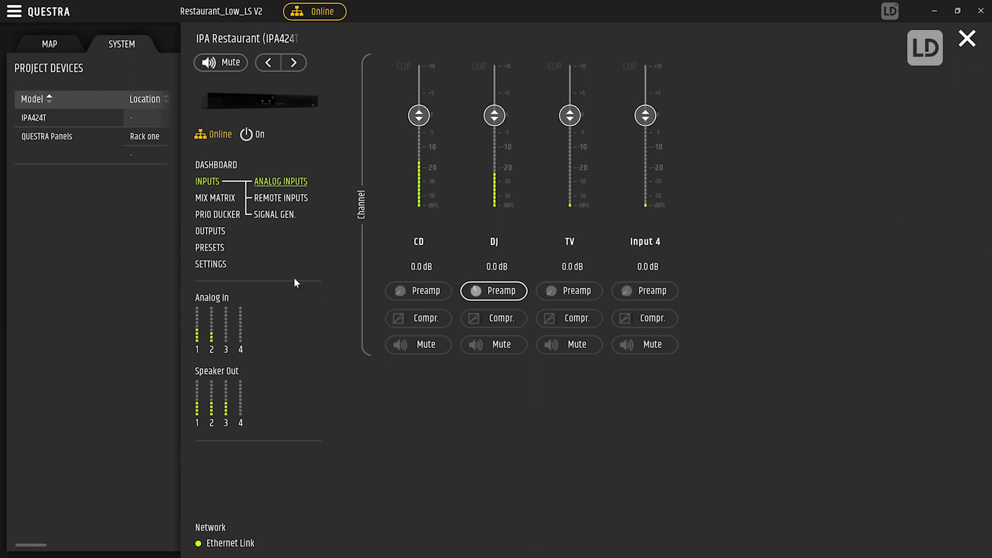
{"action": "left_click", "coordinate": [214, 197]}
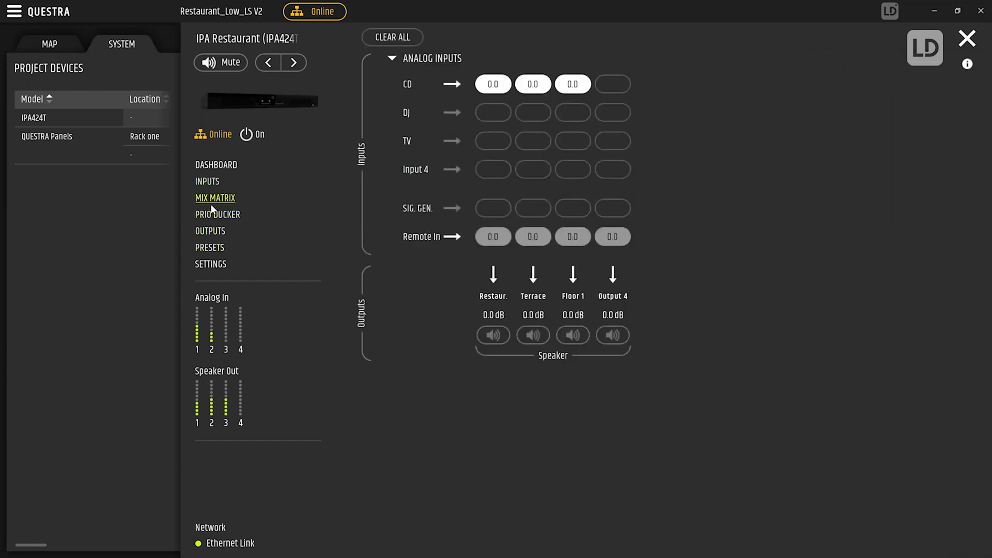
{"action": "left_click", "coordinate": [532, 83]}
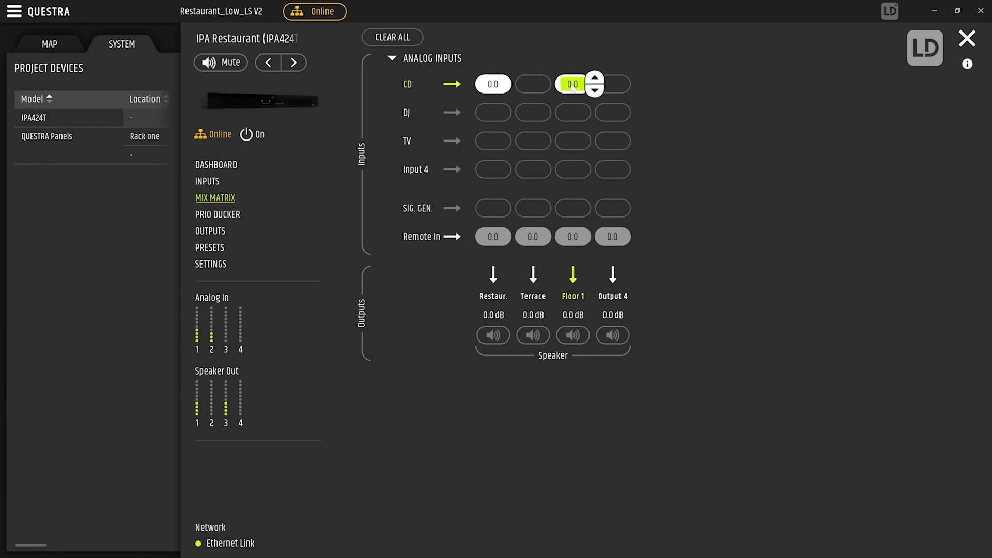
Step: Lower the Restaurant output's dynamics threshold to -19 dB and review its equalizer
{"action": "left_click", "coordinate": [210, 231]}
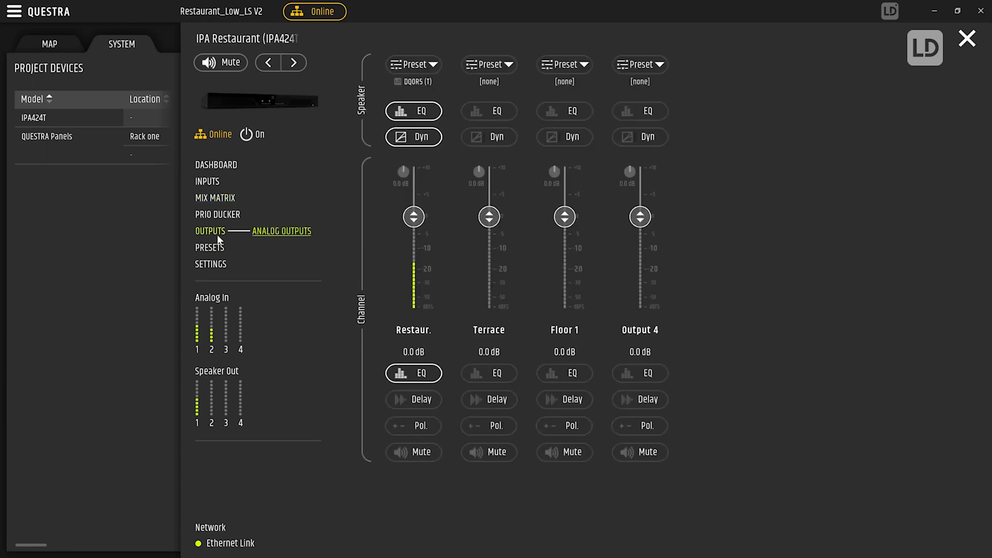
{"action": "left_click", "coordinate": [414, 136]}
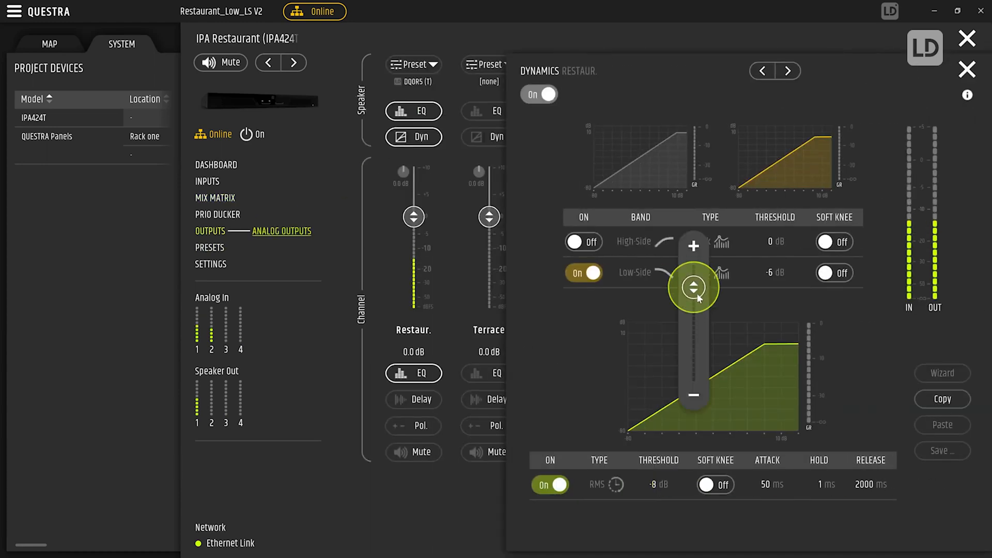
{"action": "left_click_drag", "start_coordinate": [693, 288], "coordinate": [693, 310]}
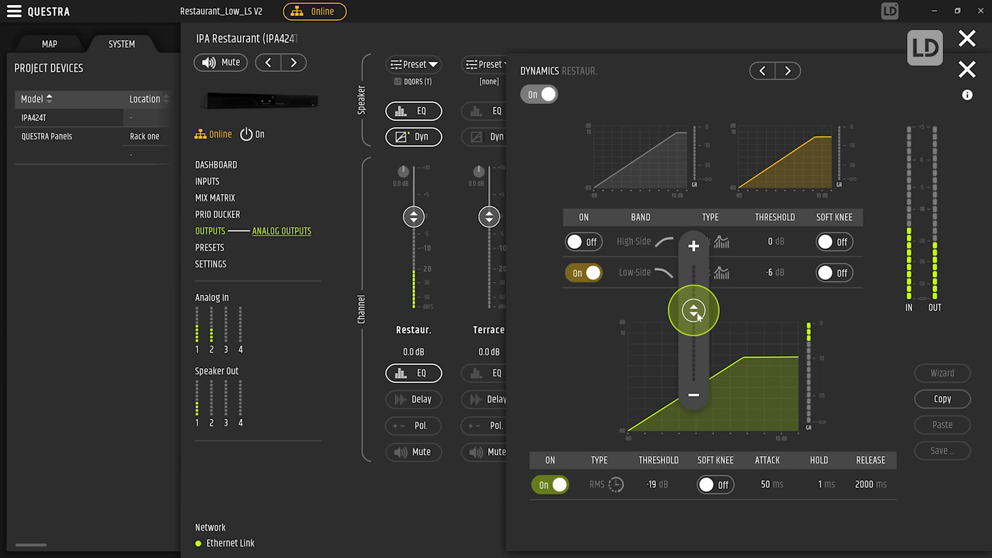
{"action": "left_click", "coordinate": [966, 68]}
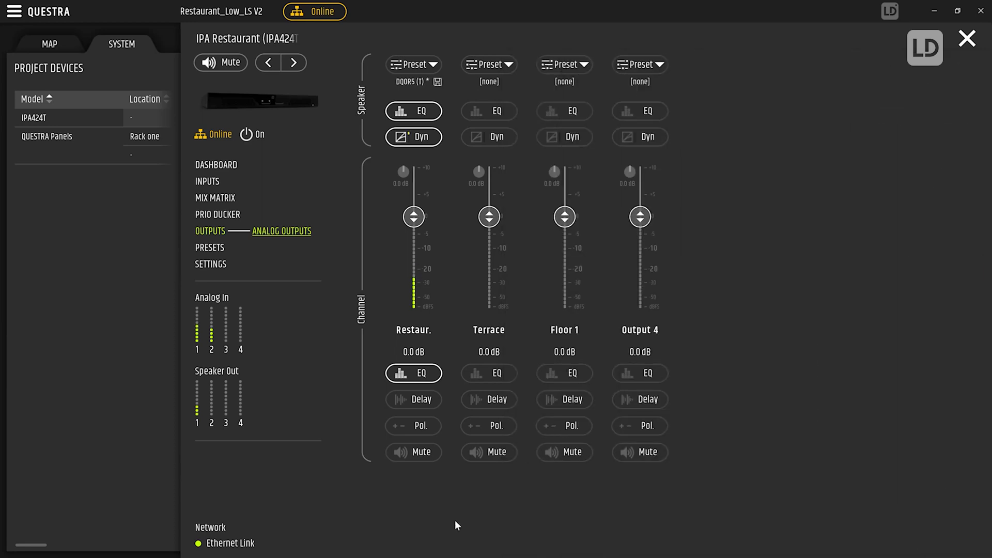
{"action": "left_click", "coordinate": [414, 373]}
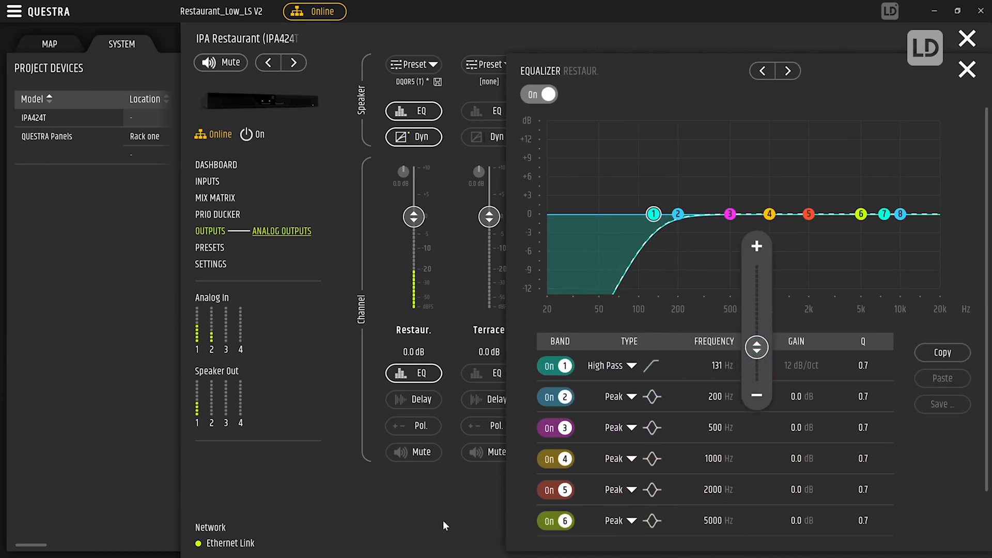
{"action": "left_click", "coordinate": [967, 70]}
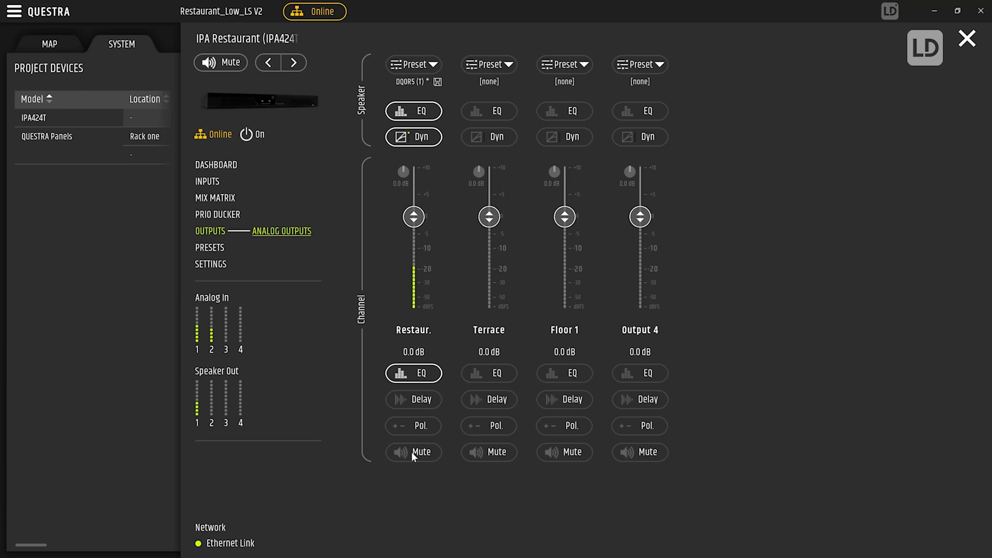
Step: Mute and unmute the IPA Restaurant amplifier from its device list side panel
{"action": "left_click", "coordinate": [967, 38]}
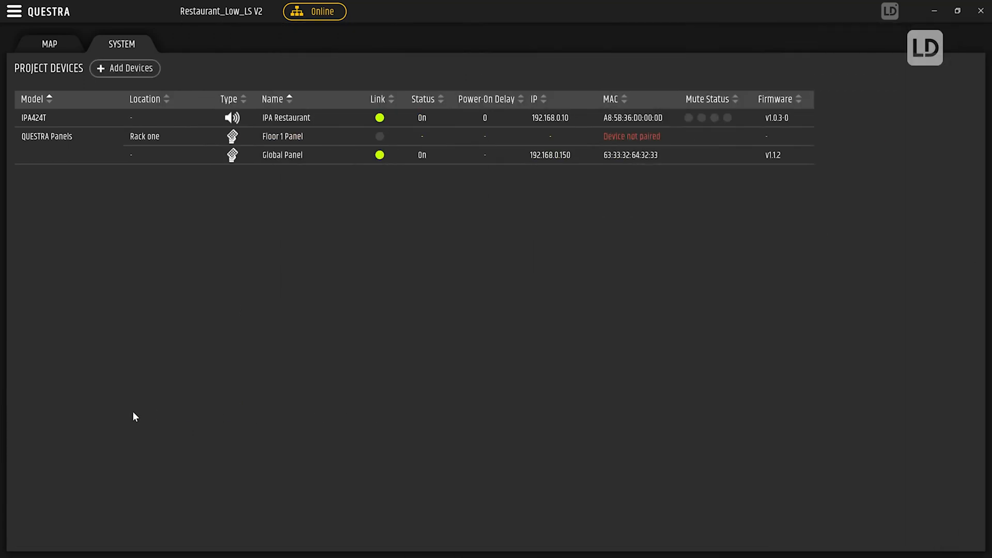
{"action": "left_click", "coordinate": [286, 117]}
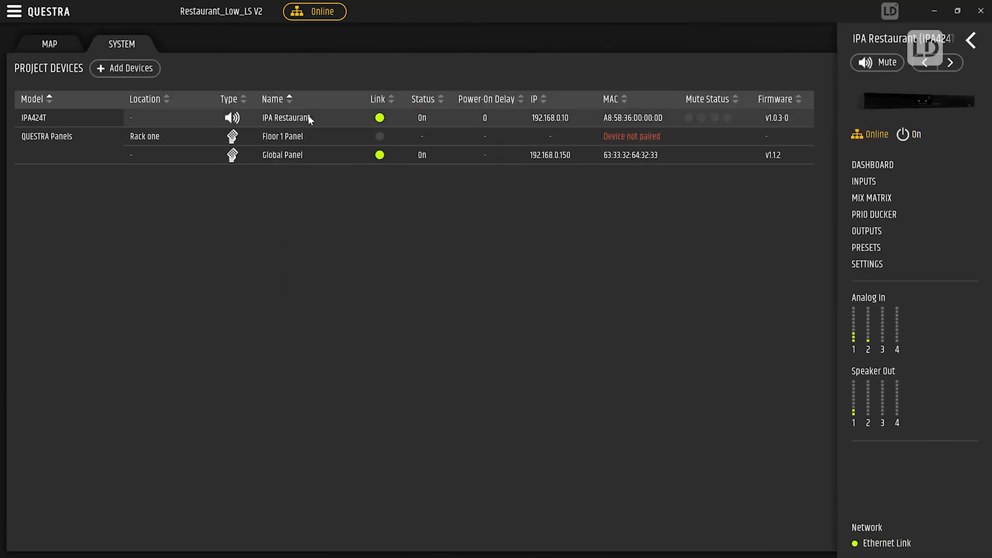
{"action": "left_click", "coordinate": [877, 62]}
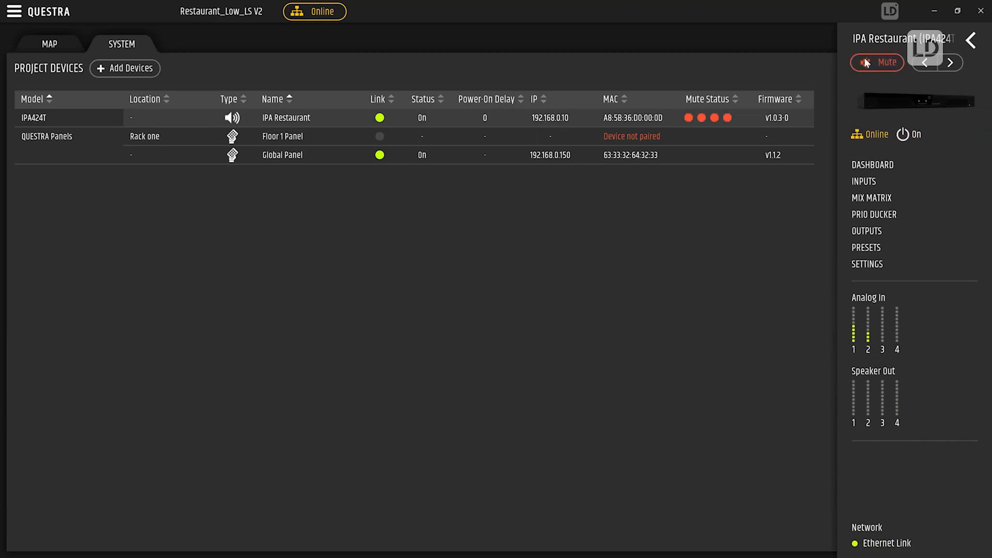
{"action": "left_click", "coordinate": [877, 63]}
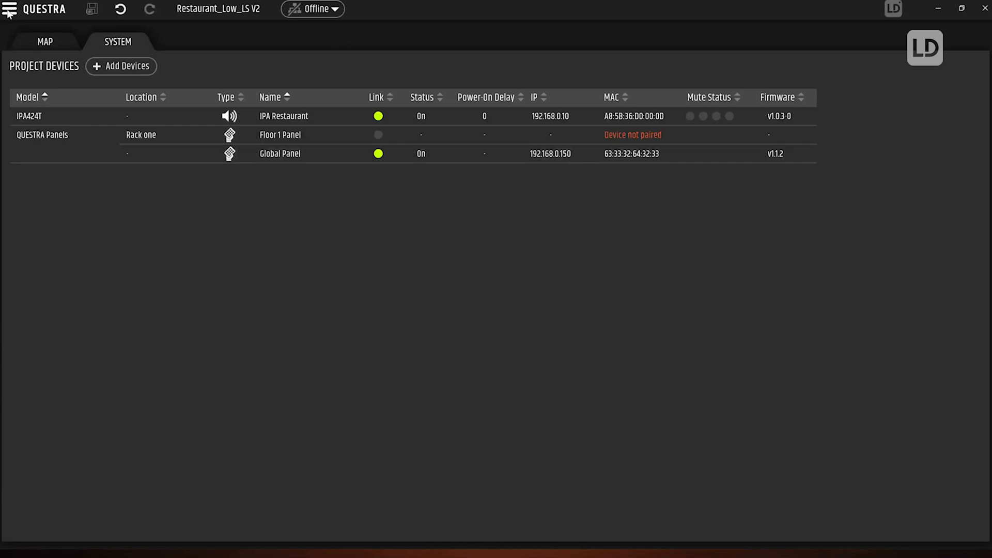
Step: Create the User 1 profile with a generated panel PIN and Read rights
{"action": "left_click", "coordinate": [9, 9]}
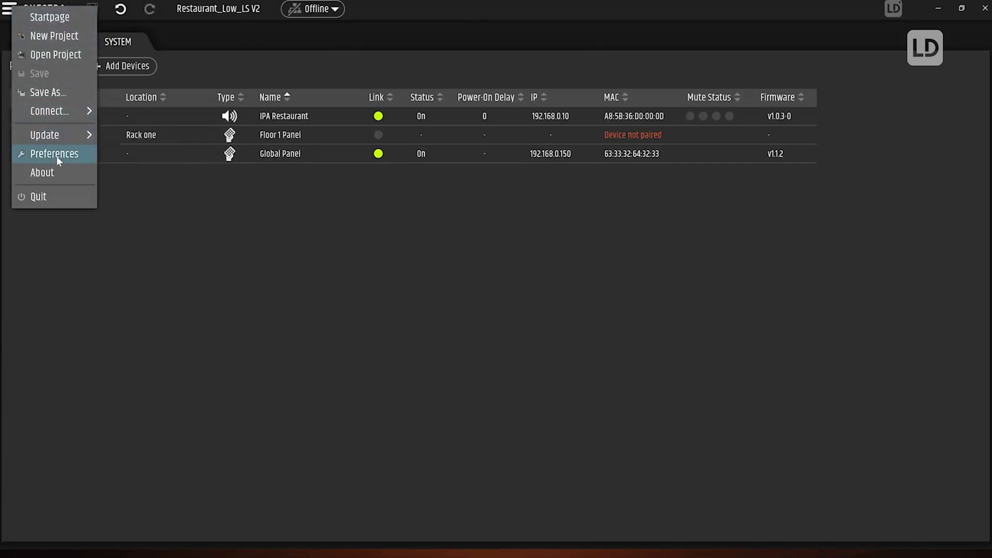
{"action": "left_click", "coordinate": [54, 154]}
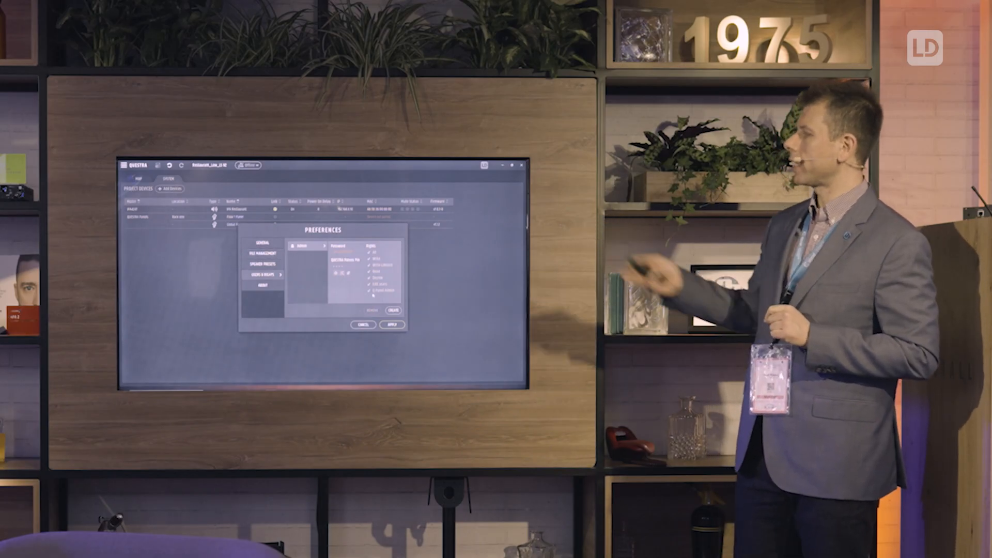
{"action": "left_click", "coordinate": [668, 366]}
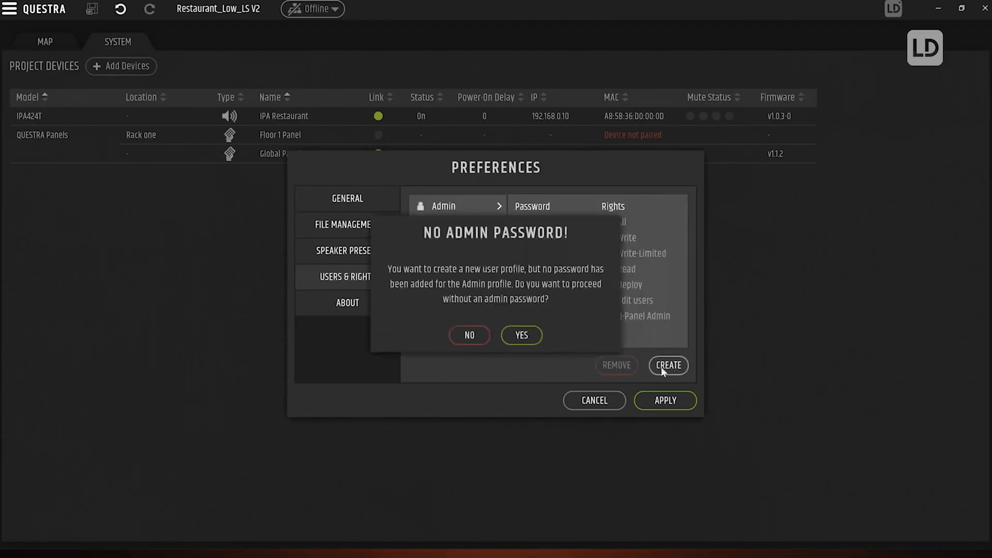
{"action": "left_click", "coordinate": [520, 335]}
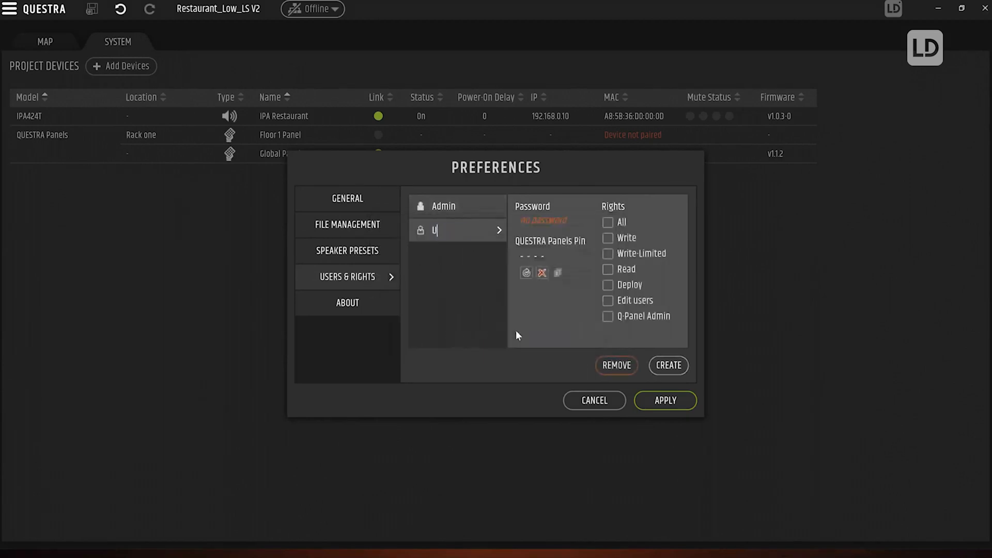
{"action": "type", "text": "ser 1"}
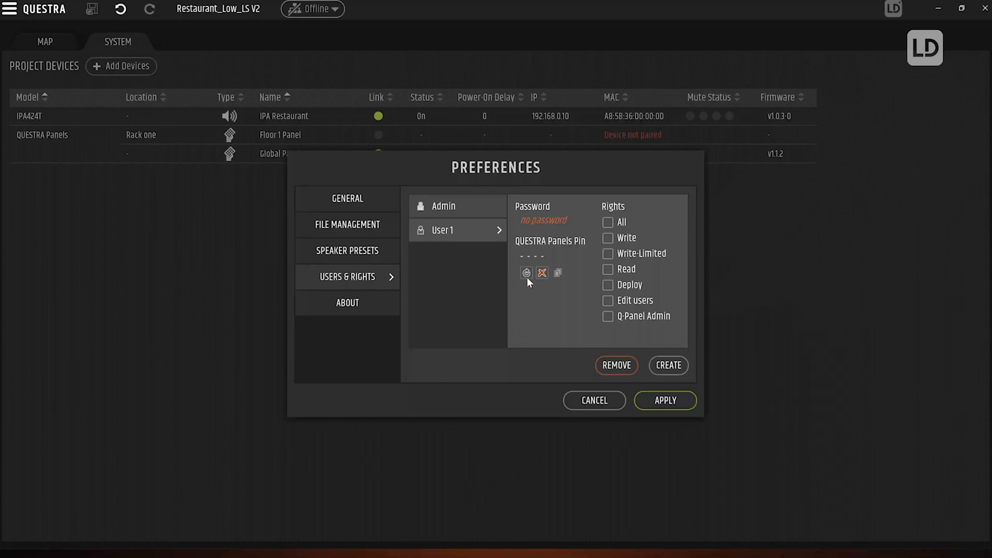
{"action": "left_click", "coordinate": [526, 273]}
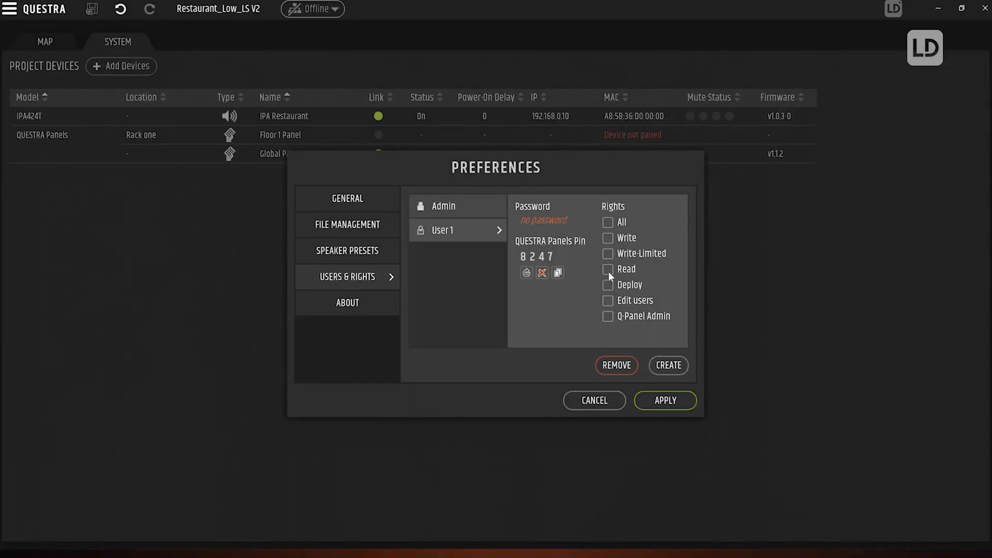
{"action": "left_click", "coordinate": [608, 268]}
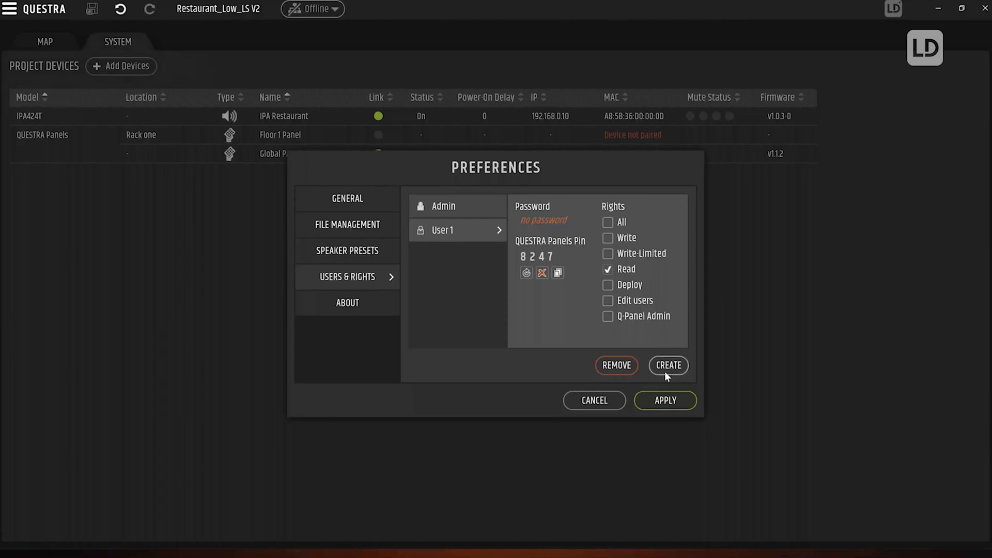
{"action": "left_click", "coordinate": [667, 365]}
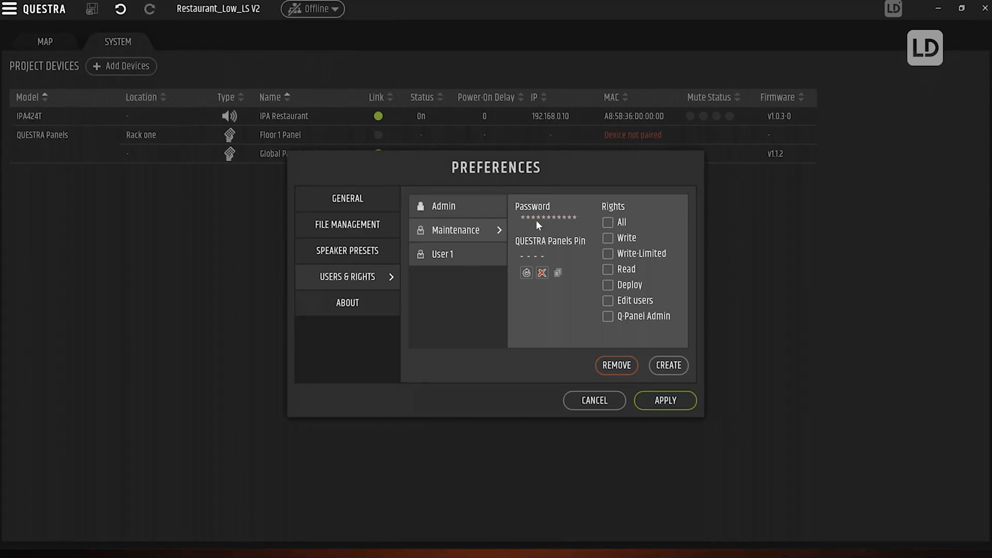
Step: Generate Maintenance's panel PIN, grant Write and Q-Panel Admin rights, and apply
{"action": "left_click", "coordinate": [526, 273]}
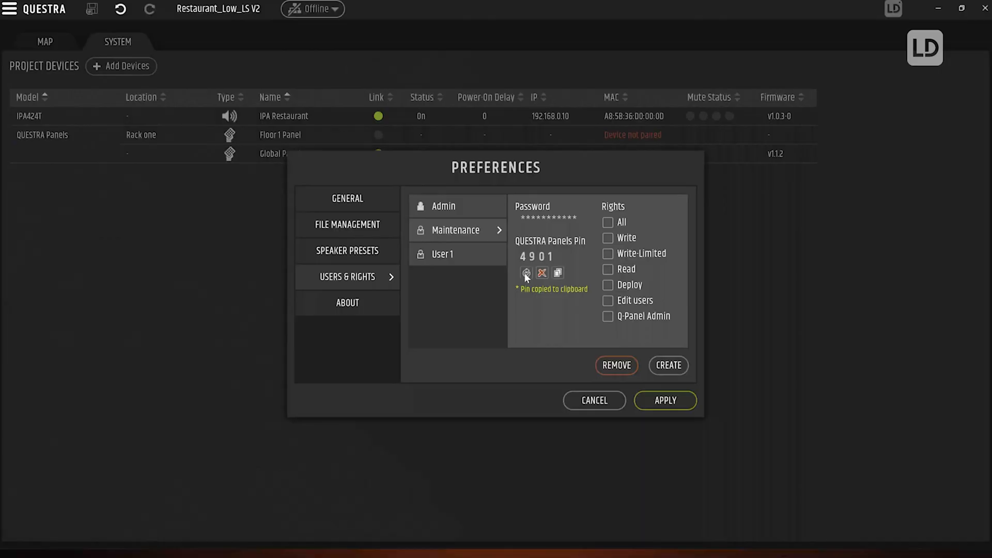
{"action": "left_click", "coordinate": [608, 237]}
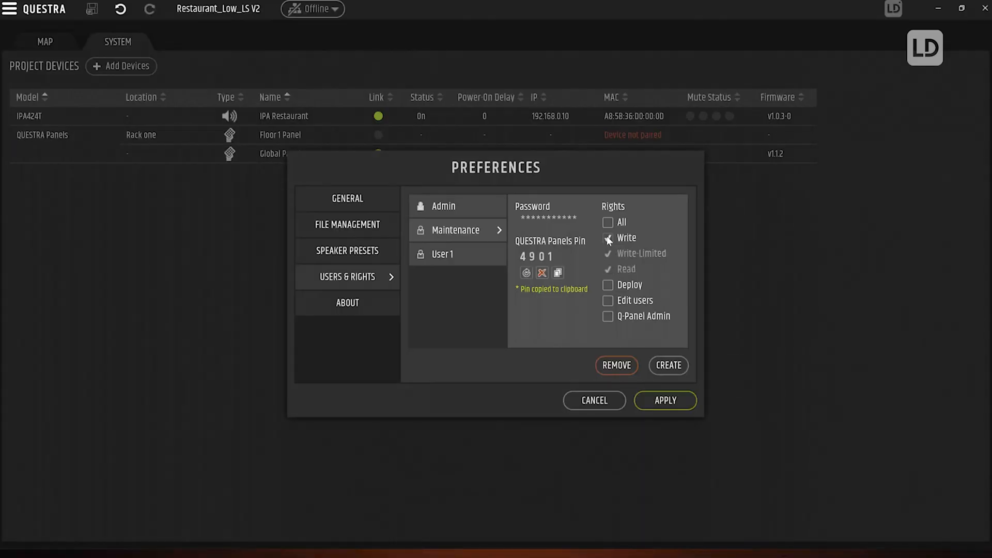
{"action": "left_click", "coordinate": [608, 316]}
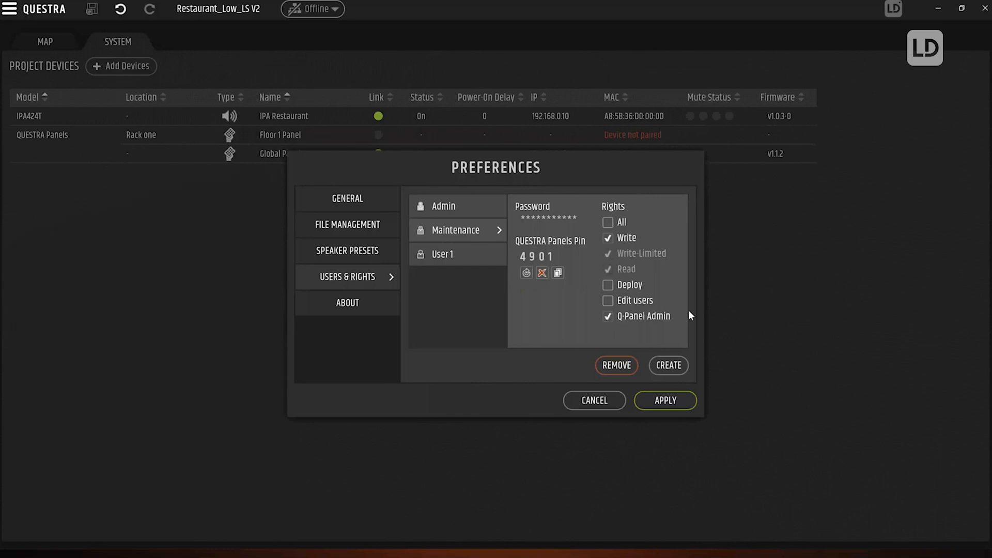
{"action": "left_click", "coordinate": [665, 400]}
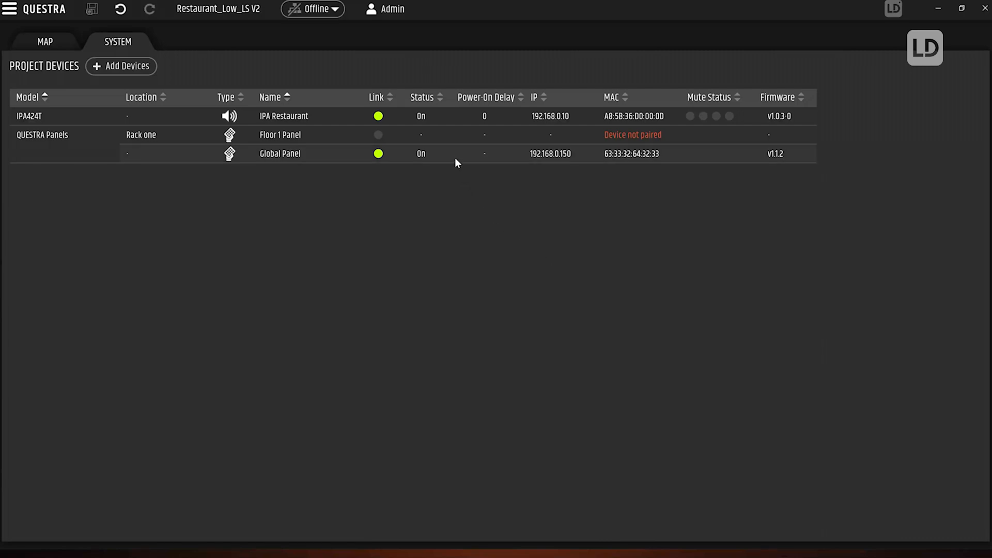
Step: Set access for the Global Panel's Inputs, Restaurant and Terrace pages to User 1
{"action": "left_click", "coordinate": [279, 153]}
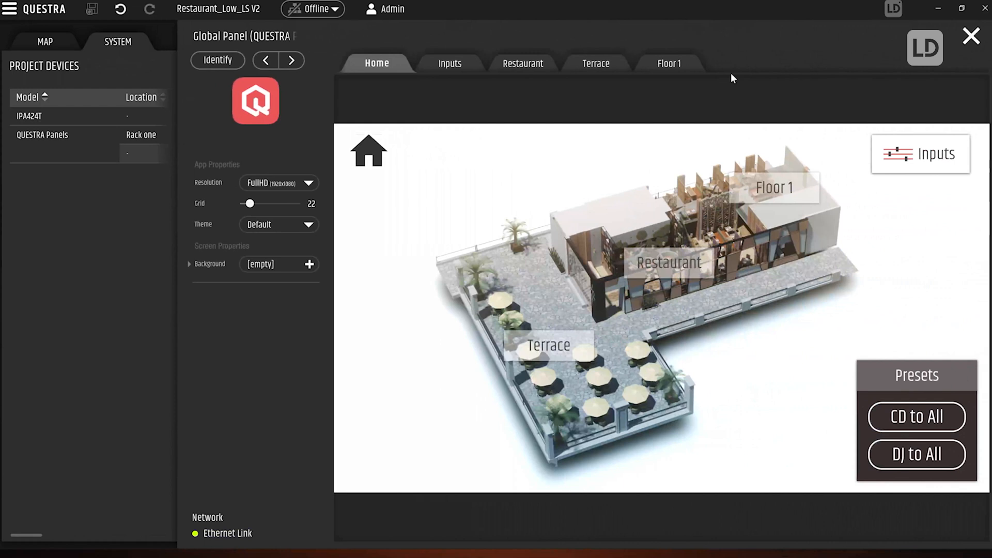
{"action": "right_click", "coordinate": [377, 62]}
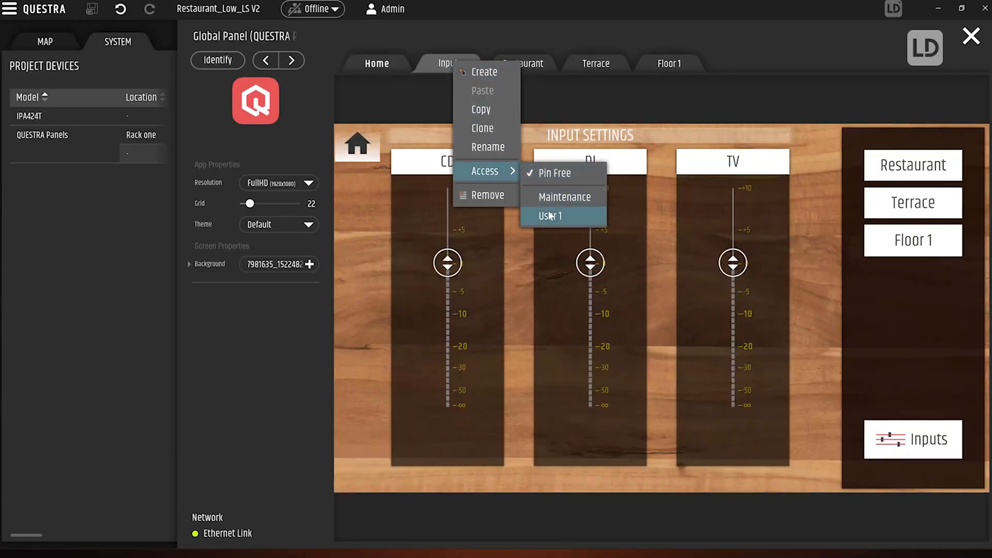
{"action": "left_click", "coordinate": [549, 209]}
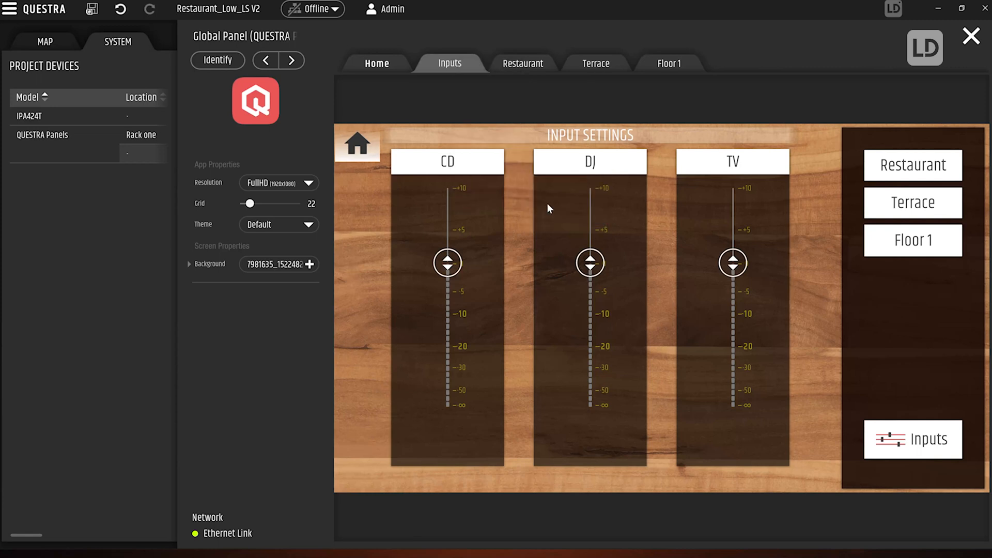
{"action": "right_click", "coordinate": [522, 63]}
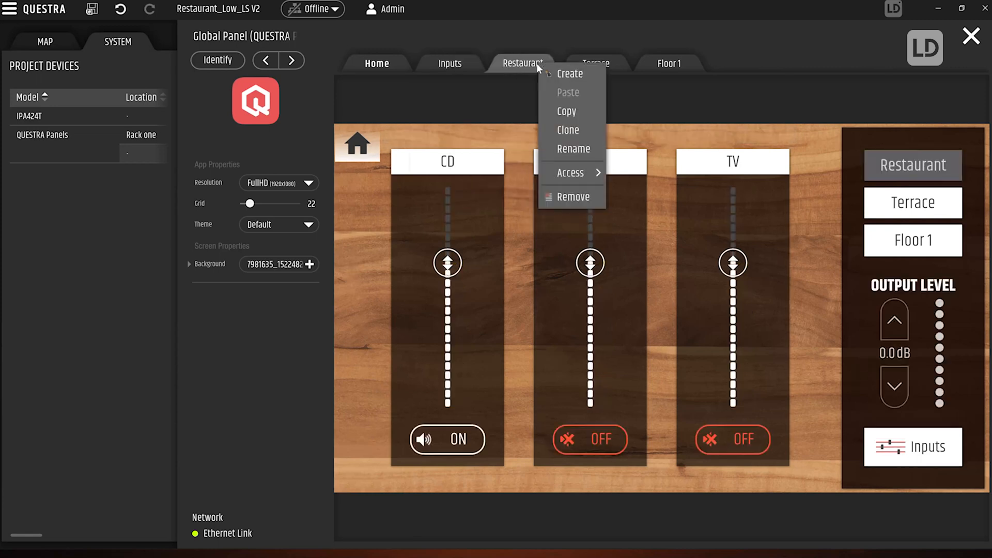
{"action": "mouse_move", "coordinate": [570, 172]}
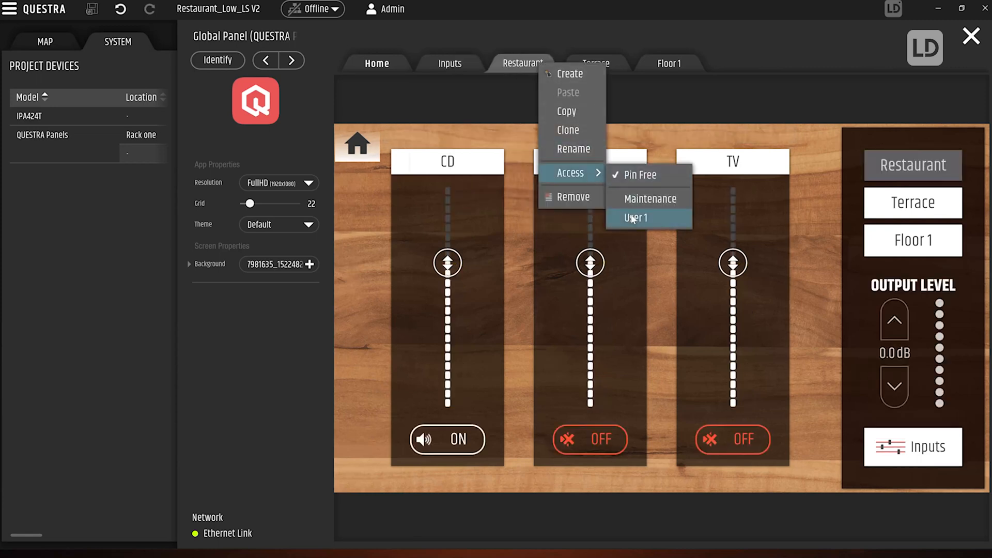
{"action": "left_click", "coordinate": [595, 62]}
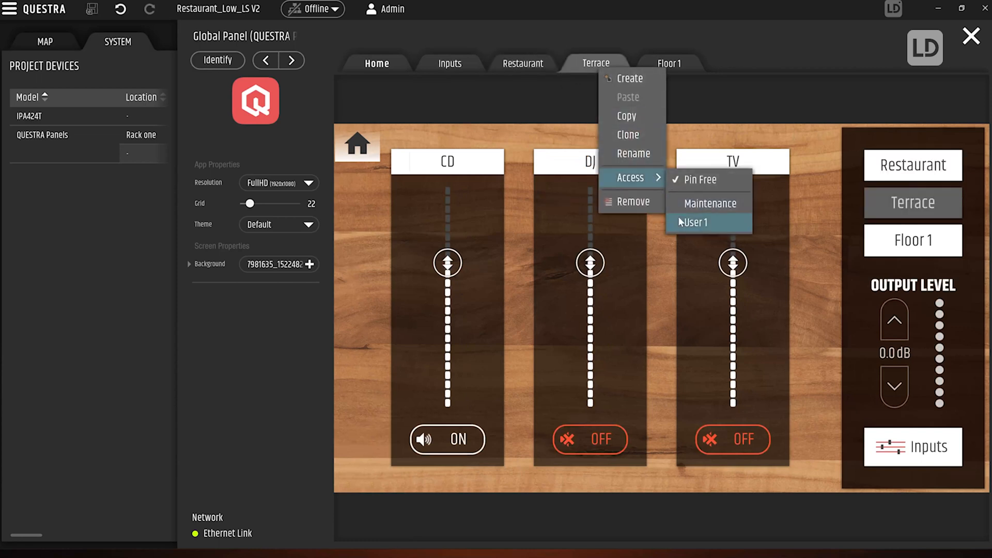
{"action": "left_click", "coordinate": [667, 62]}
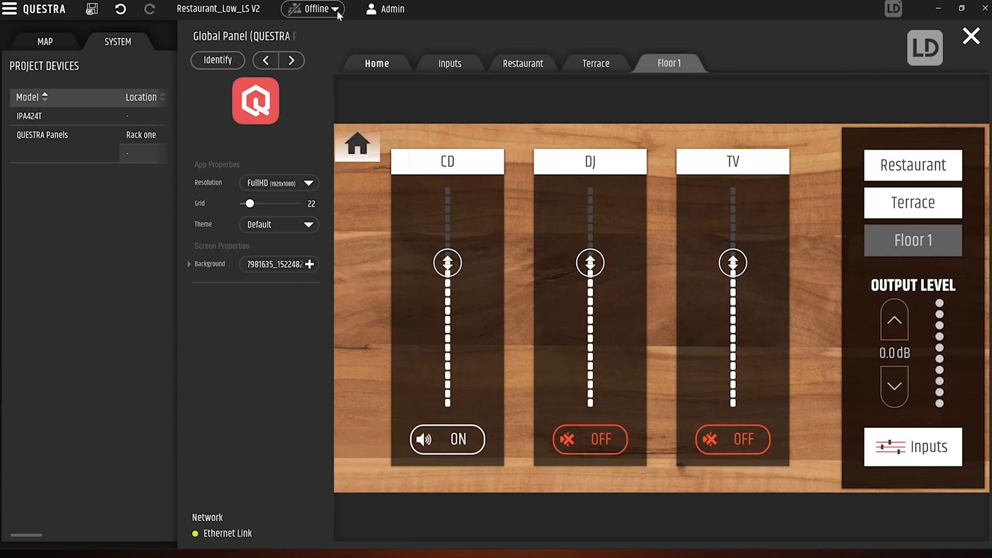
Step: Deploy the project to IPA Restaurant and the Global Panel and go online
{"action": "left_click", "coordinate": [312, 9]}
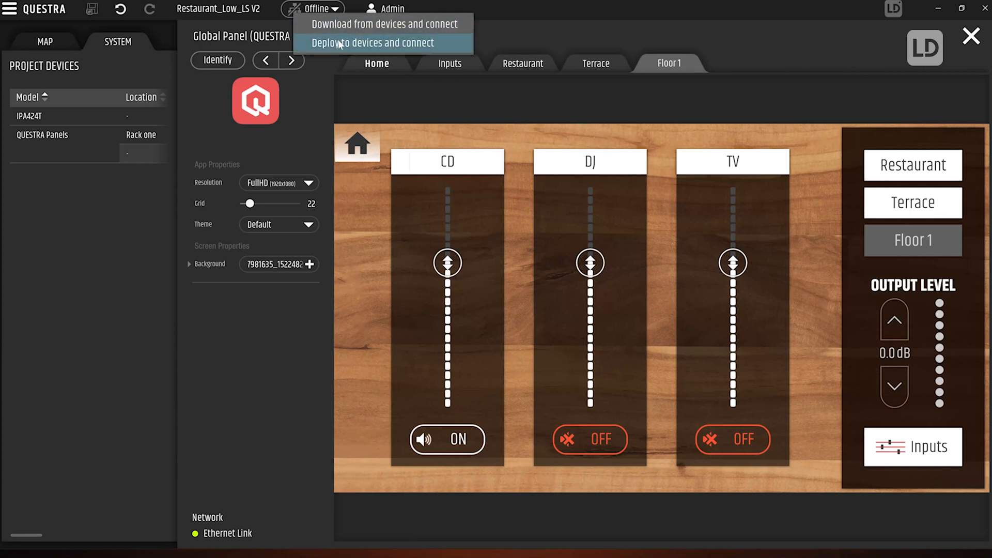
{"action": "left_click", "coordinate": [373, 42]}
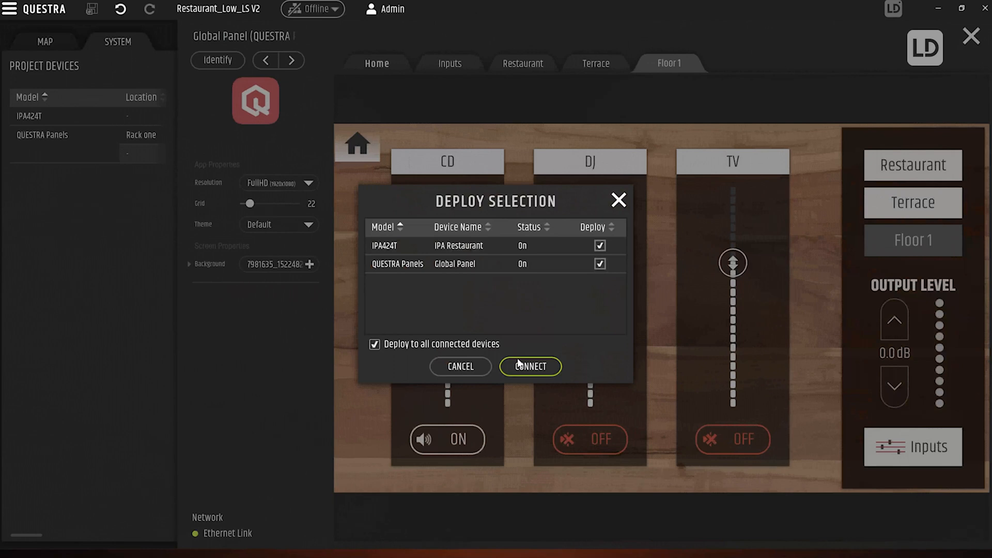
{"action": "left_click", "coordinate": [530, 366]}
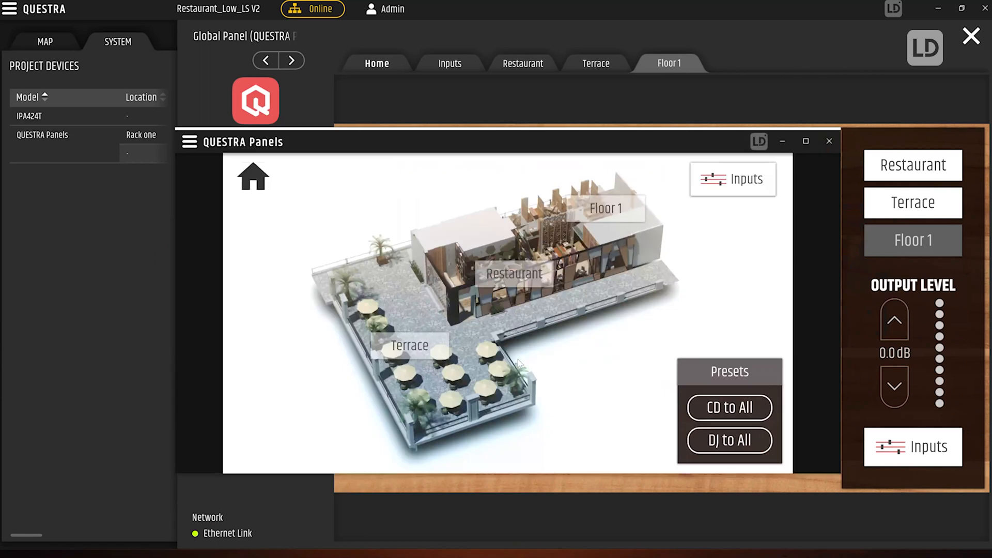
{"action": "mouse_move", "coordinate": [557, 286]}
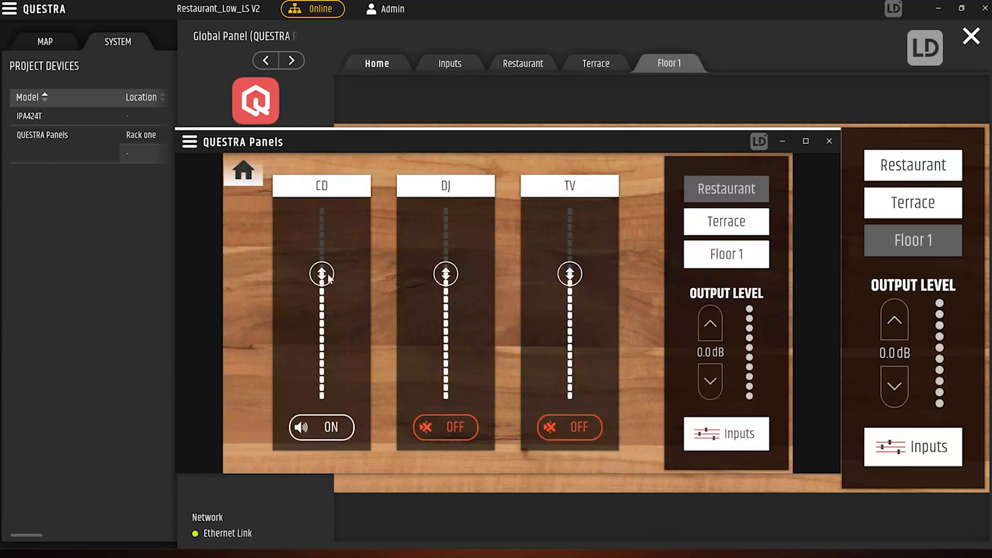
Step: Test the CD level fader on the Restaurant page, then log User 1 out
{"action": "left_click_drag", "start_coordinate": [321, 273], "coordinate": [322, 305]}
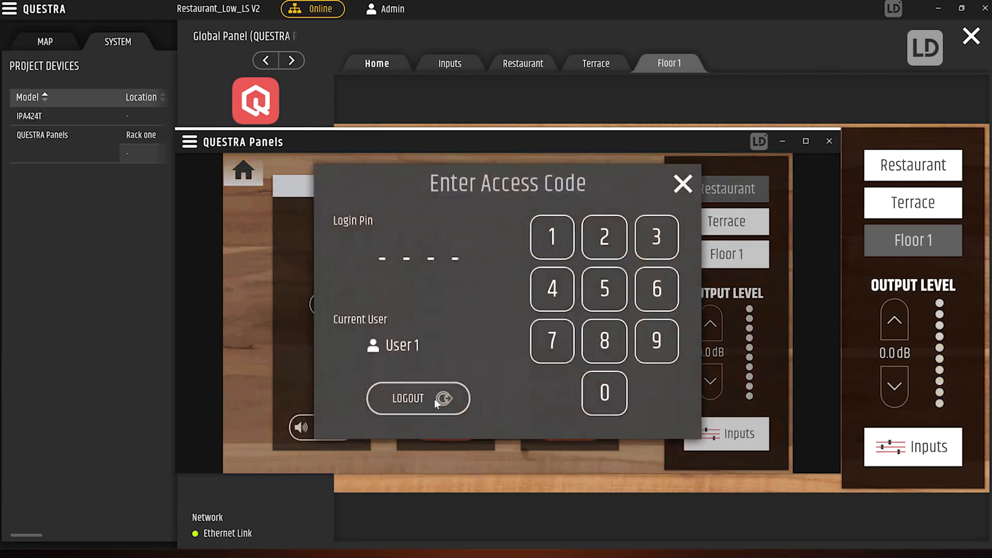
{"action": "left_click", "coordinate": [682, 183]}
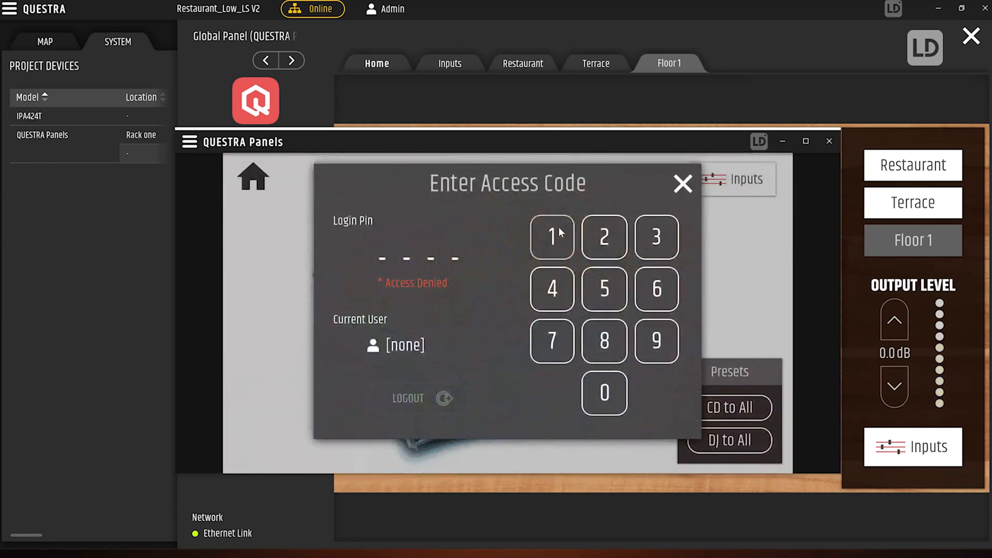
{"action": "left_click", "coordinate": [551, 237]}
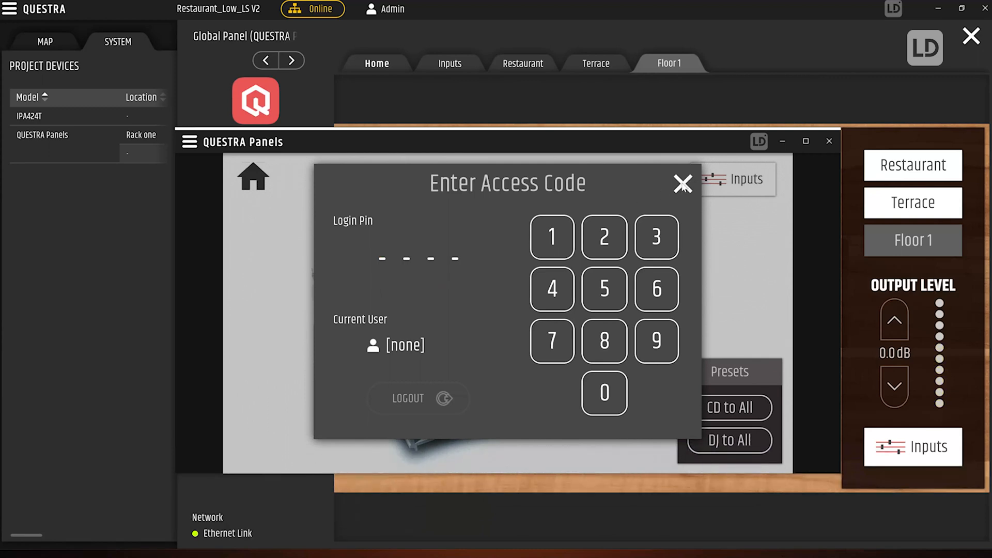
{"action": "left_click", "coordinate": [682, 184]}
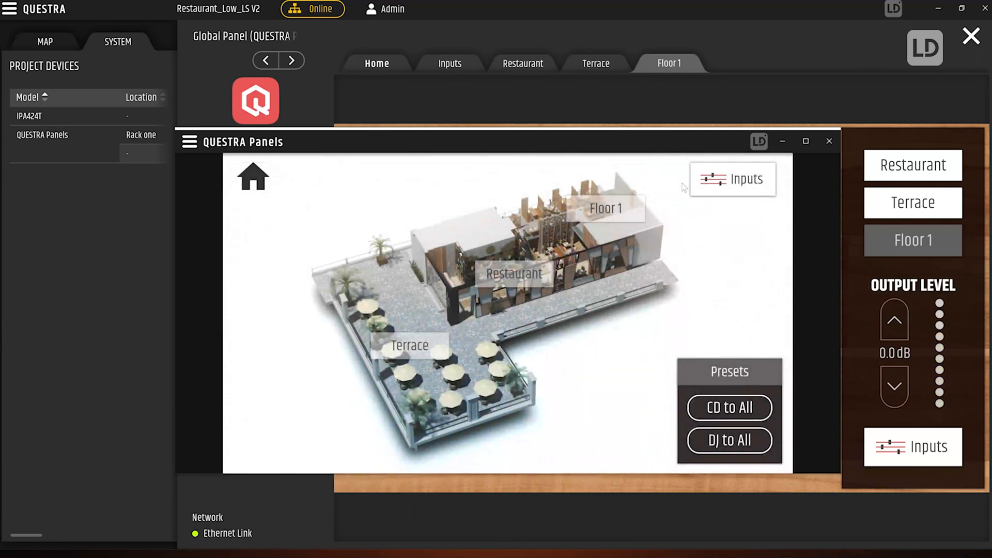